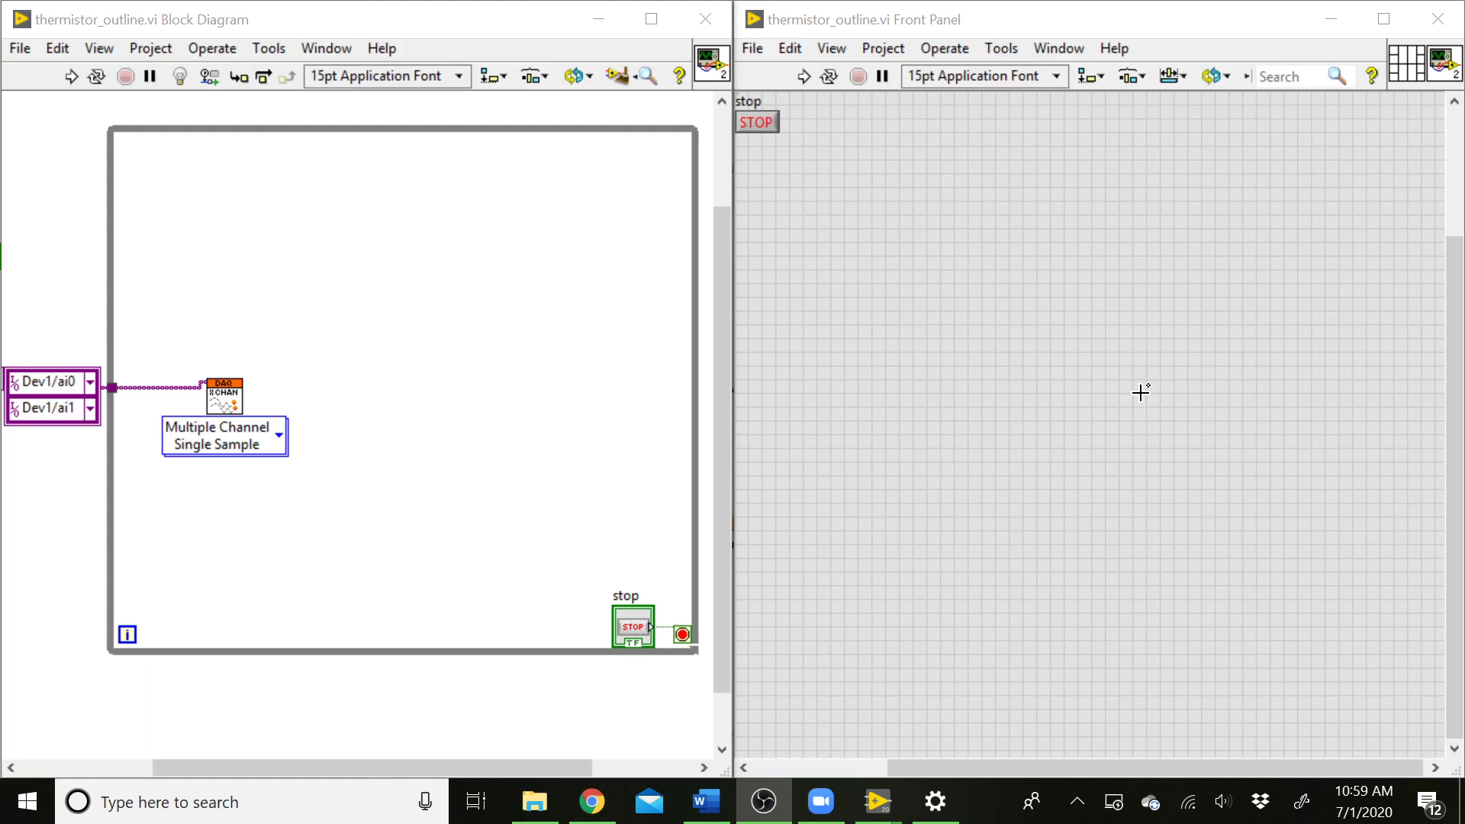
{"action": "mouse_move", "coordinate": [554, 450]}
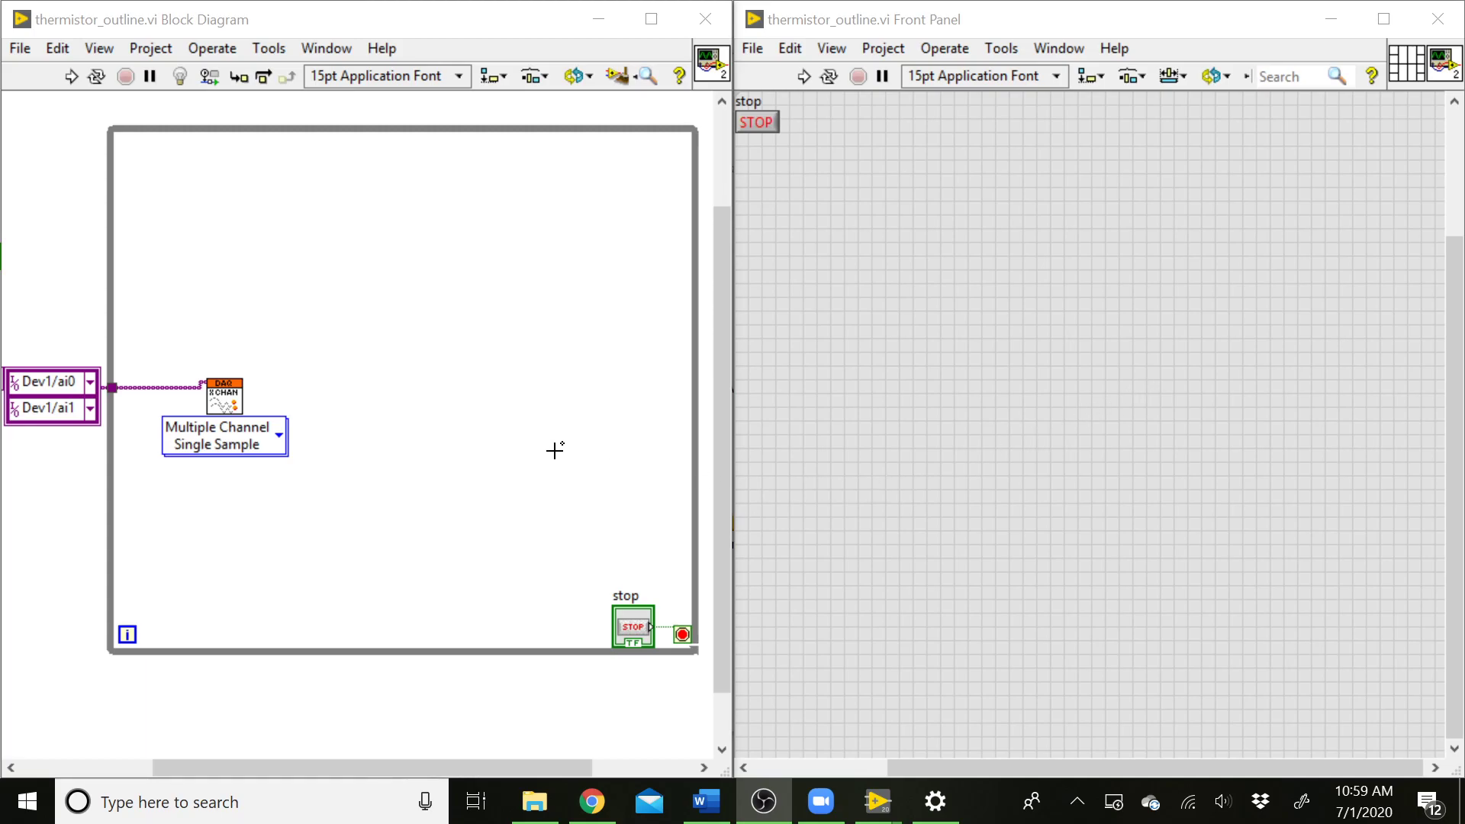
{"action": "mouse_move", "coordinate": [259, 400]}
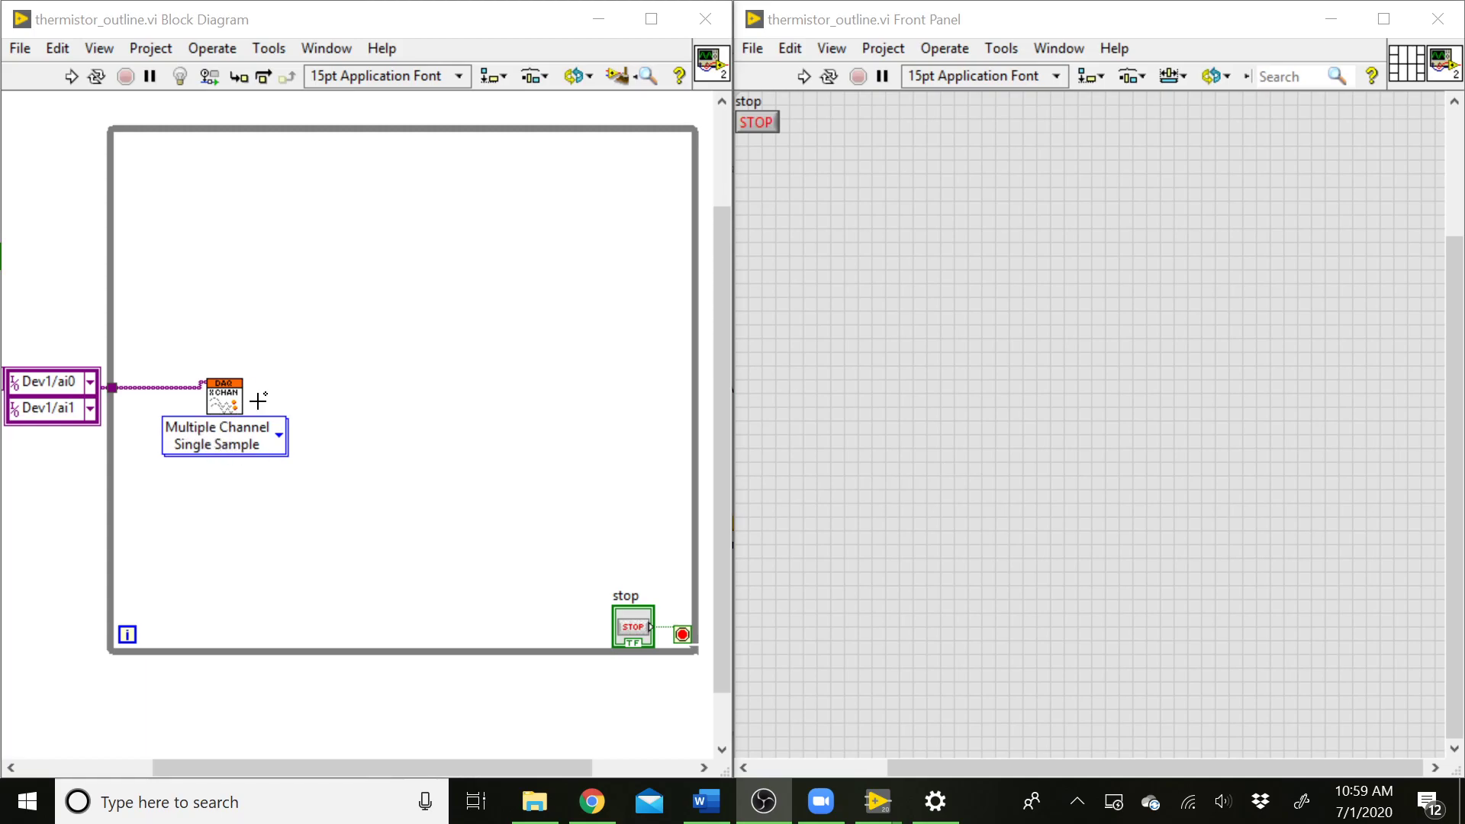
{"action": "mouse_move", "coordinate": [164, 411]}
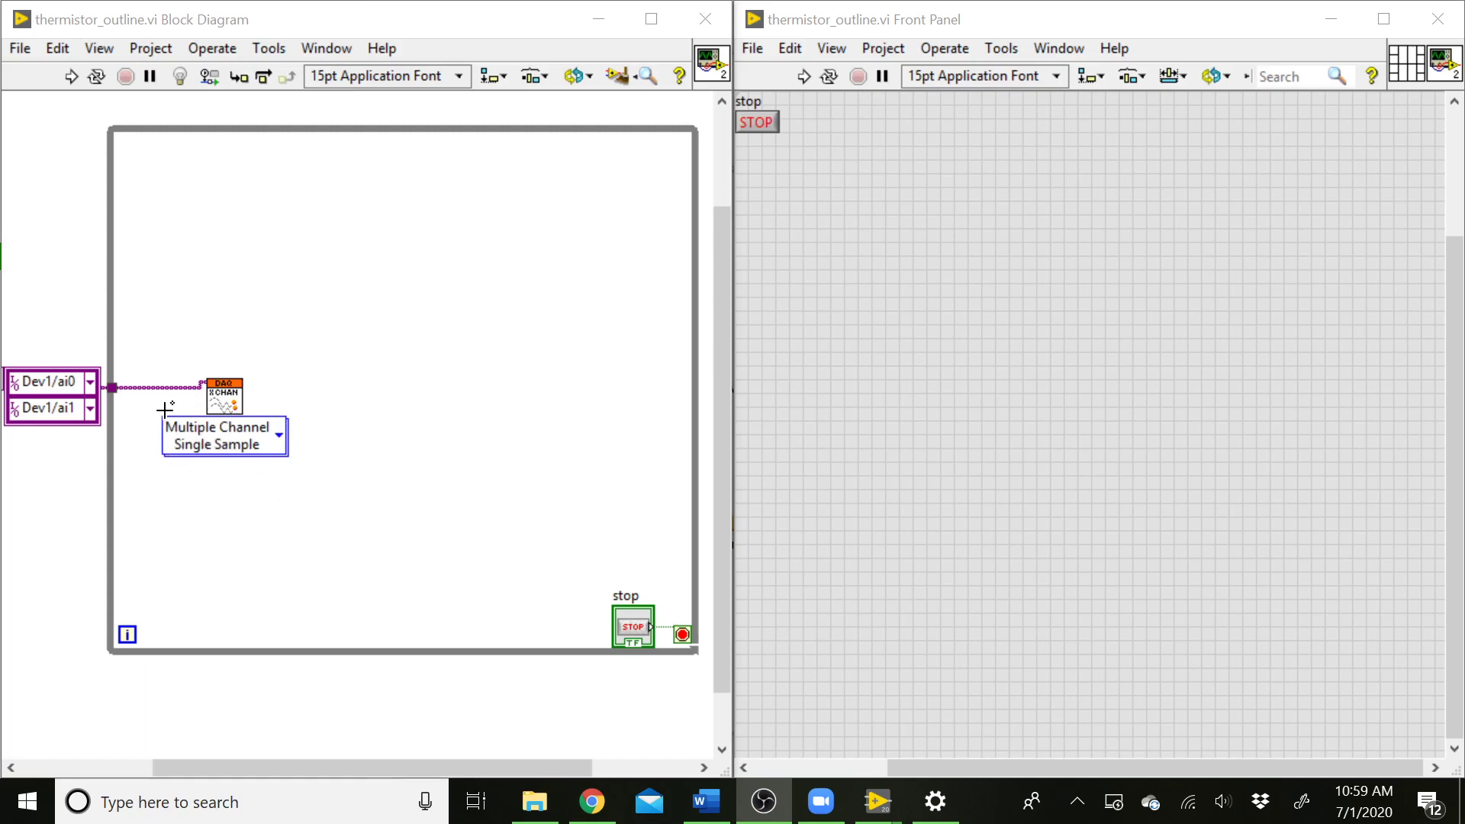
{"action": "mouse_move", "coordinate": [186, 197]}
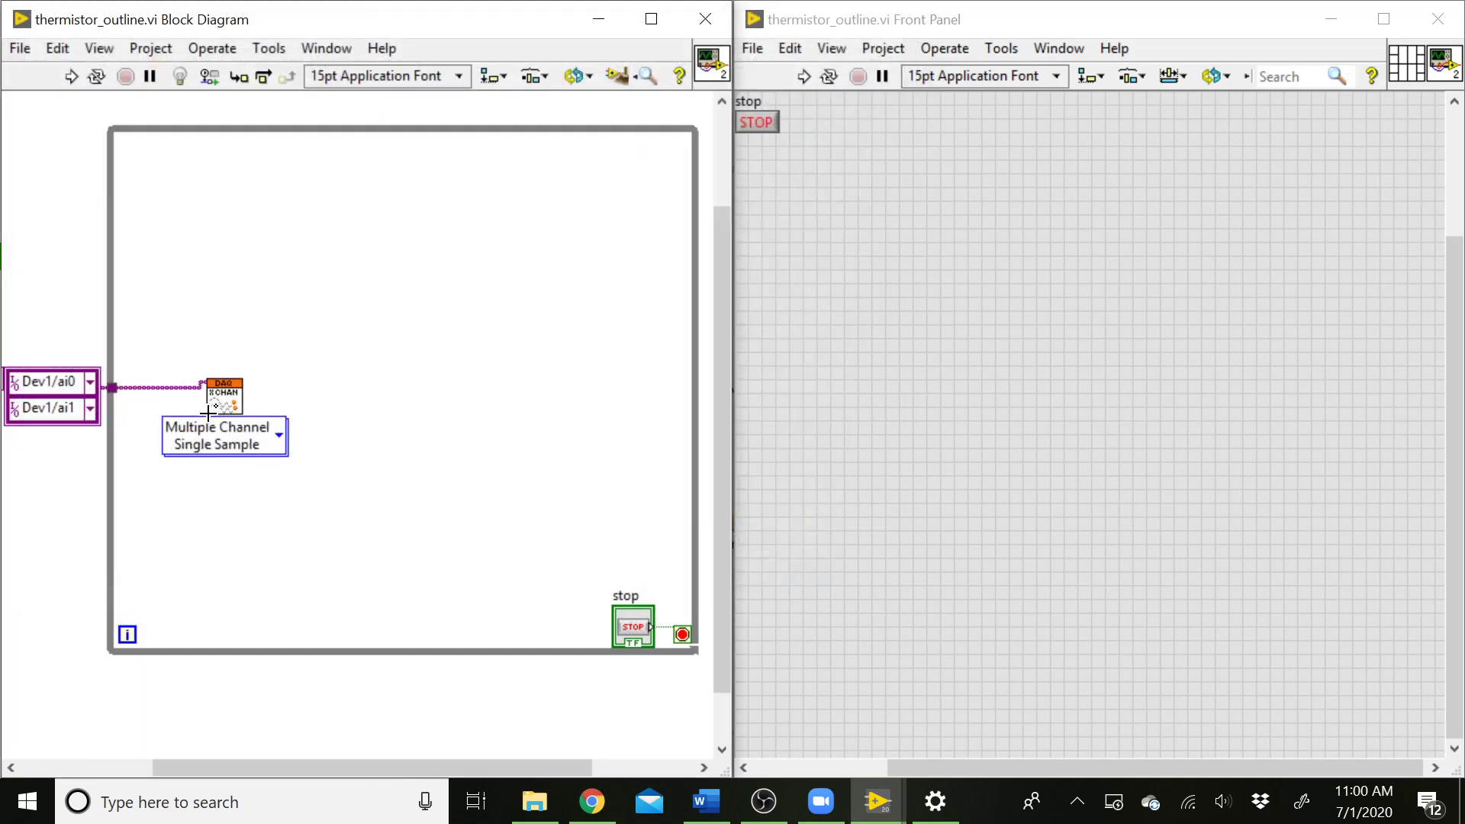
{"action": "mouse_move", "coordinate": [250, 455]}
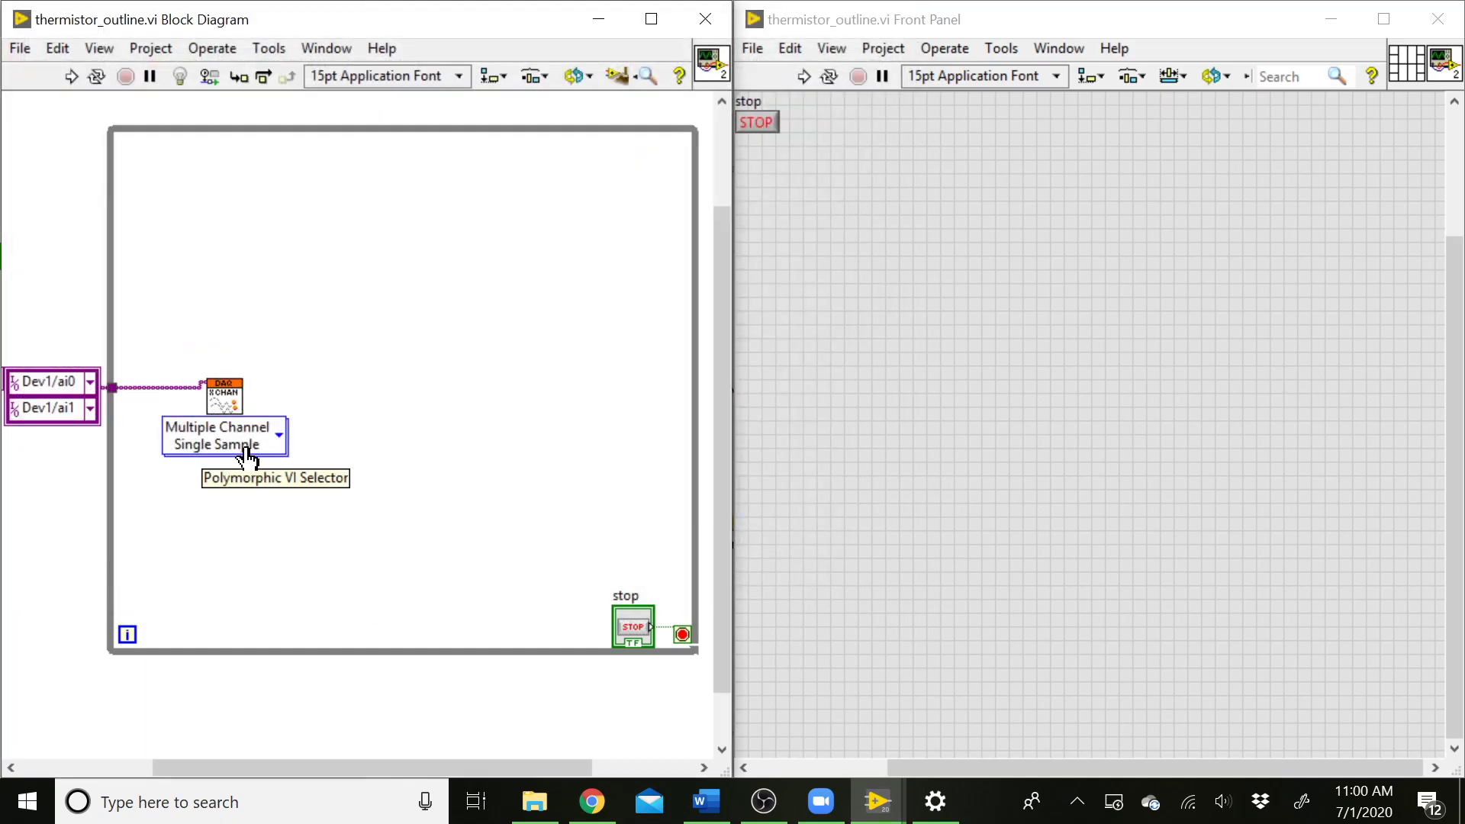
{"action": "mouse_move", "coordinate": [223, 518]}
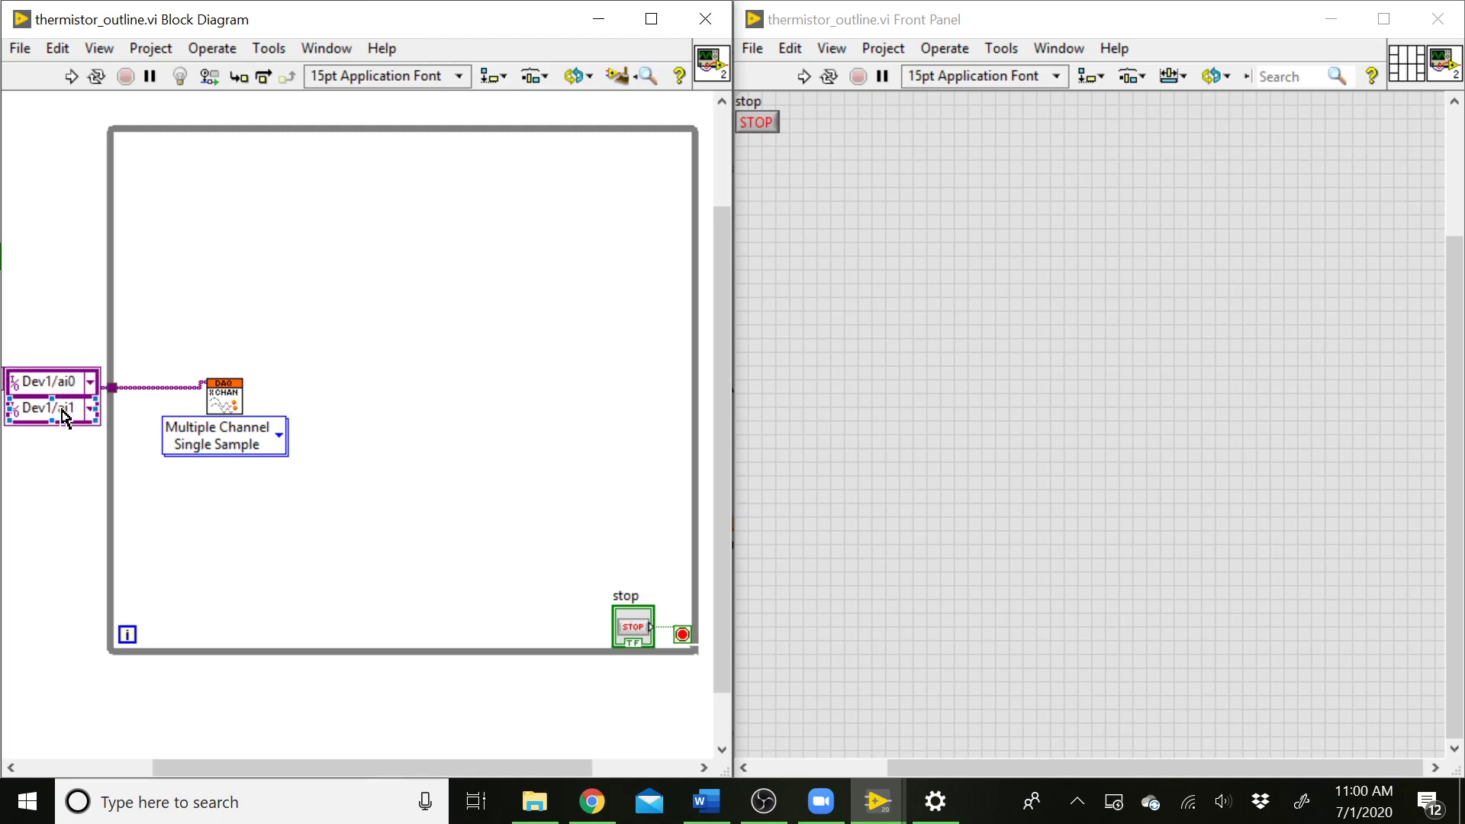
{"action": "mouse_move", "coordinate": [84, 421]}
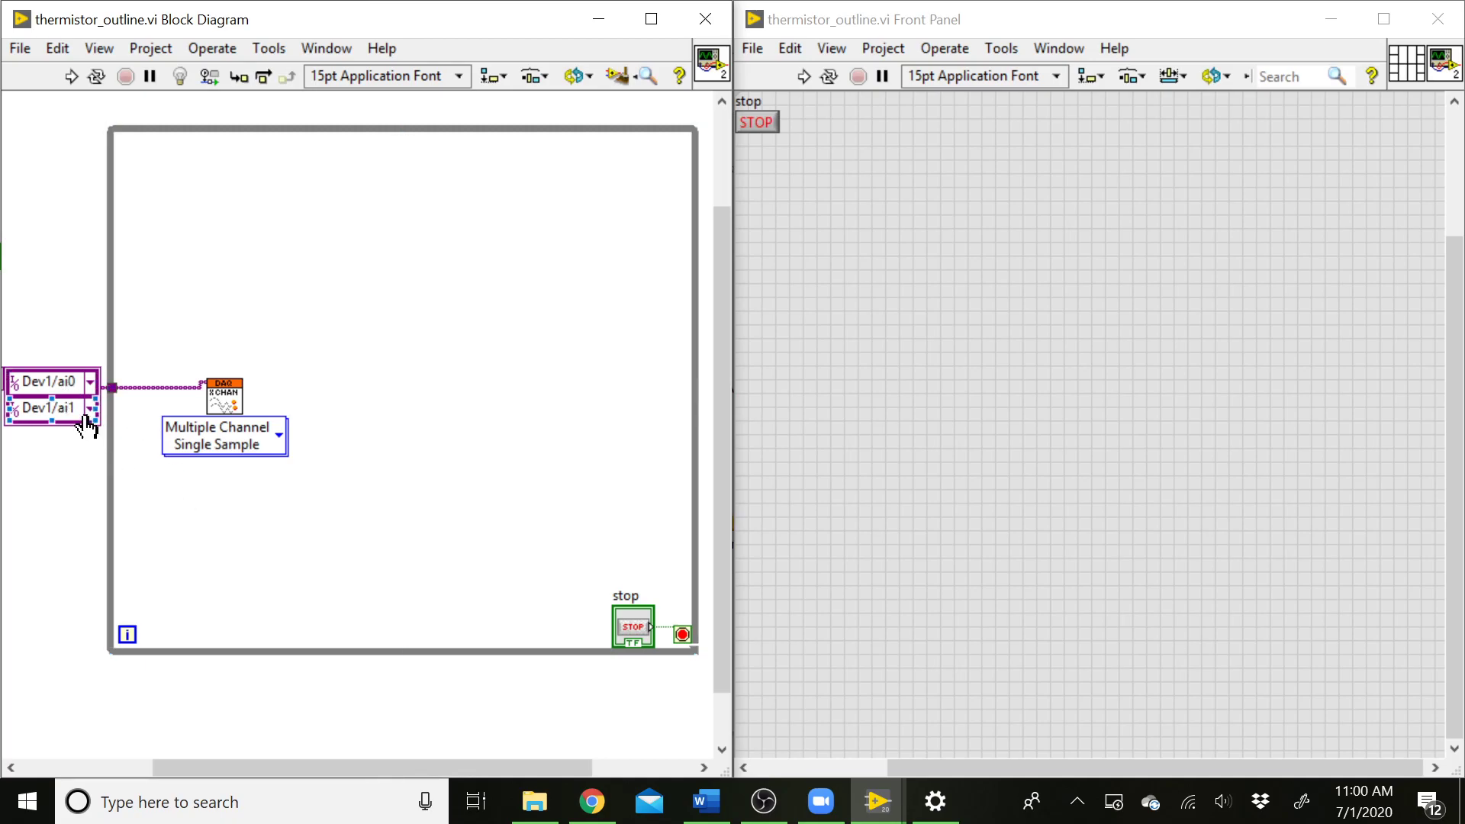
{"action": "mouse_move", "coordinate": [251, 388]}
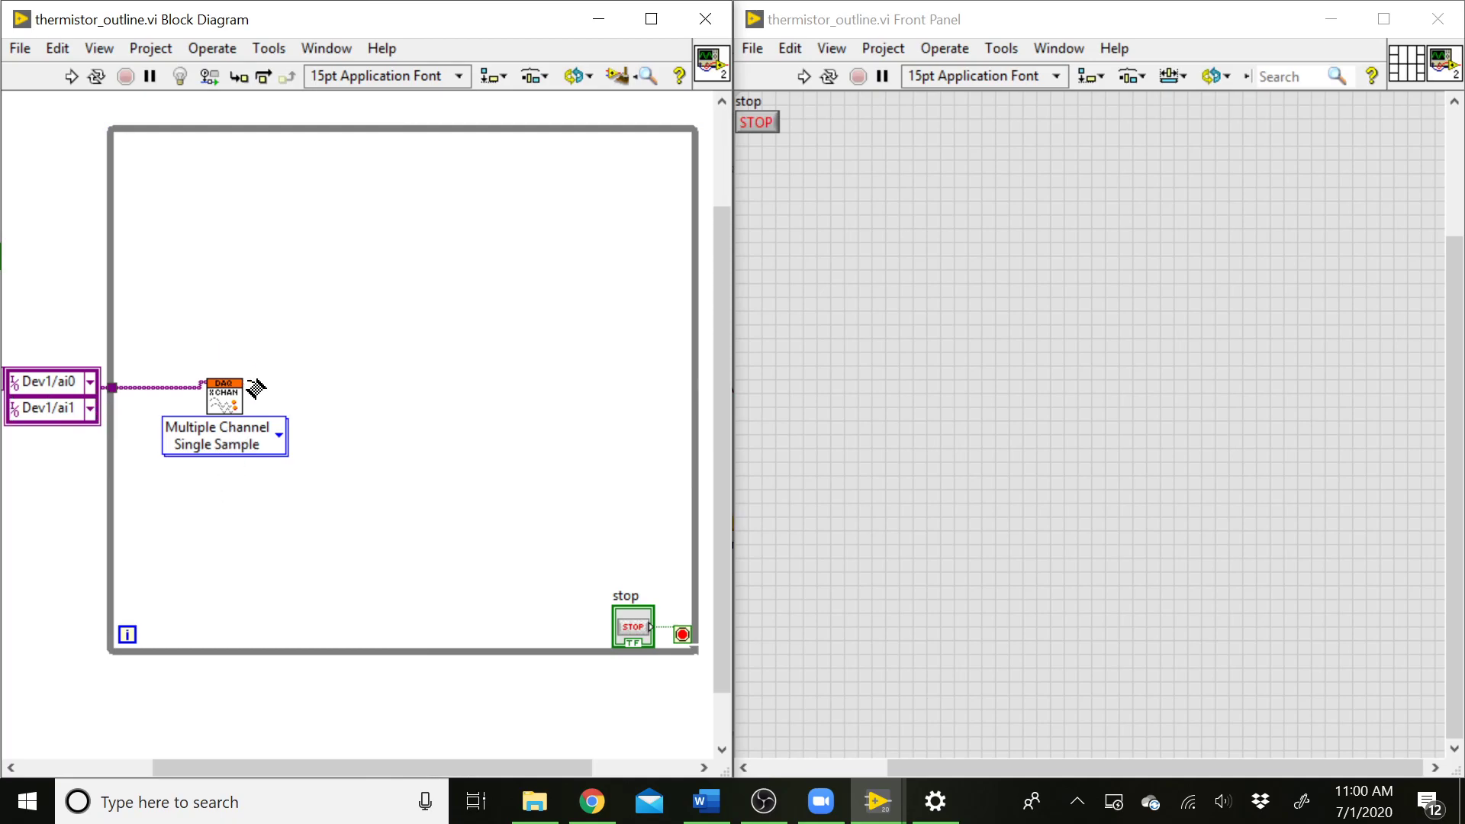
{"action": "mouse_move", "coordinate": [303, 382]}
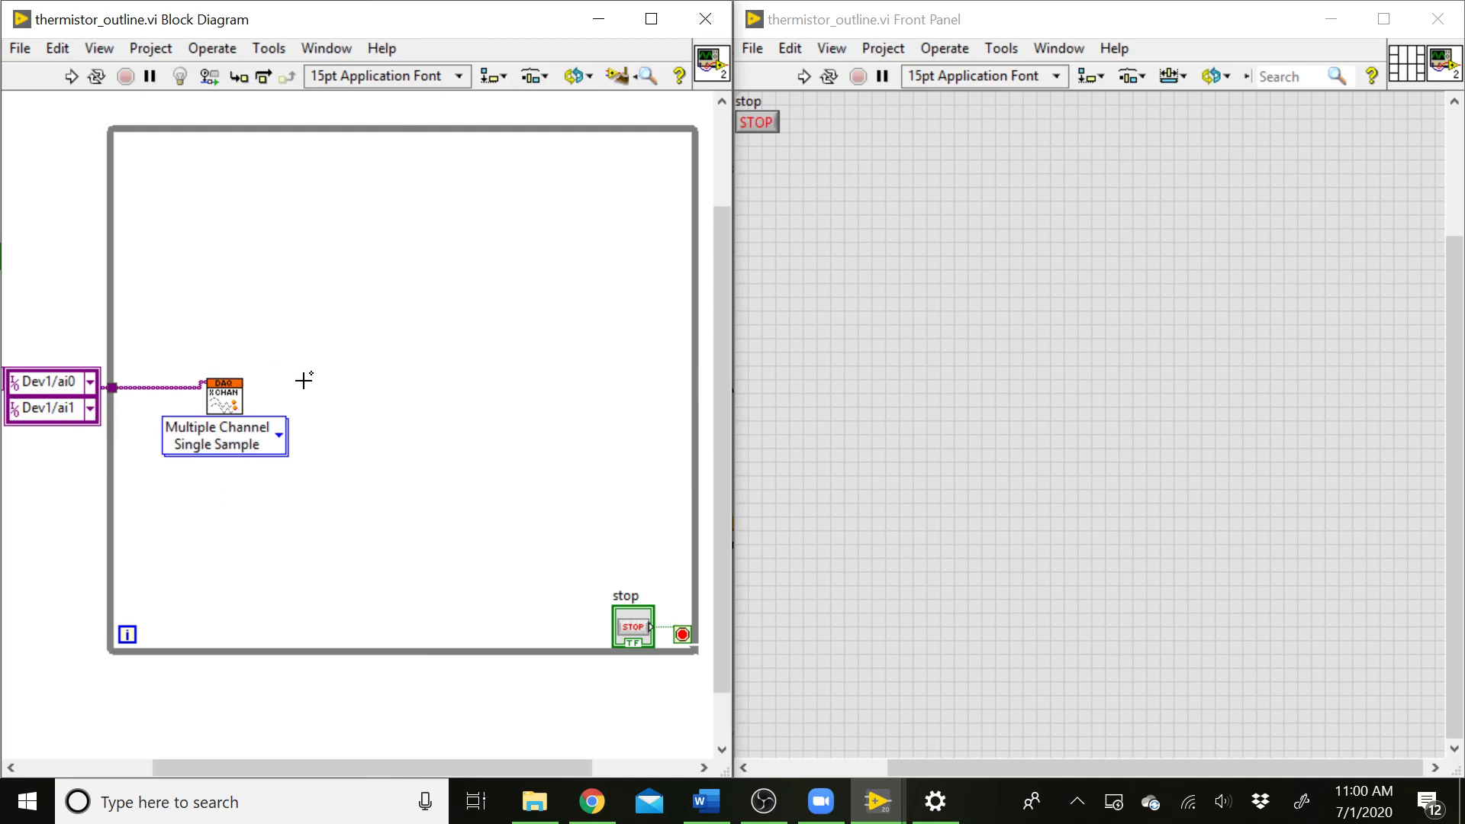
{"action": "mouse_move", "coordinate": [273, 389]}
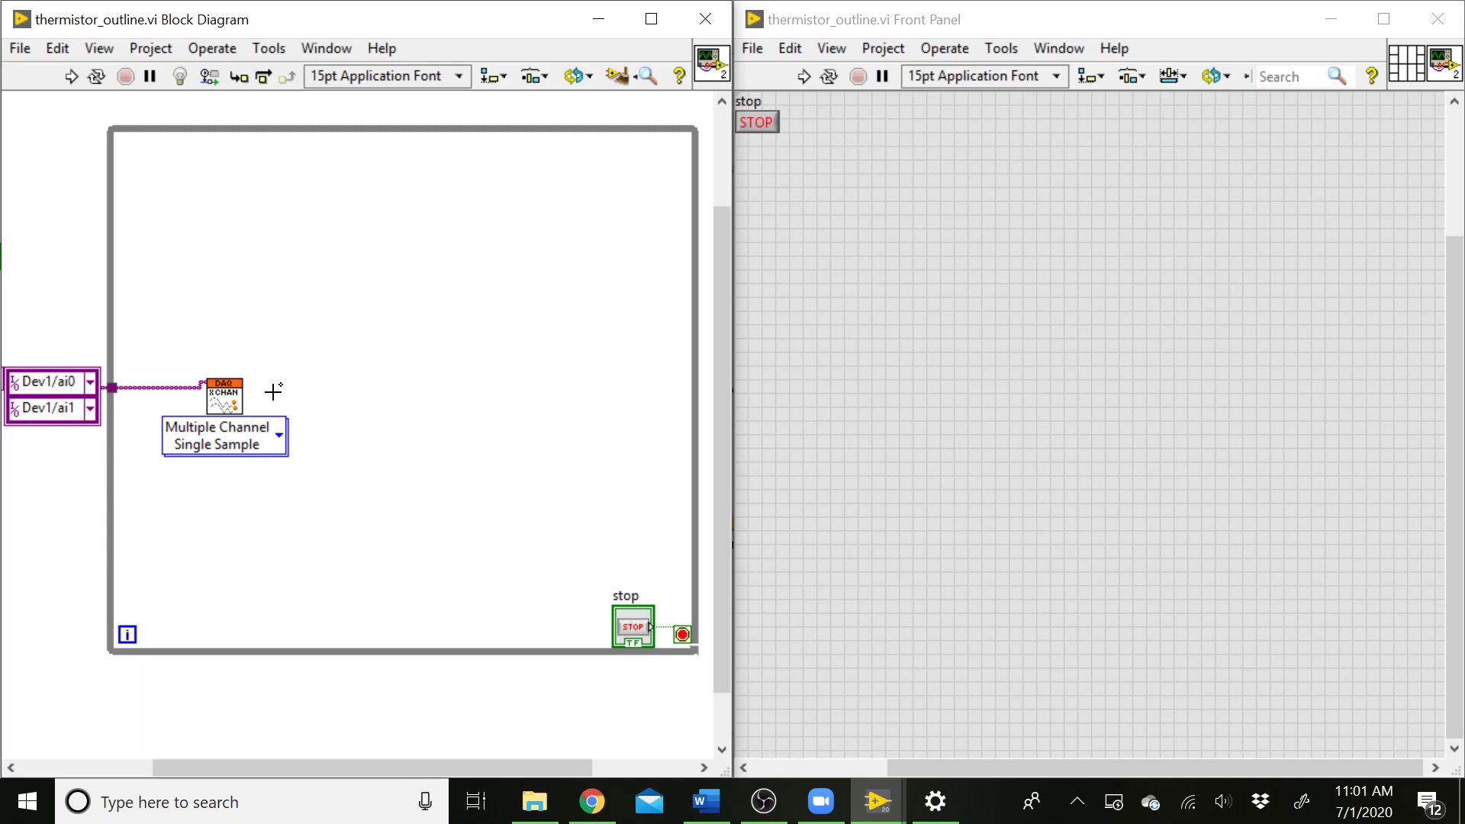
{"action": "mouse_move", "coordinate": [203, 615]}
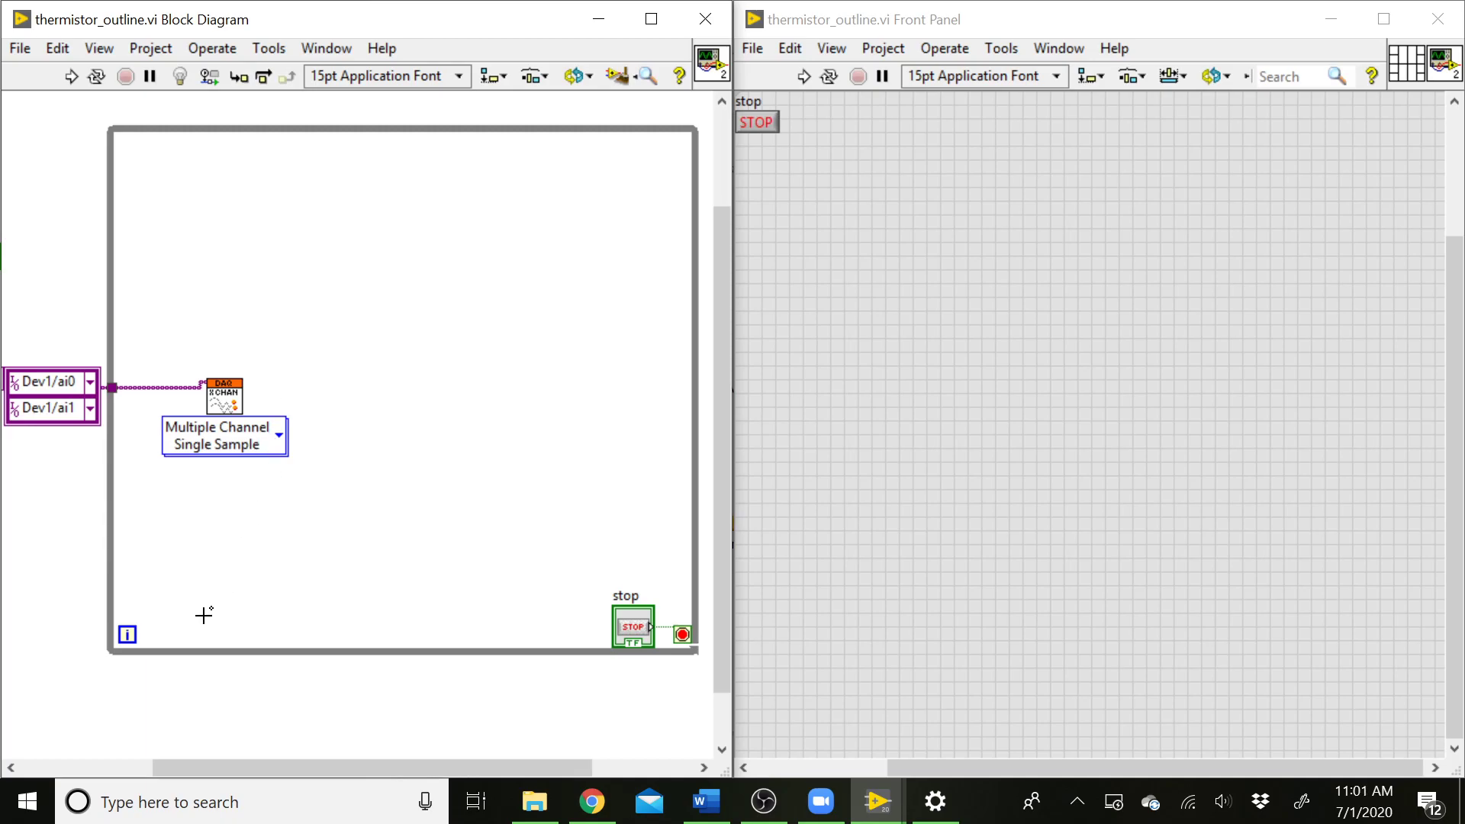
{"action": "mouse_move", "coordinate": [203, 438]}
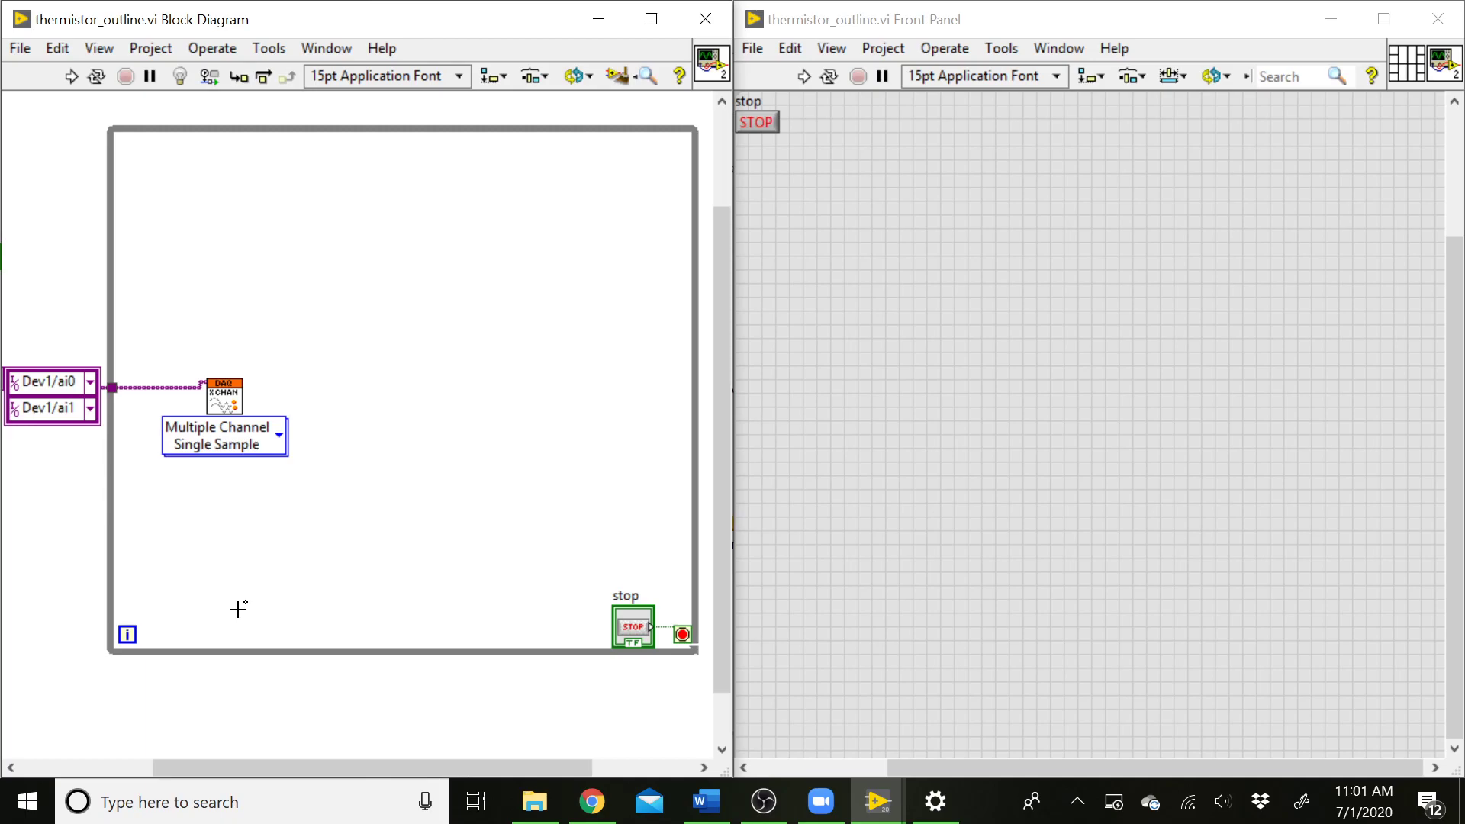
{"action": "mouse_move", "coordinate": [260, 518]}
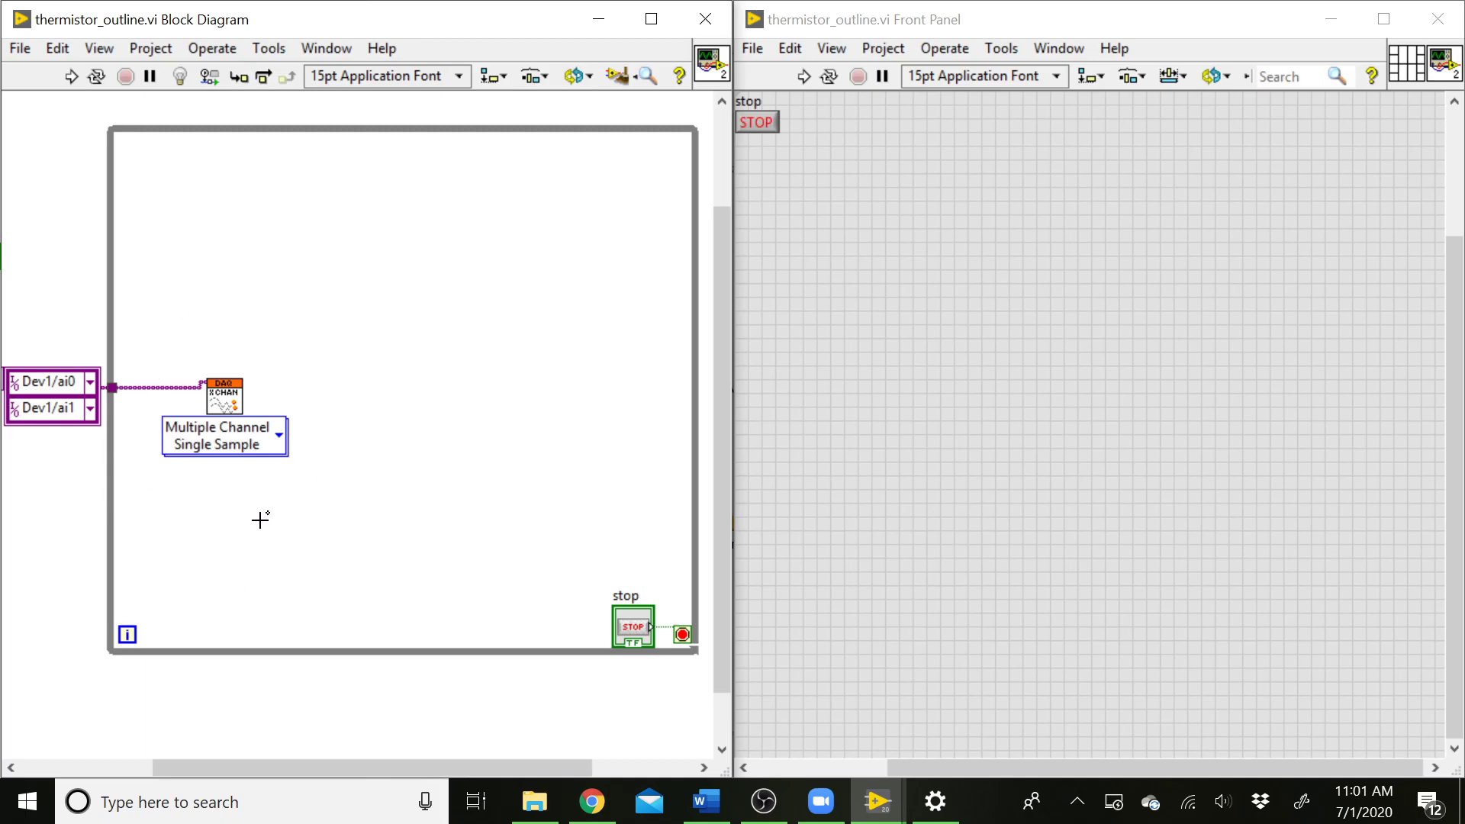
{"action": "mouse_move", "coordinate": [194, 601]}
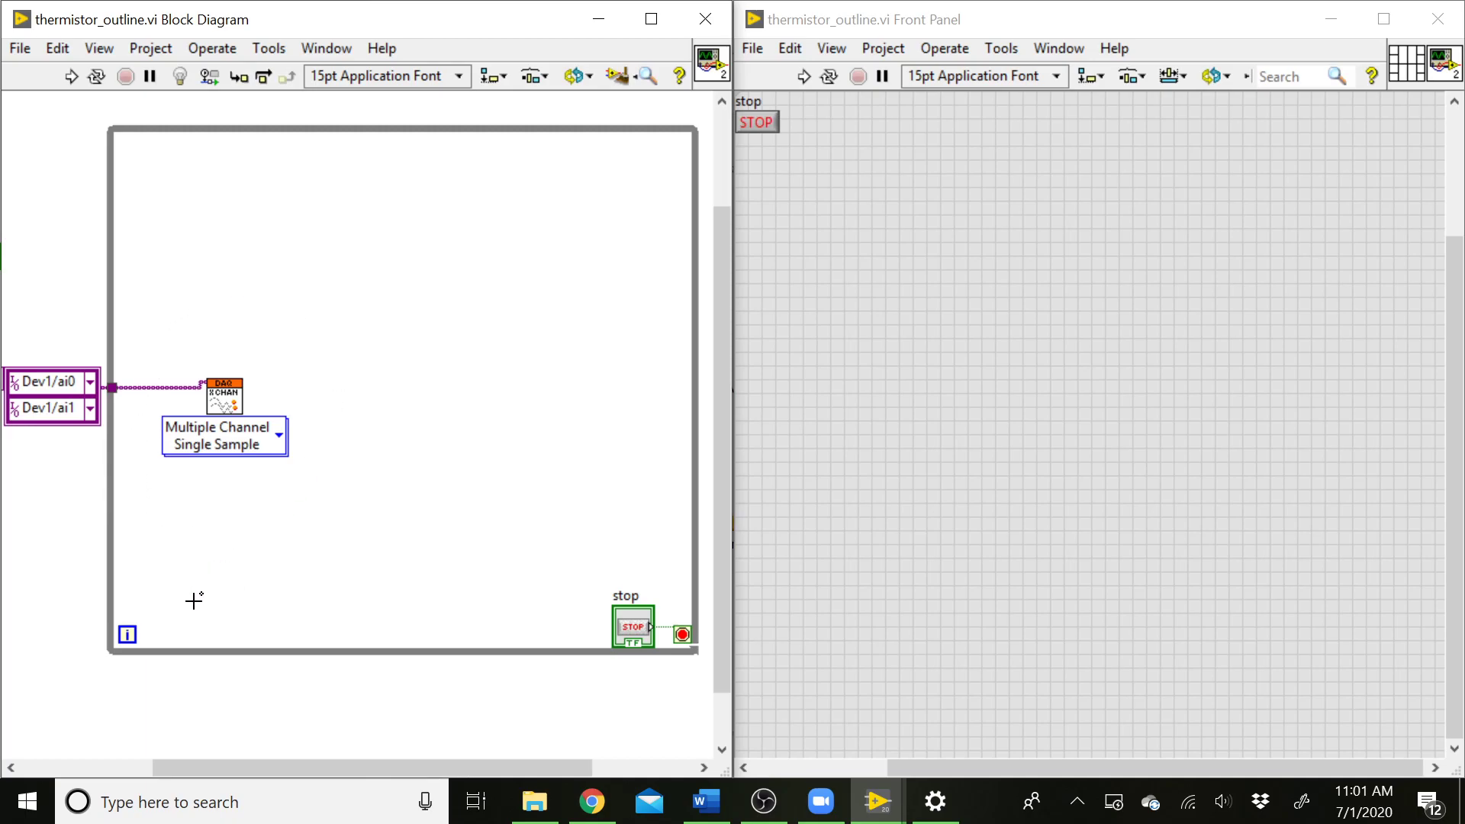
{"action": "mouse_move", "coordinate": [169, 586]}
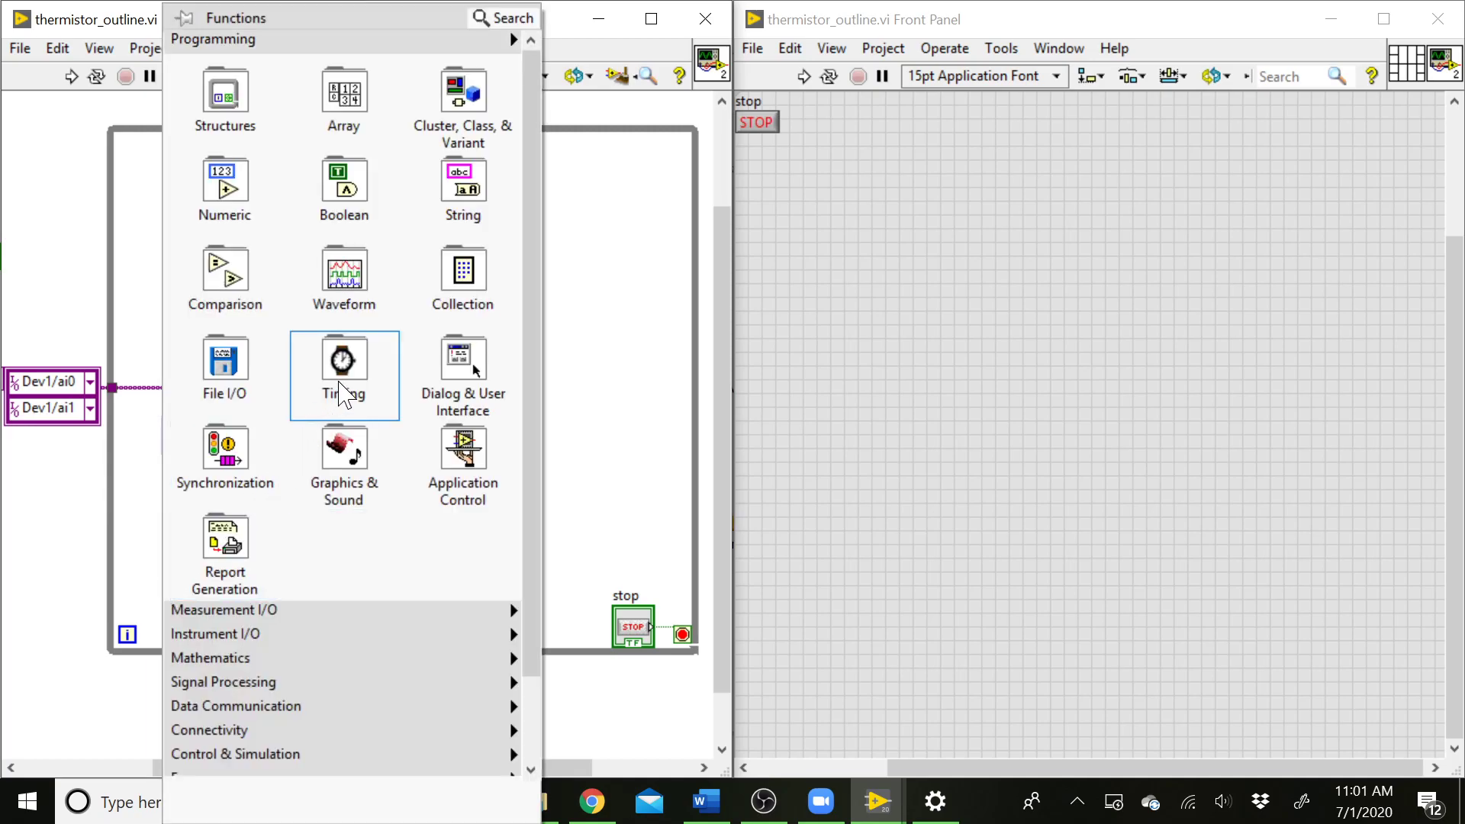
Step: Place a Wait Until Next ms Multiple from Timing at the loop's bottom left
{"action": "left_click", "coordinate": [343, 357]}
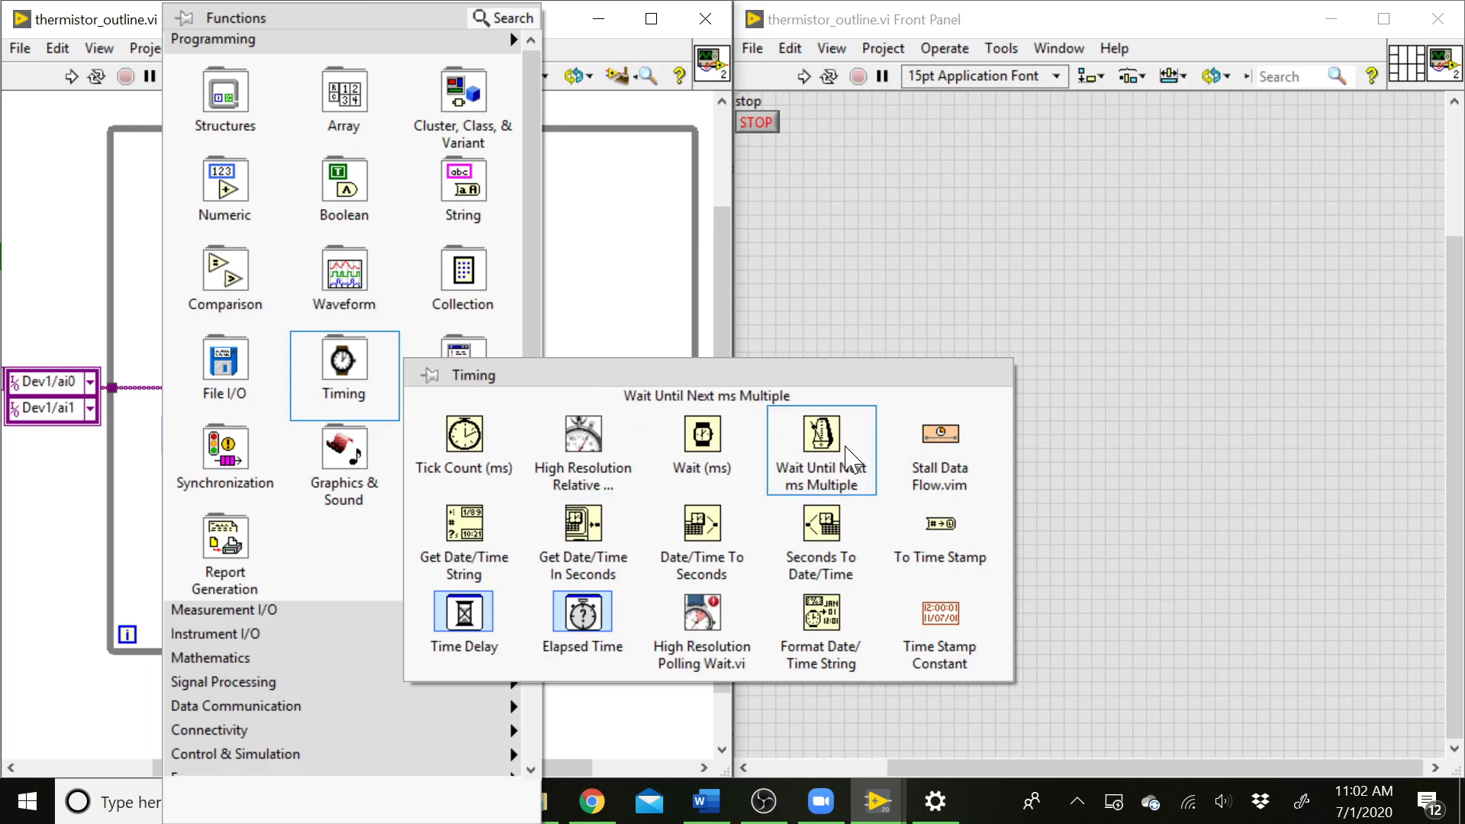
{"action": "mouse_move", "coordinate": [702, 435]}
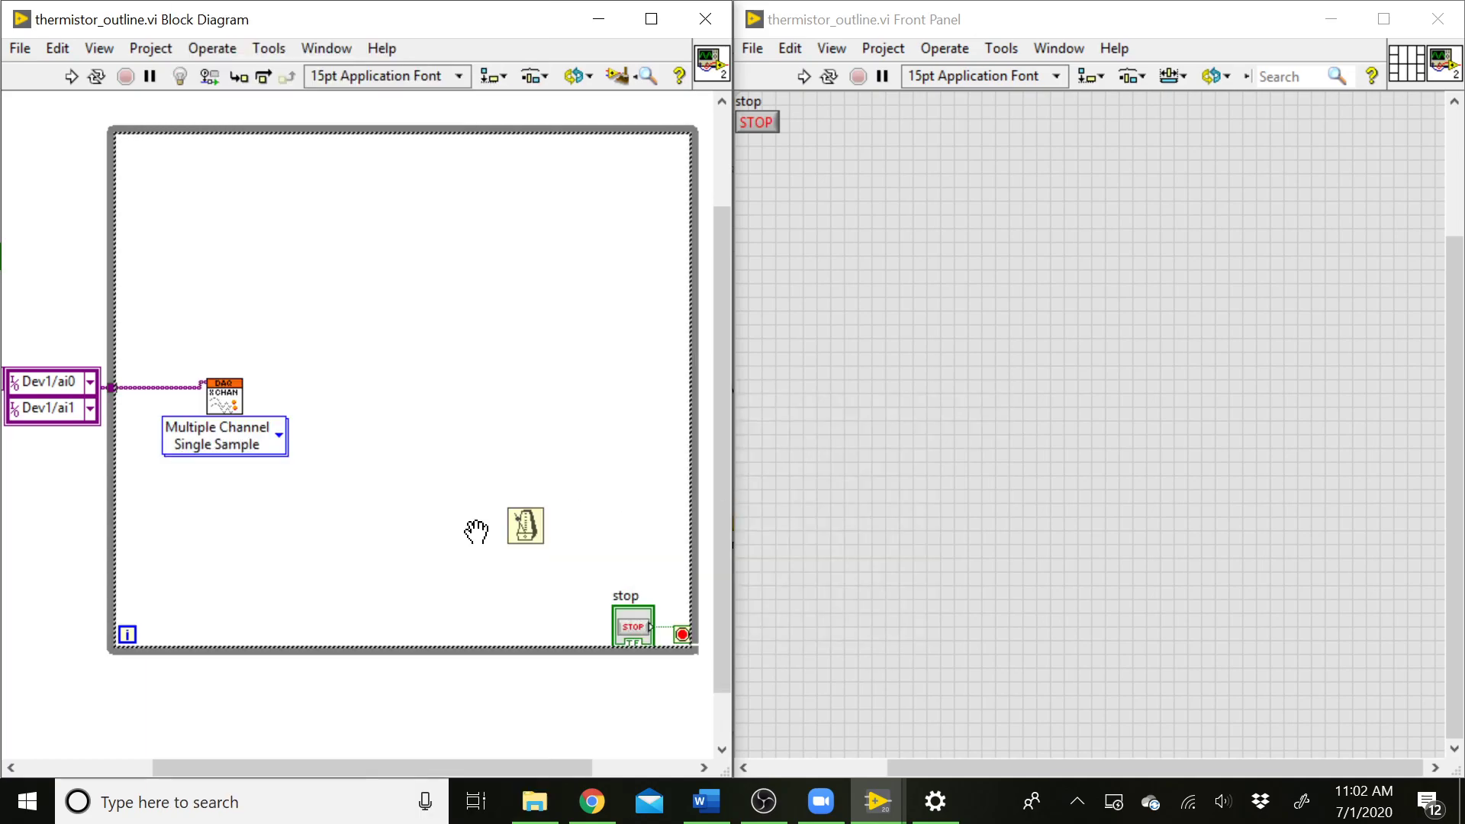
{"action": "left_click_drag", "start_coordinate": [525, 525], "coordinate": [226, 595]}
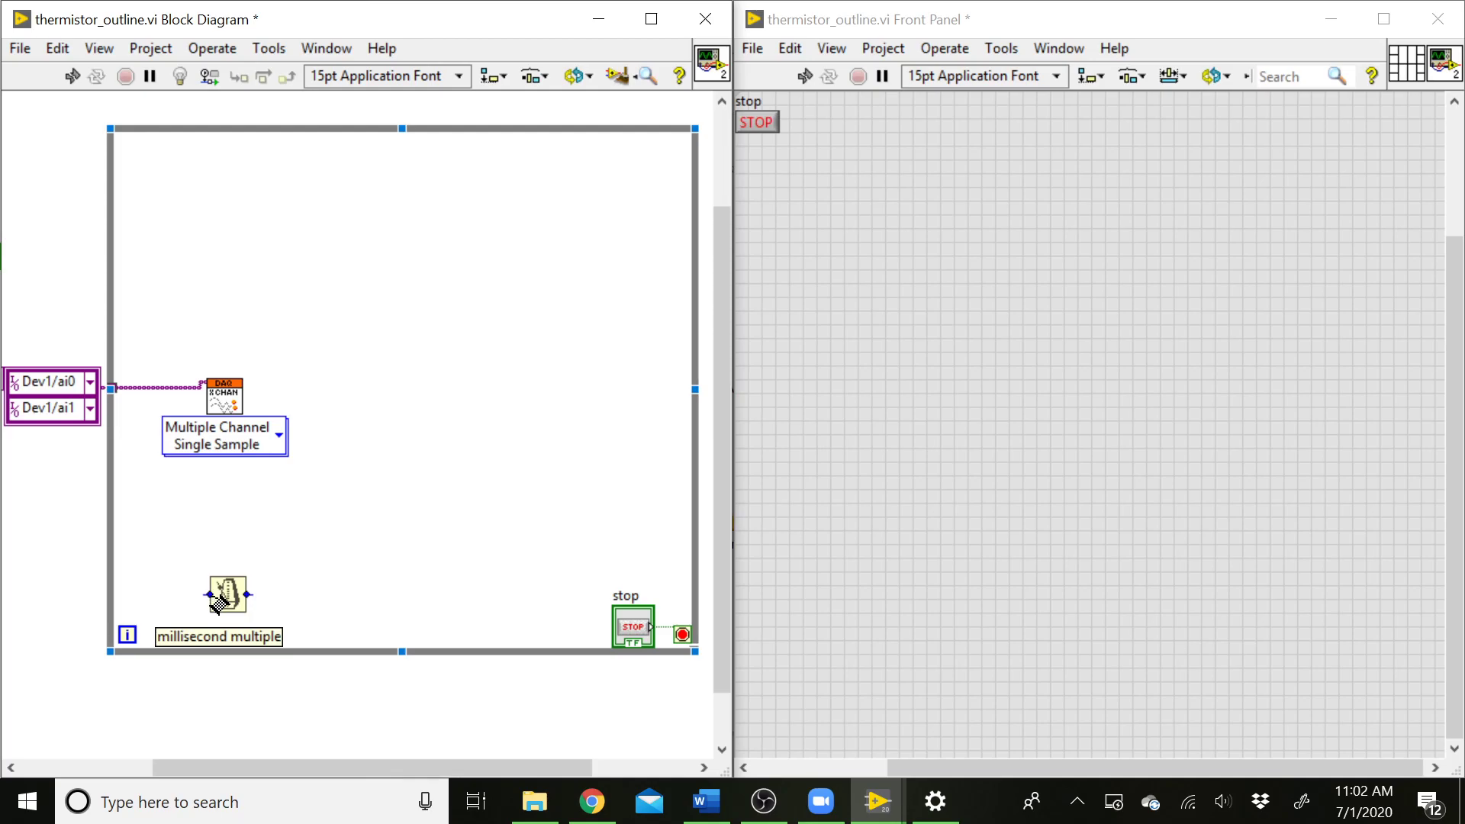
Step: Create a constant of 1000 ms wired to the wait function's input
{"action": "right_click", "coordinate": [222, 394]}
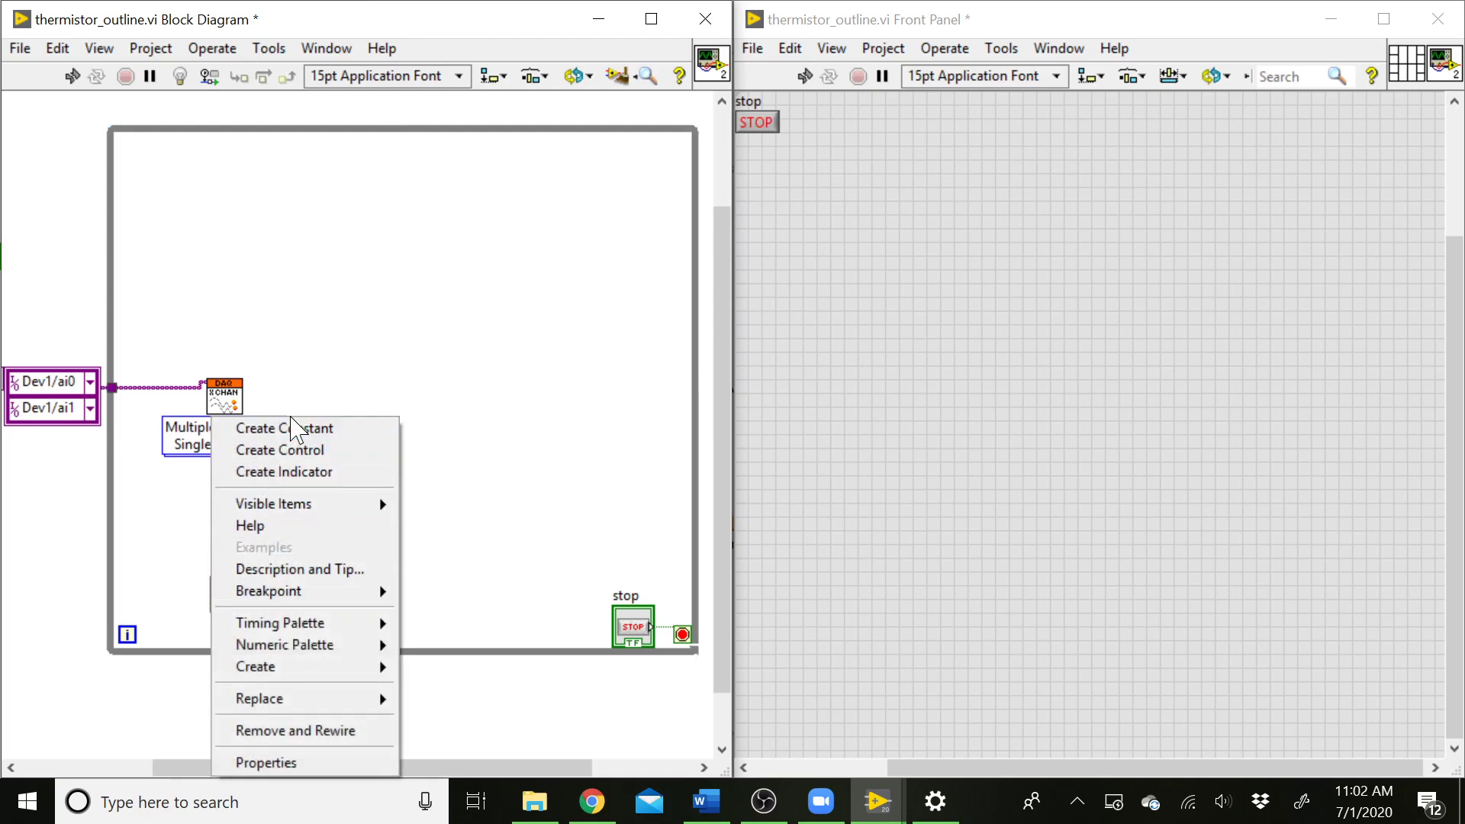
{"action": "left_click", "coordinate": [284, 427]}
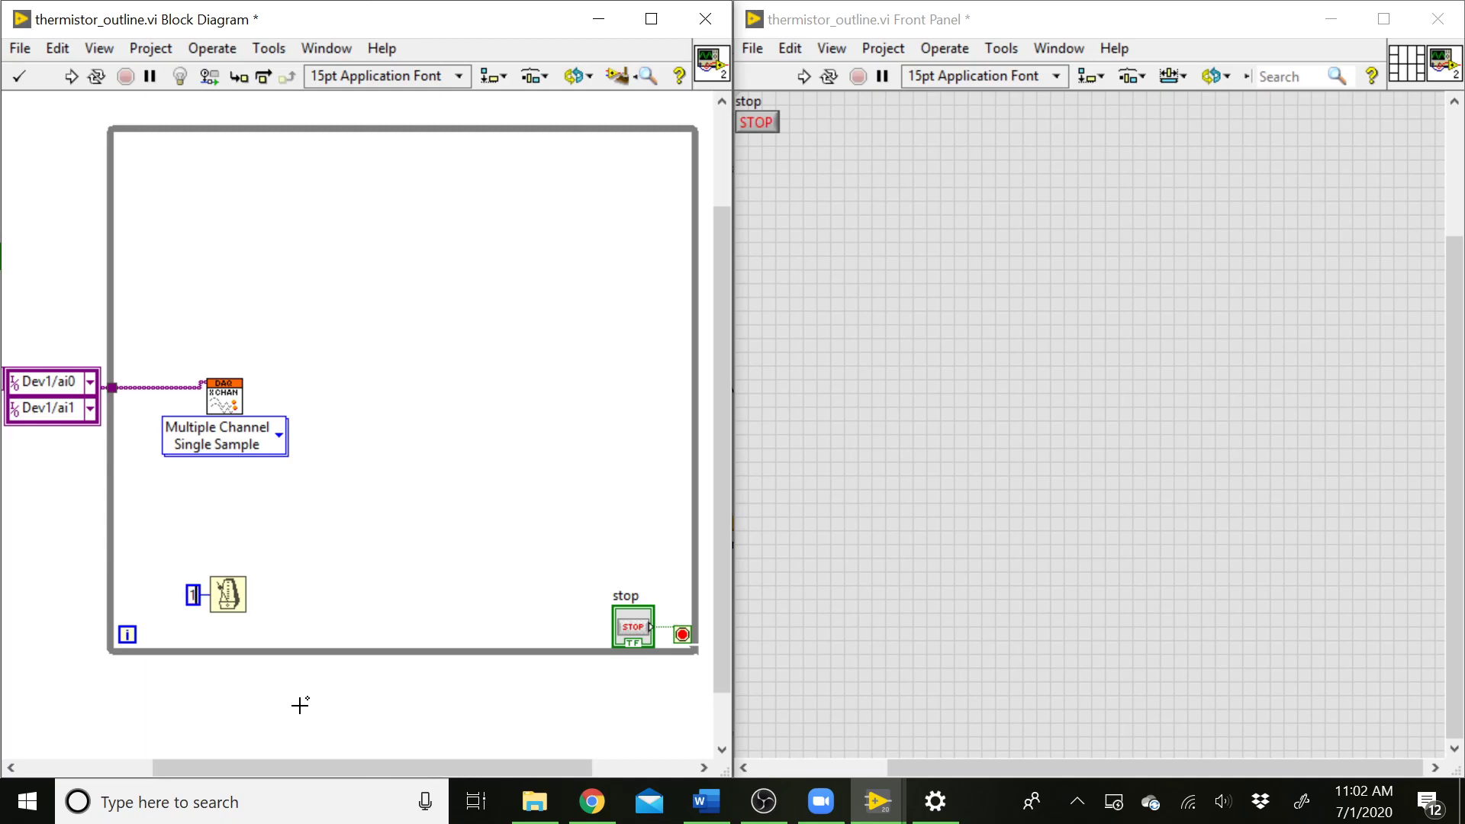
{"action": "type", "text": "100"}
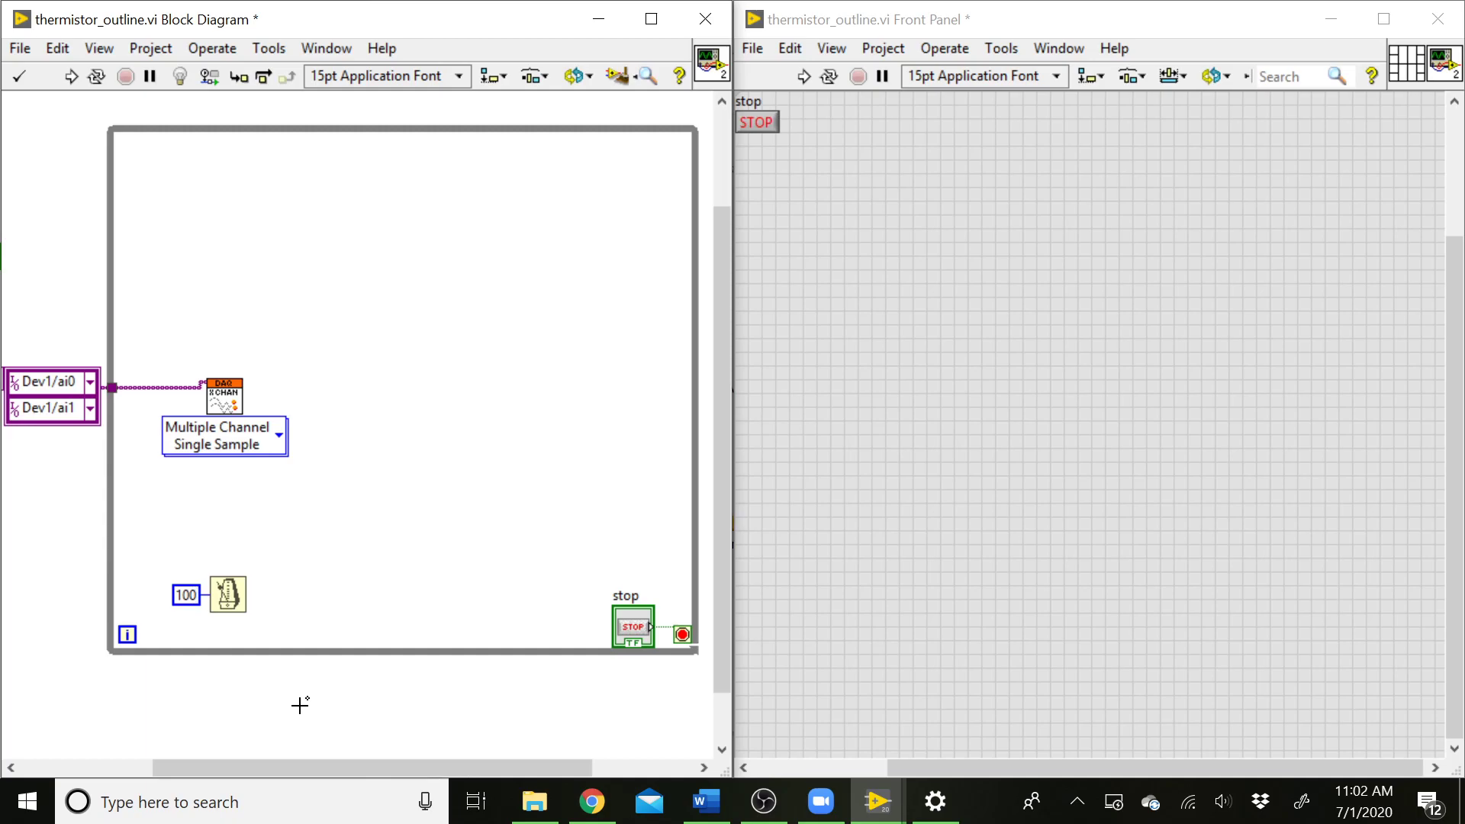
{"action": "type", "text": "0"}
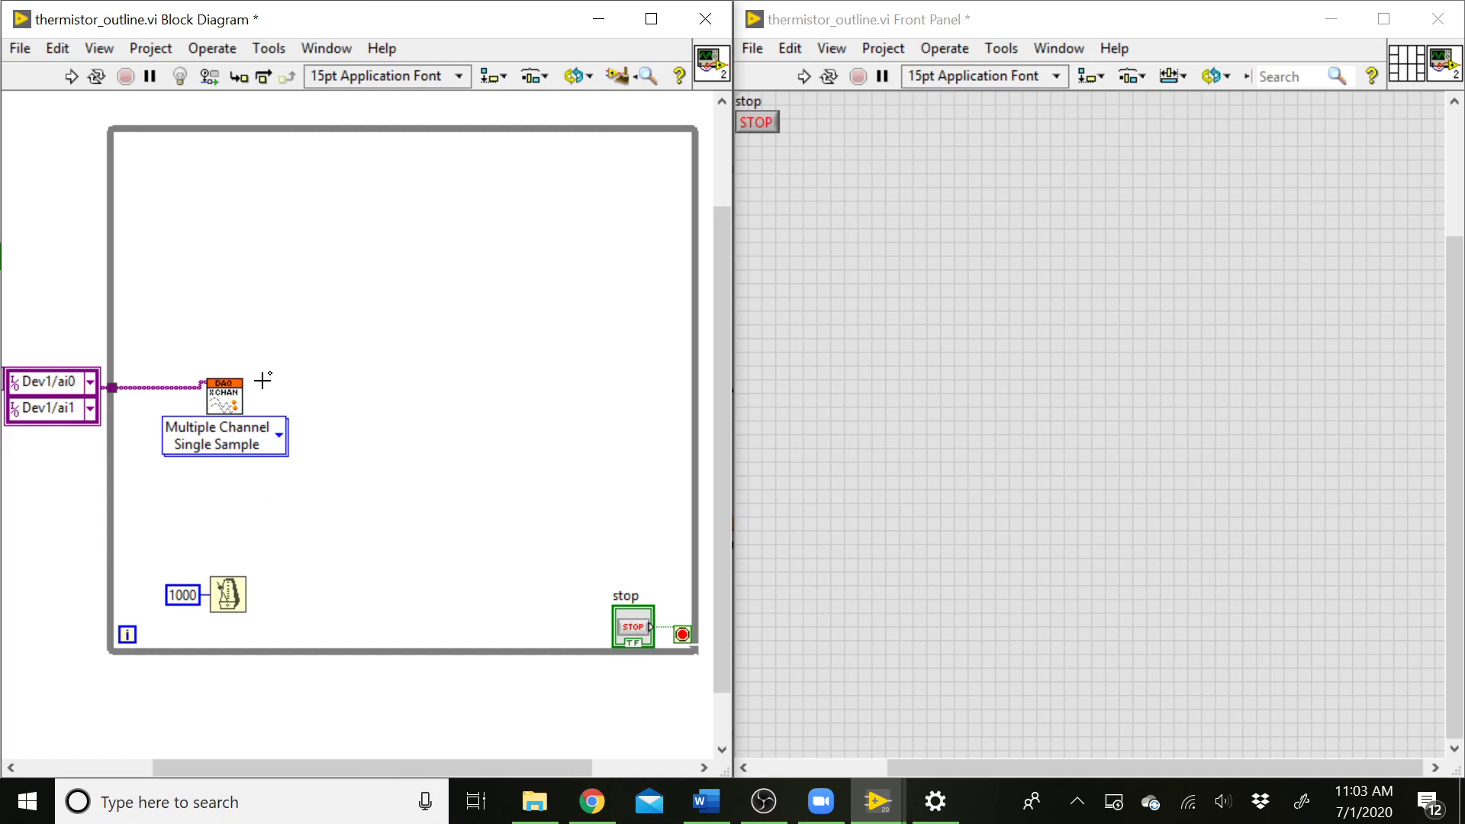
{"action": "mouse_move", "coordinate": [334, 386]}
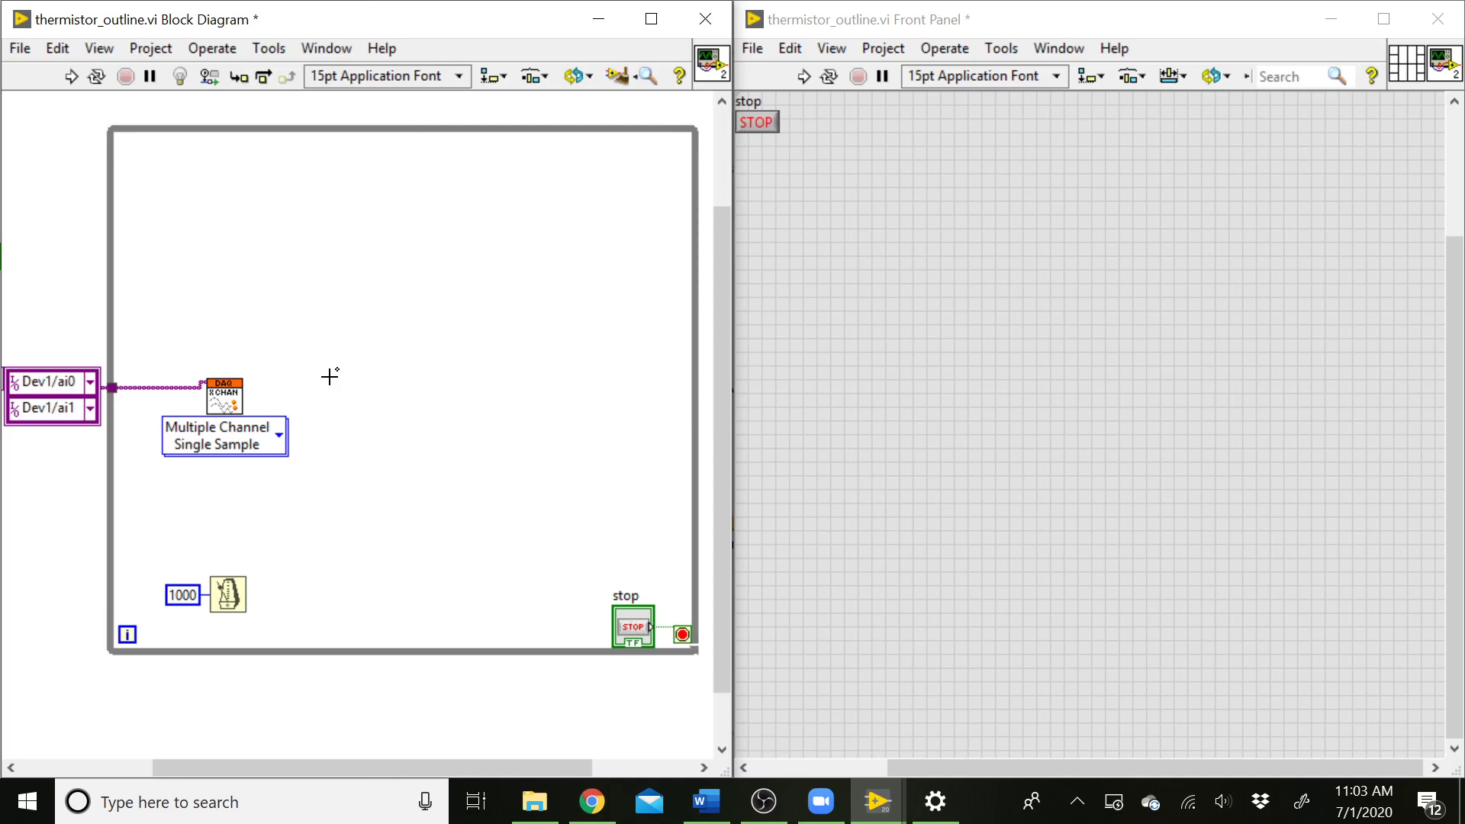
{"action": "mouse_move", "coordinate": [348, 375]}
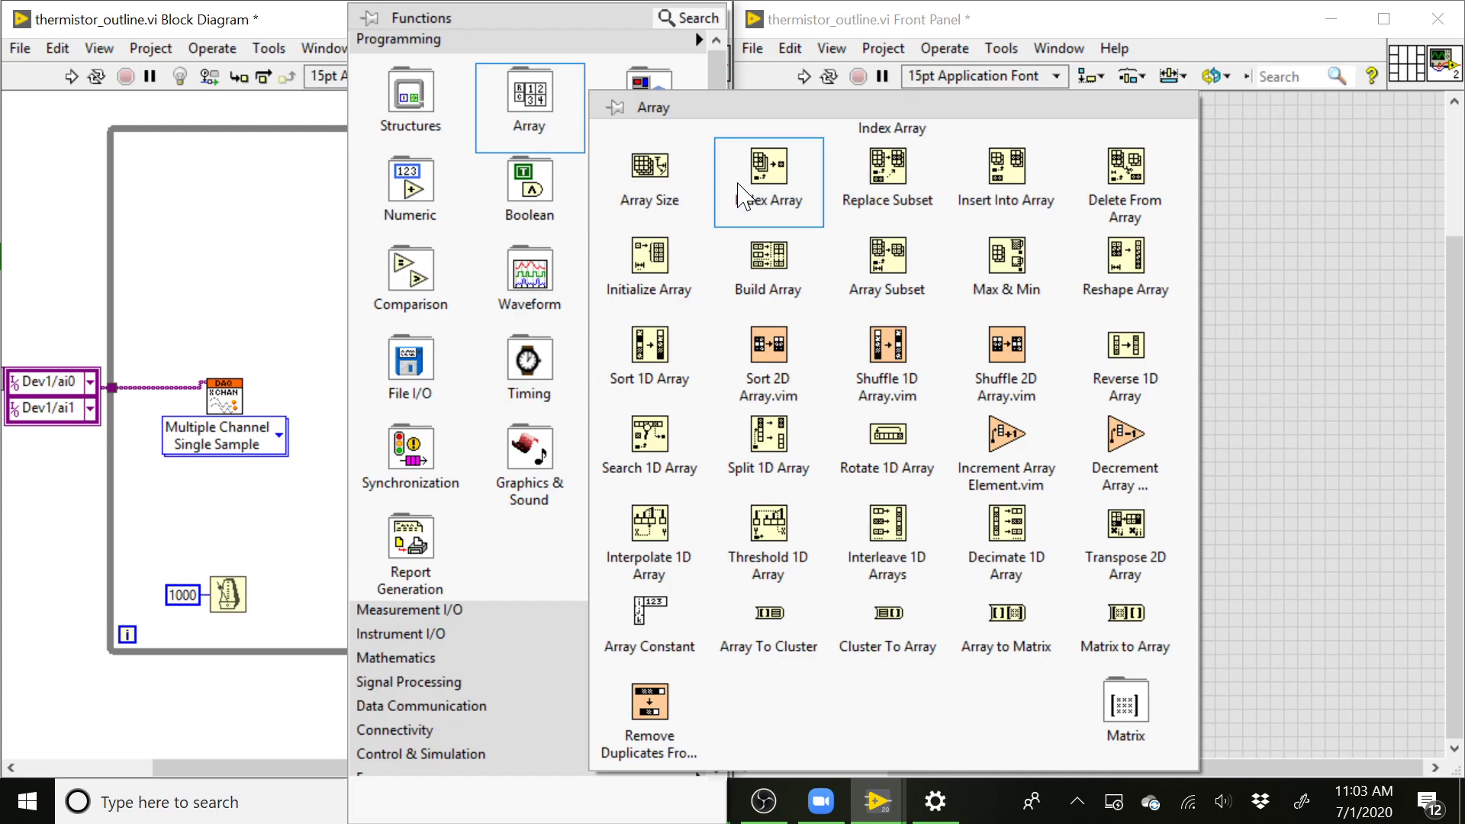
{"action": "mouse_move", "coordinate": [781, 199]}
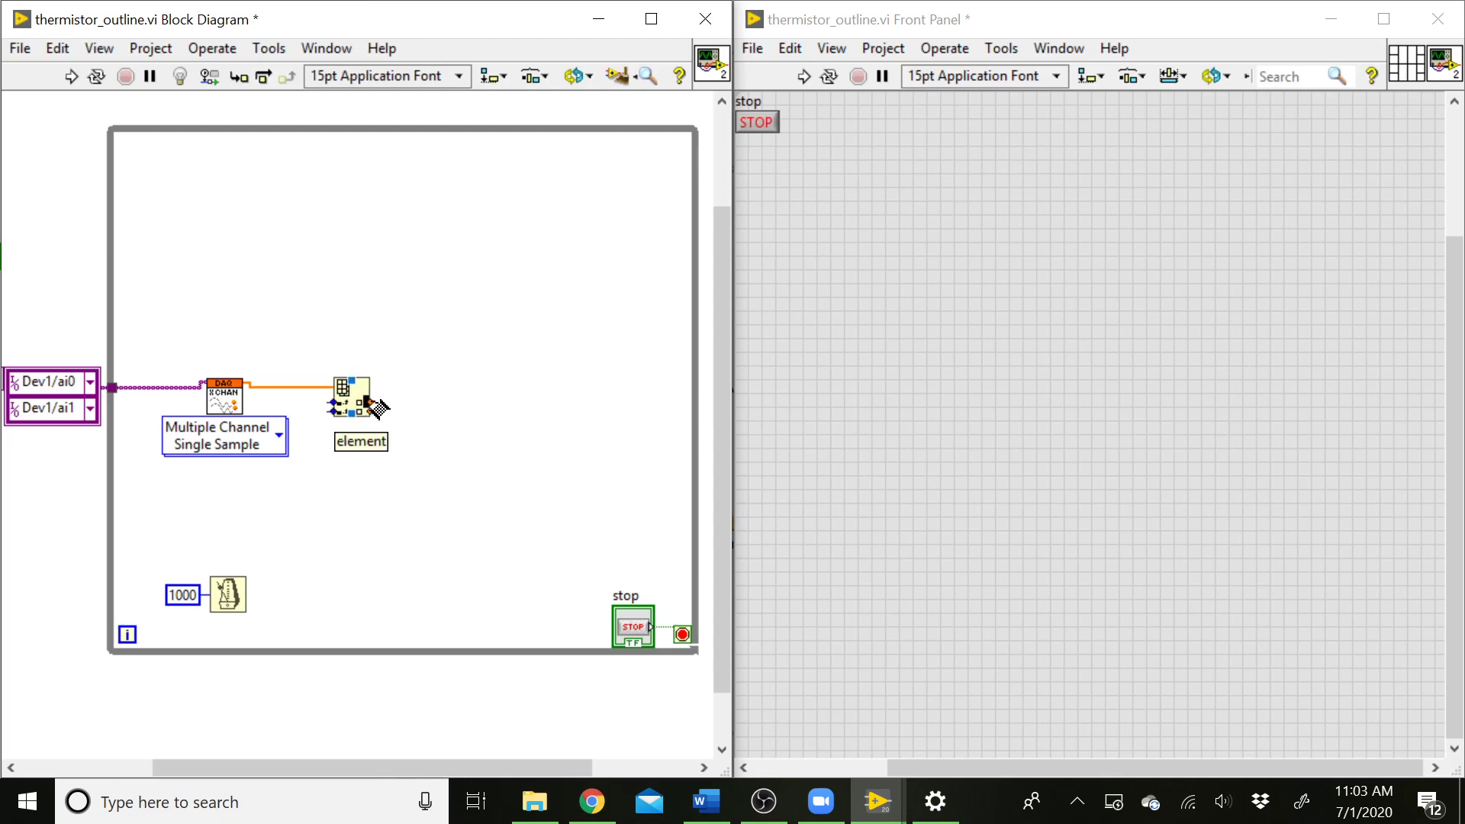
{"action": "mouse_move", "coordinate": [374, 415]}
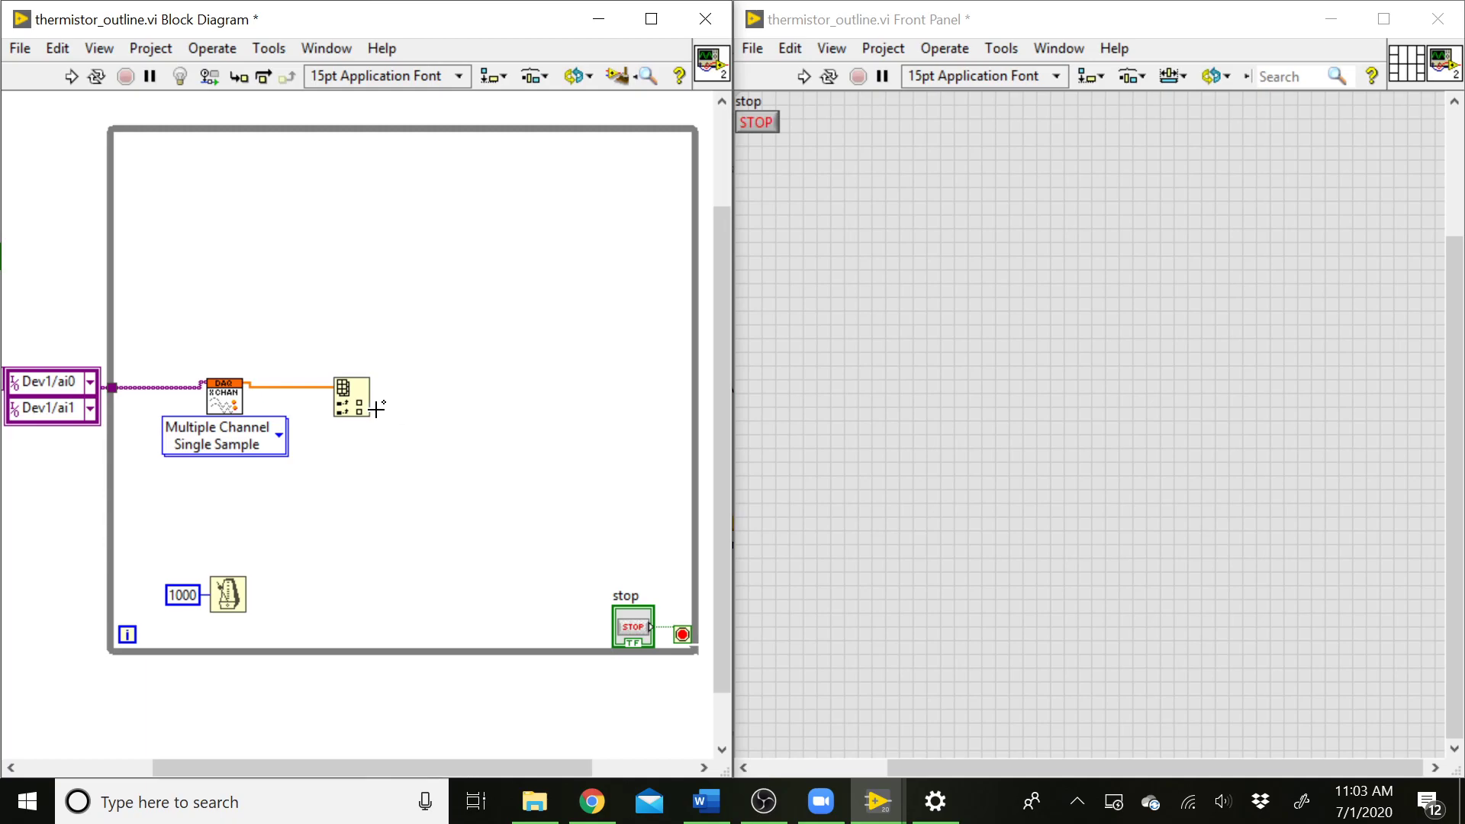
{"action": "mouse_move", "coordinate": [673, 426]}
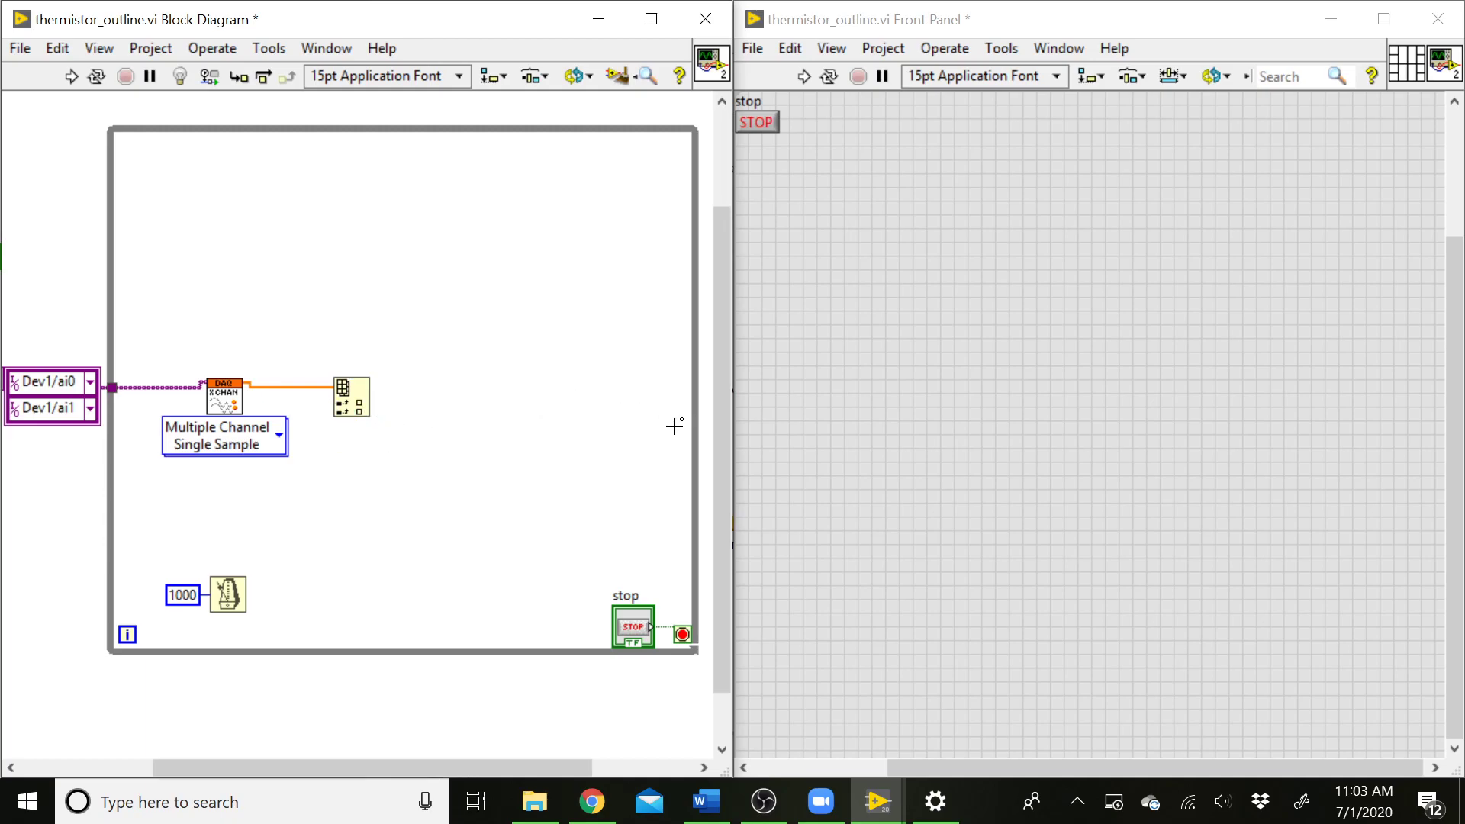
{"action": "mouse_move", "coordinate": [509, 409]}
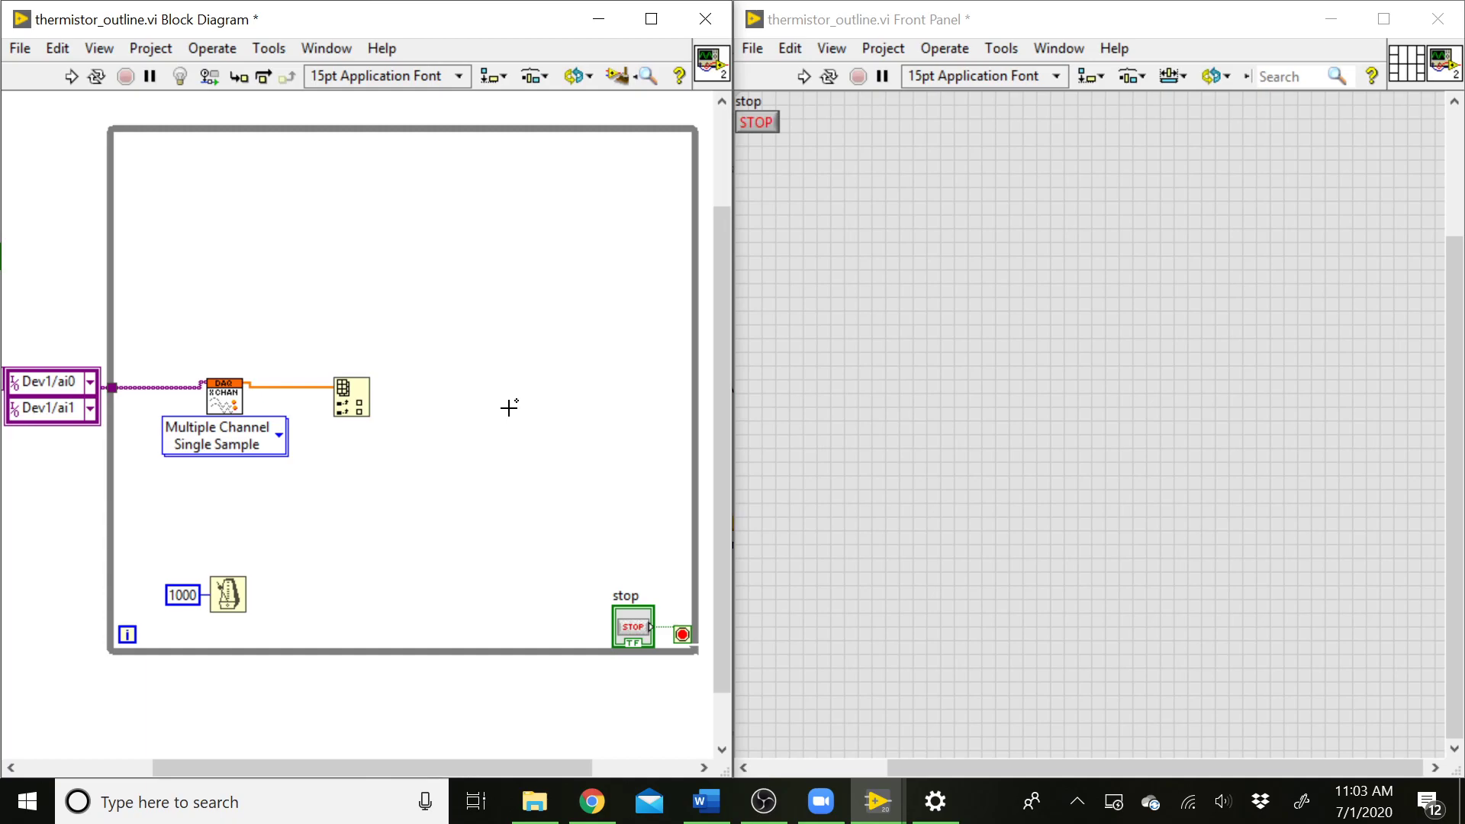
{"action": "mouse_move", "coordinate": [405, 421]}
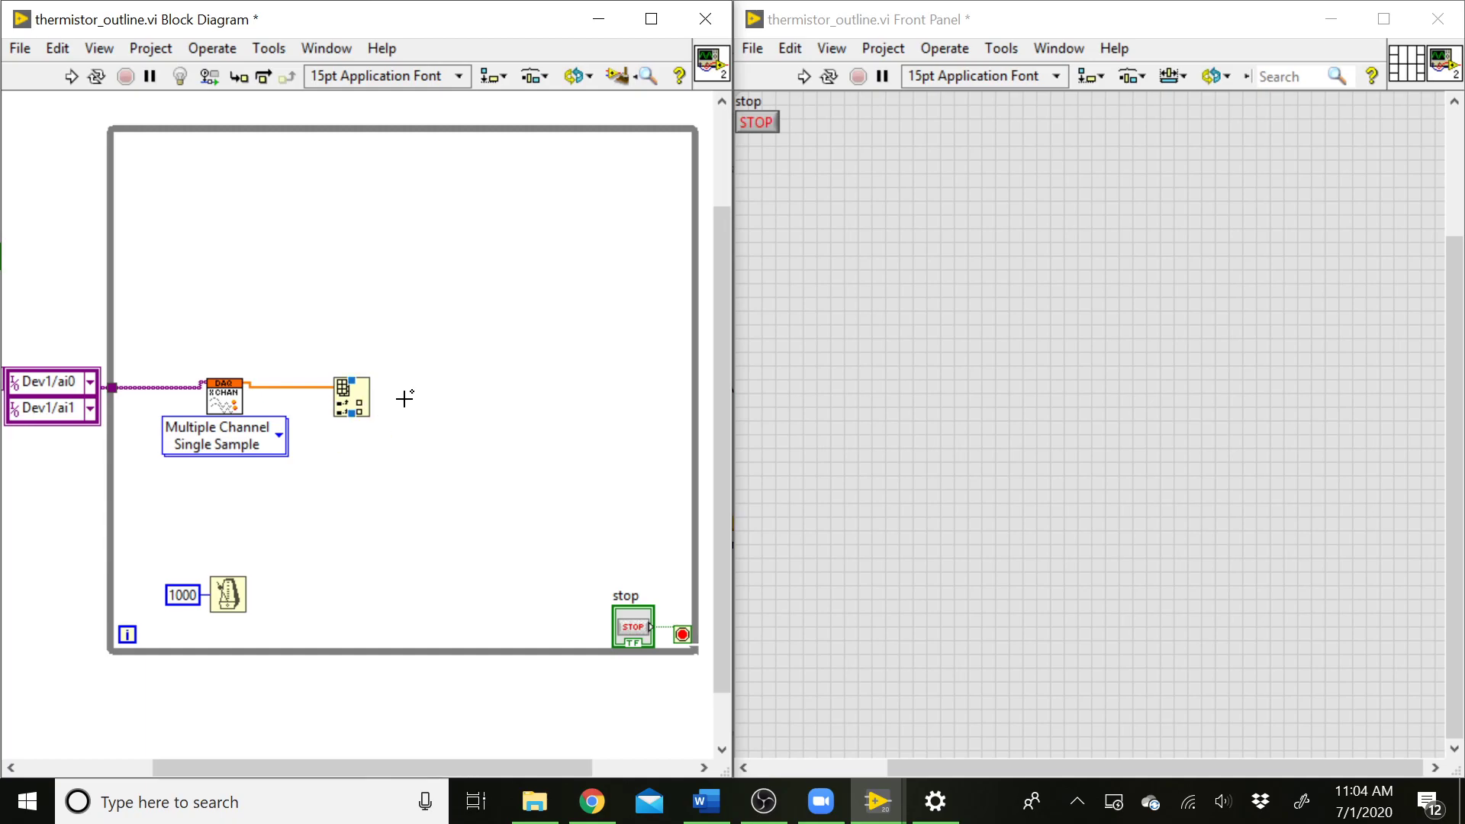
{"action": "mouse_move", "coordinate": [409, 398]}
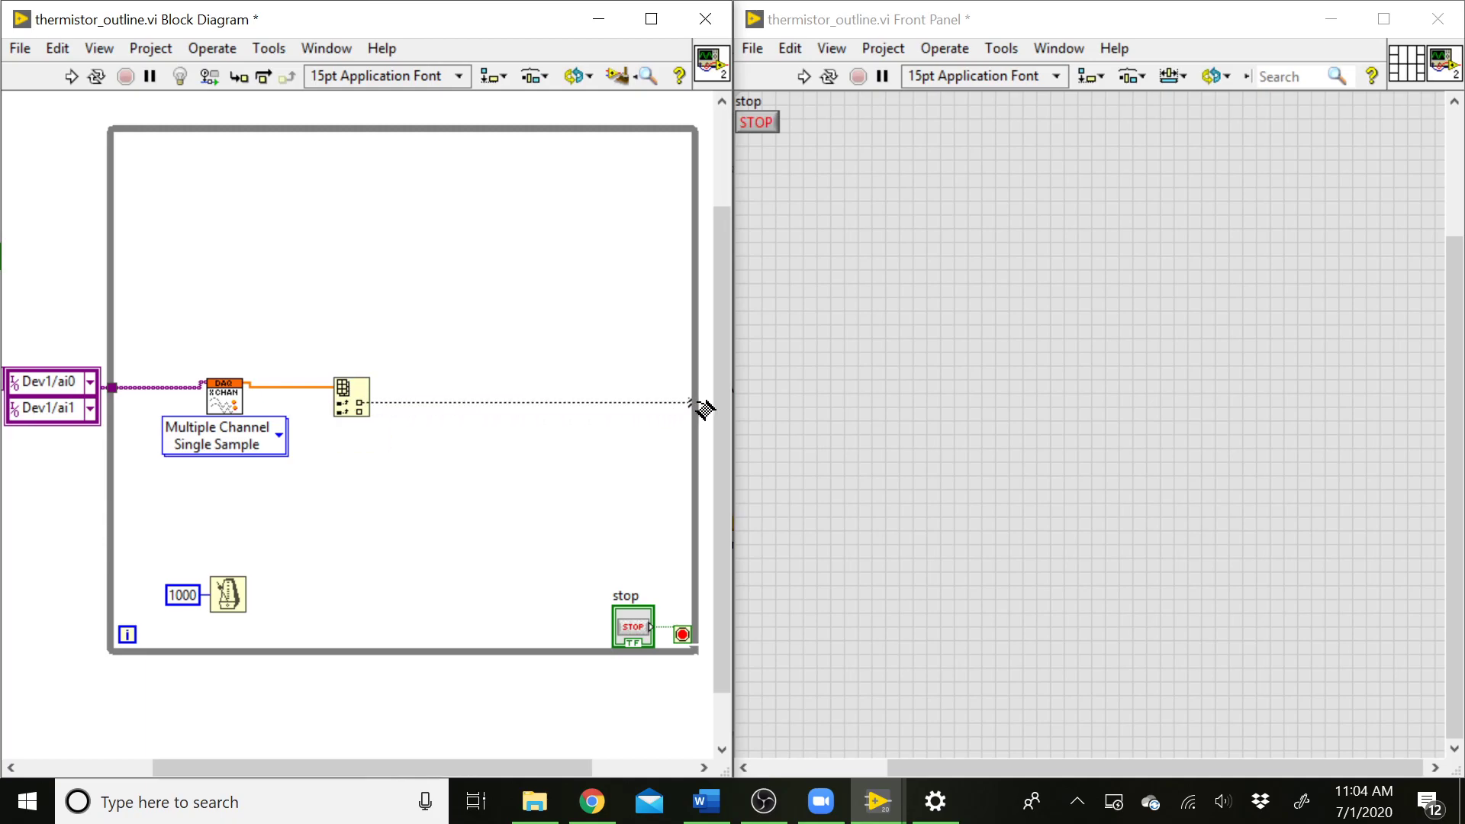
Step: Wire the first Index Array output to a tunnel on the loop's right border
{"action": "left_click_drag", "start_coordinate": [365, 403], "coordinate": [691, 403]}
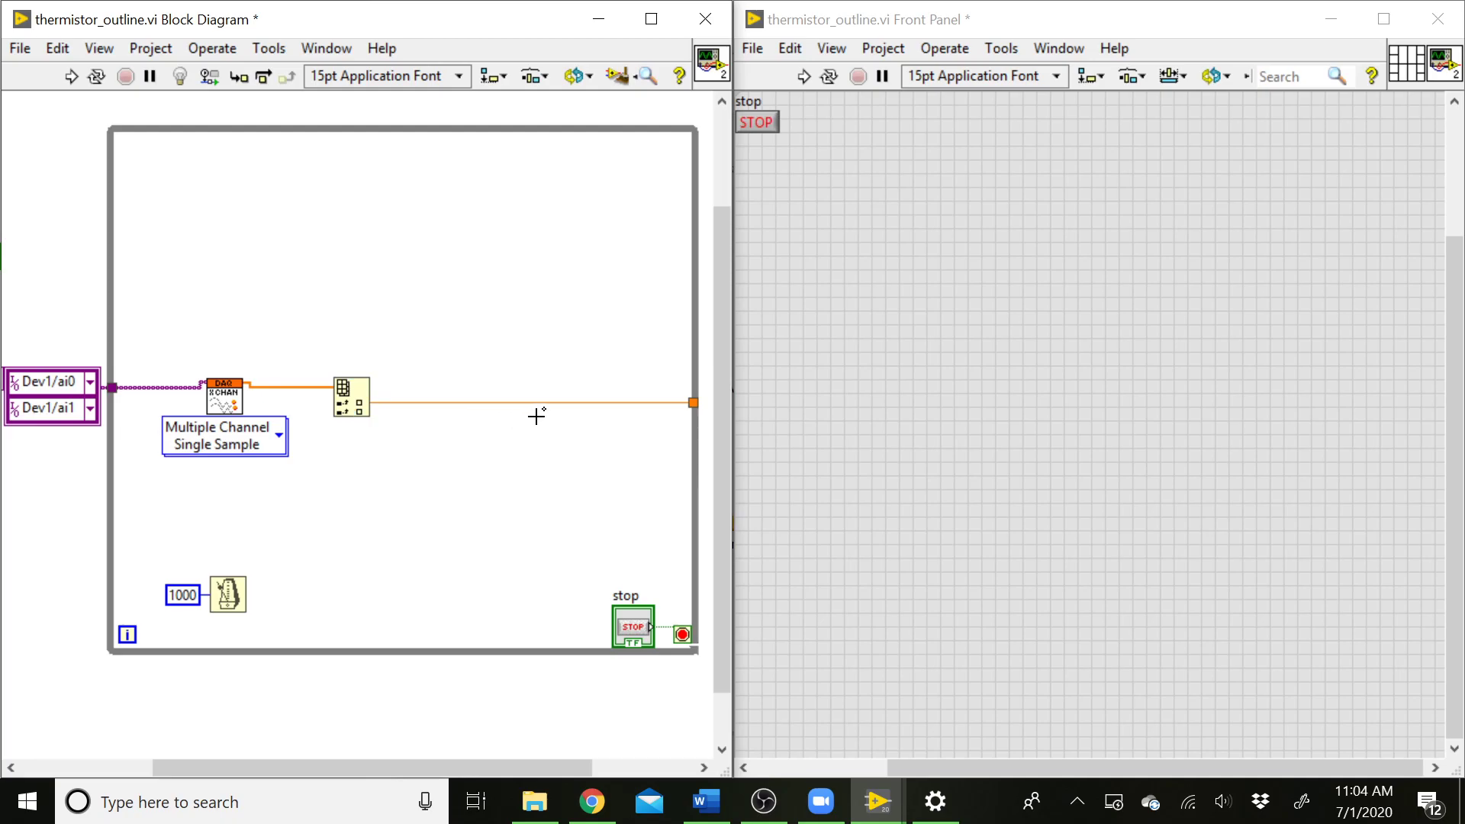
{"action": "mouse_move", "coordinate": [418, 413]}
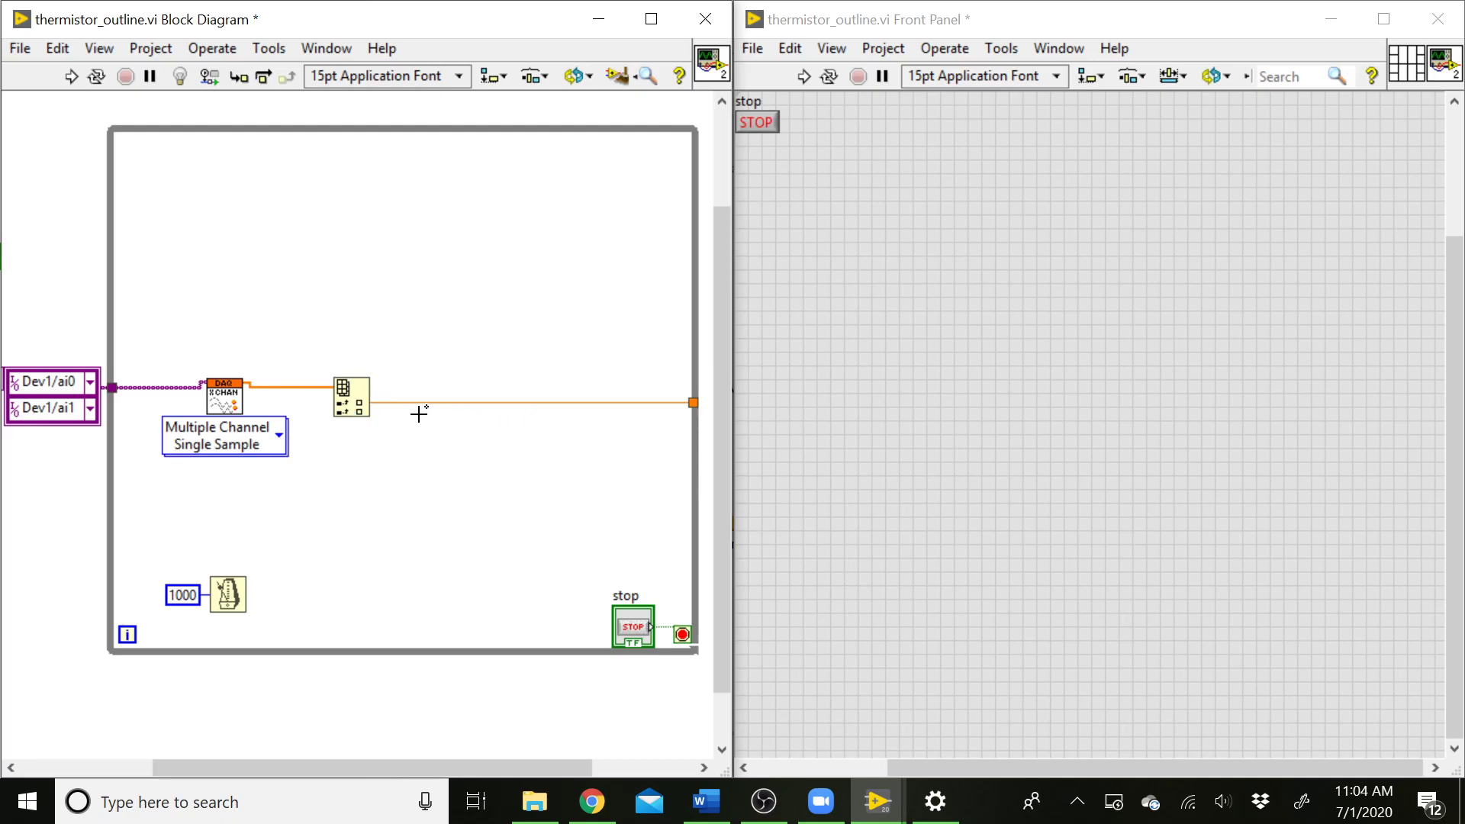
{"action": "mouse_move", "coordinate": [397, 412]}
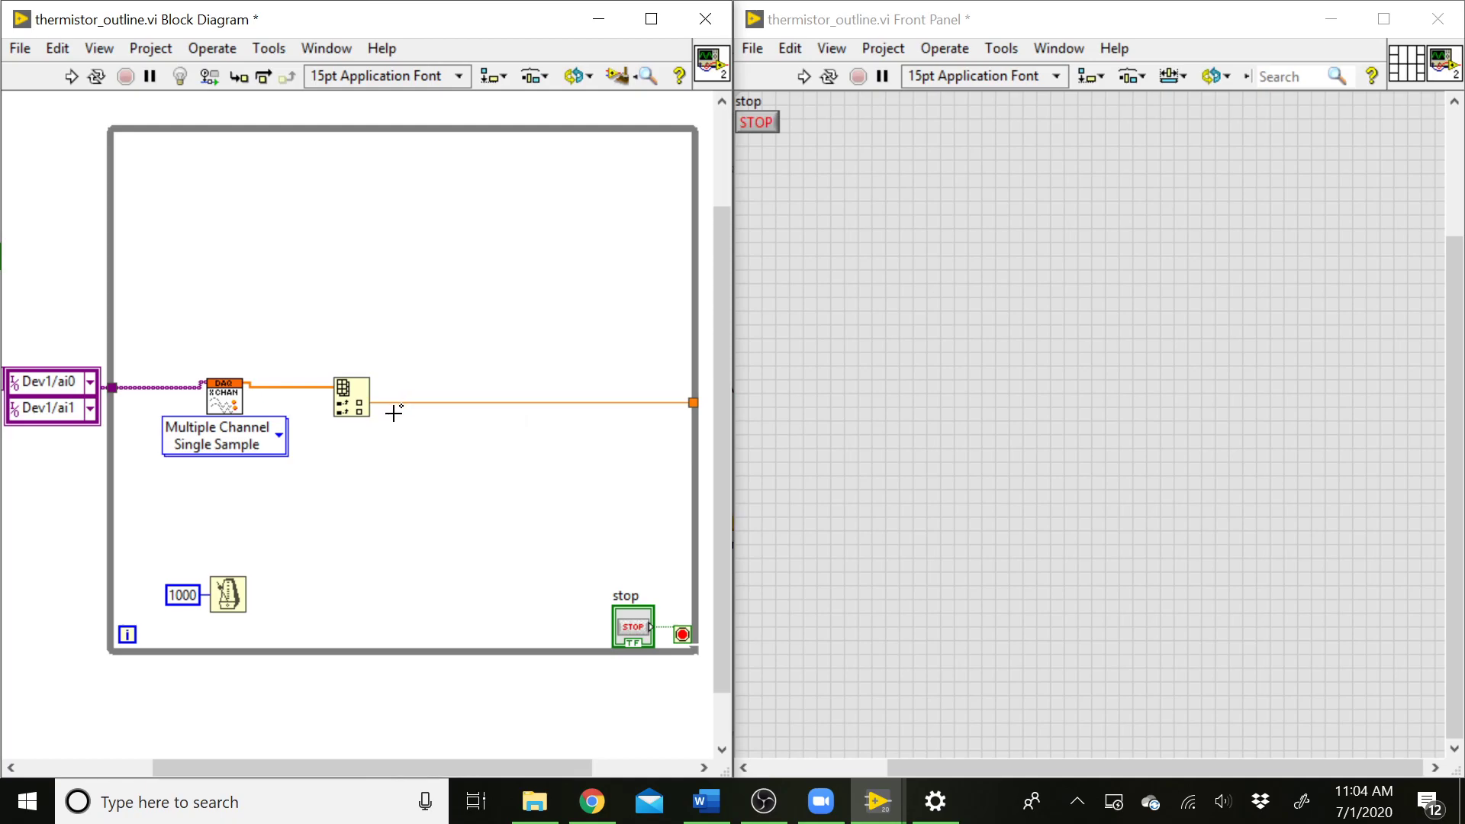
{"action": "mouse_move", "coordinate": [514, 348]}
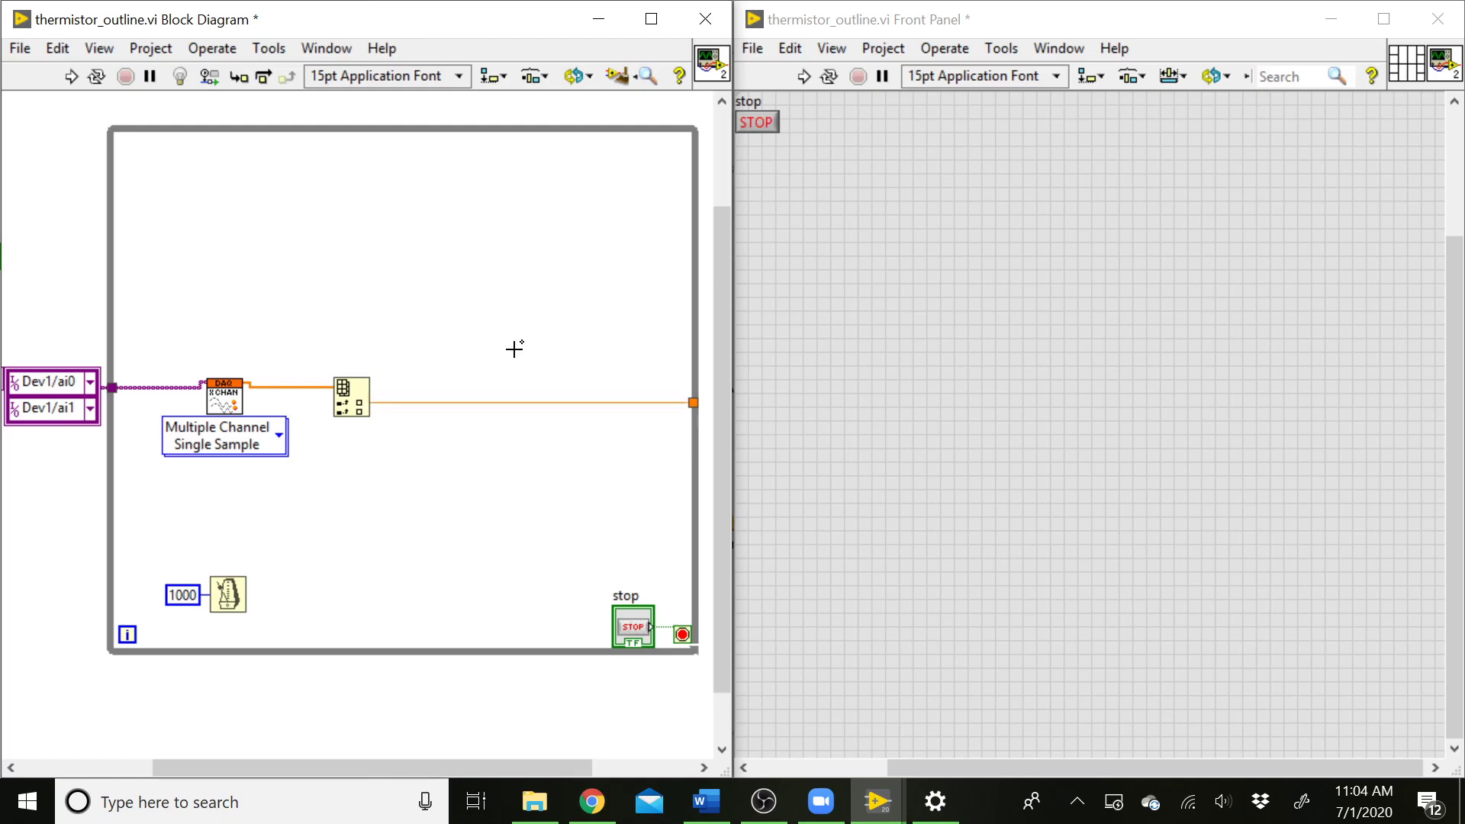
{"action": "mouse_move", "coordinate": [560, 353]}
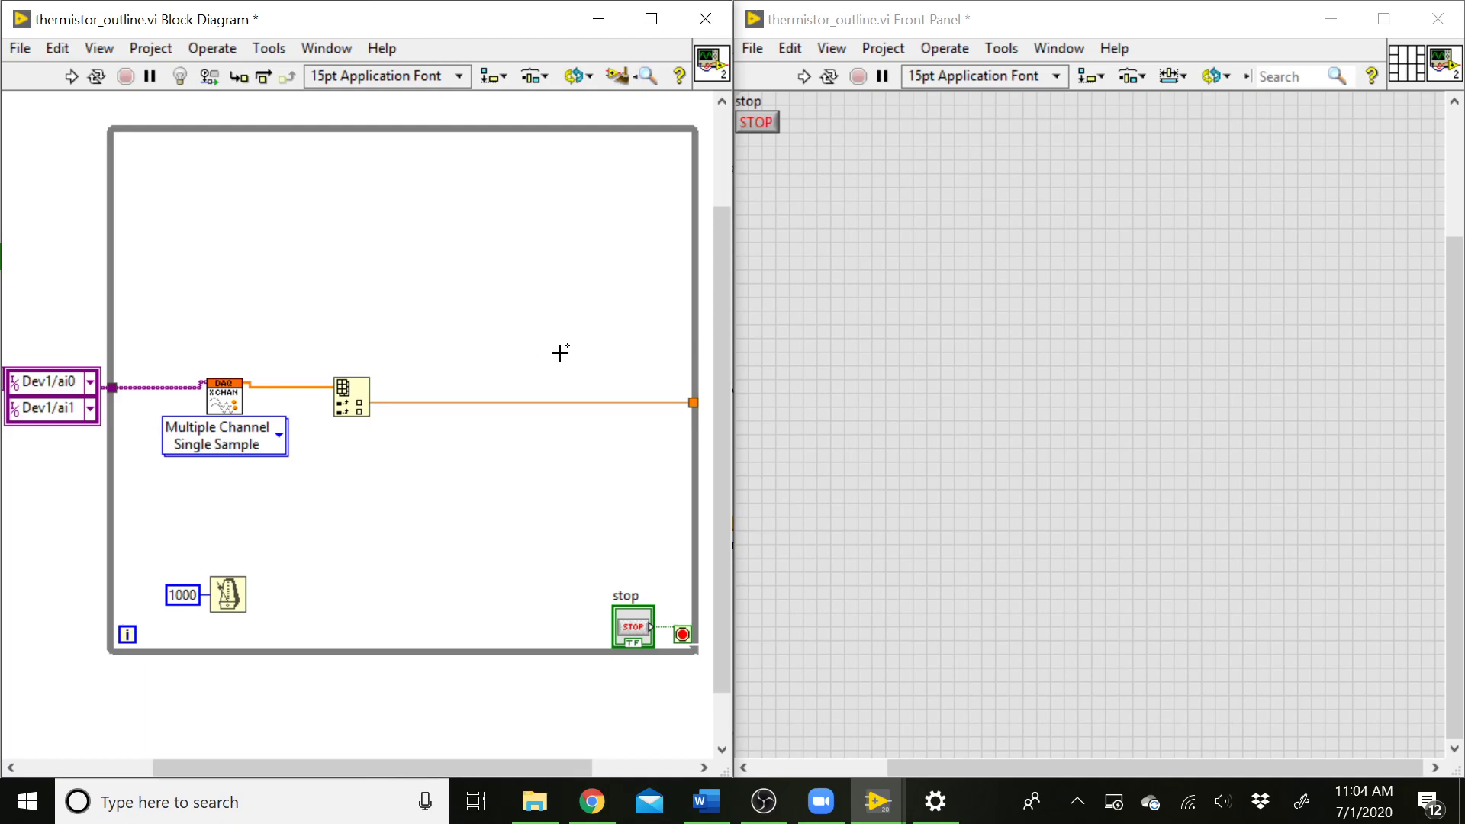
{"action": "mouse_move", "coordinate": [509, 272]}
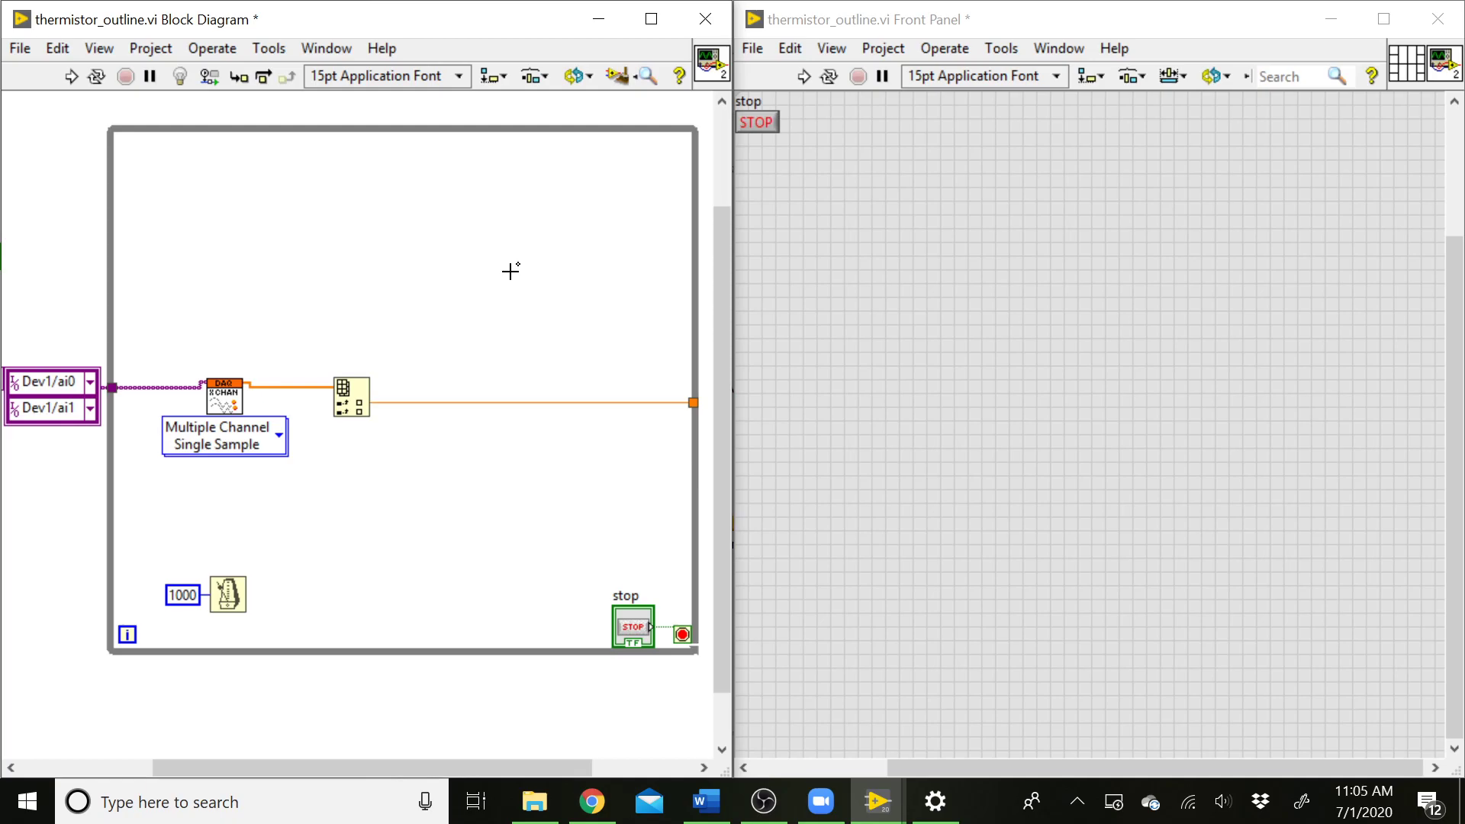
{"action": "mouse_move", "coordinate": [520, 377]}
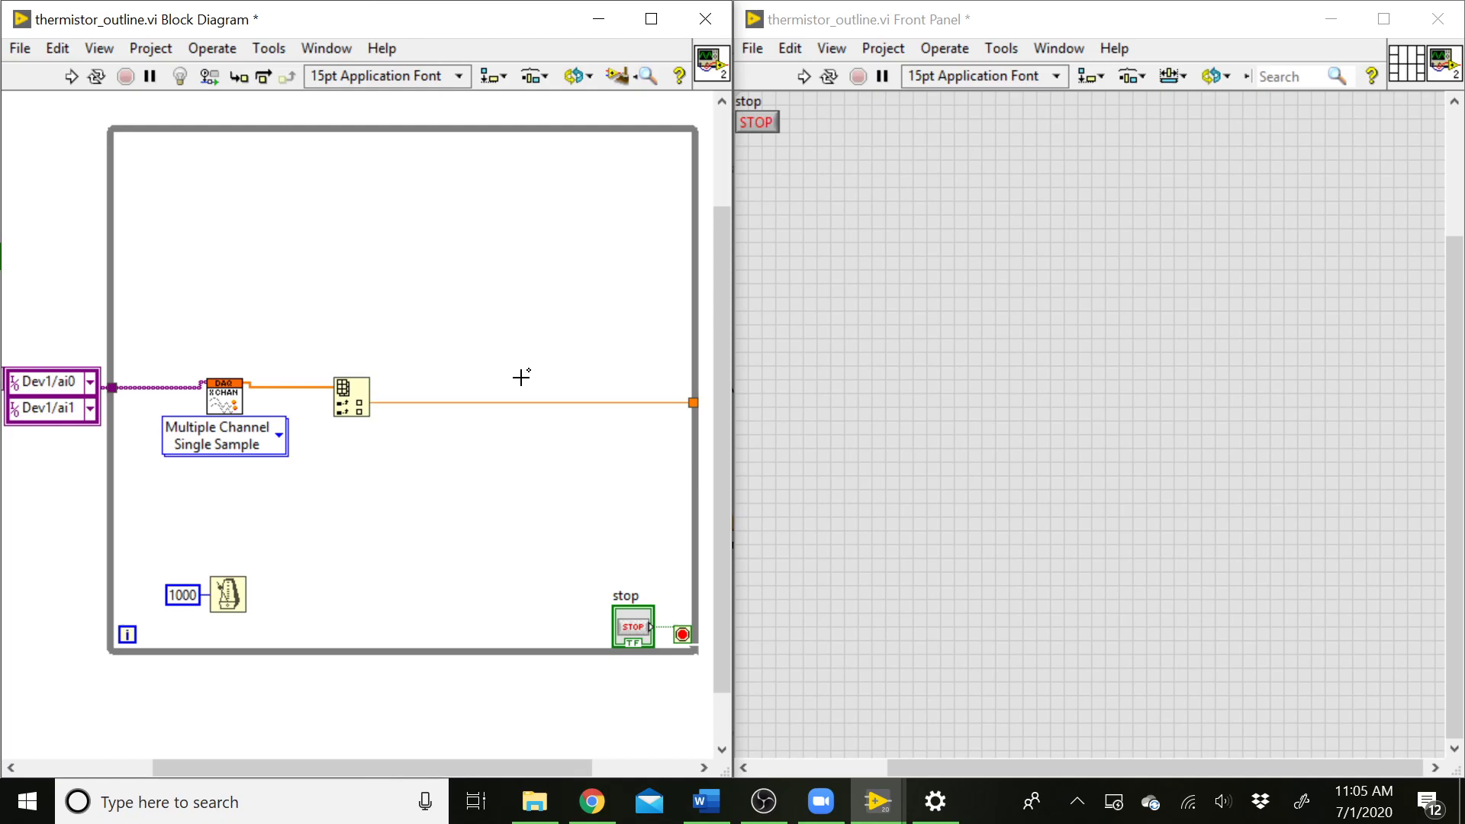
{"action": "mouse_move", "coordinate": [499, 388]}
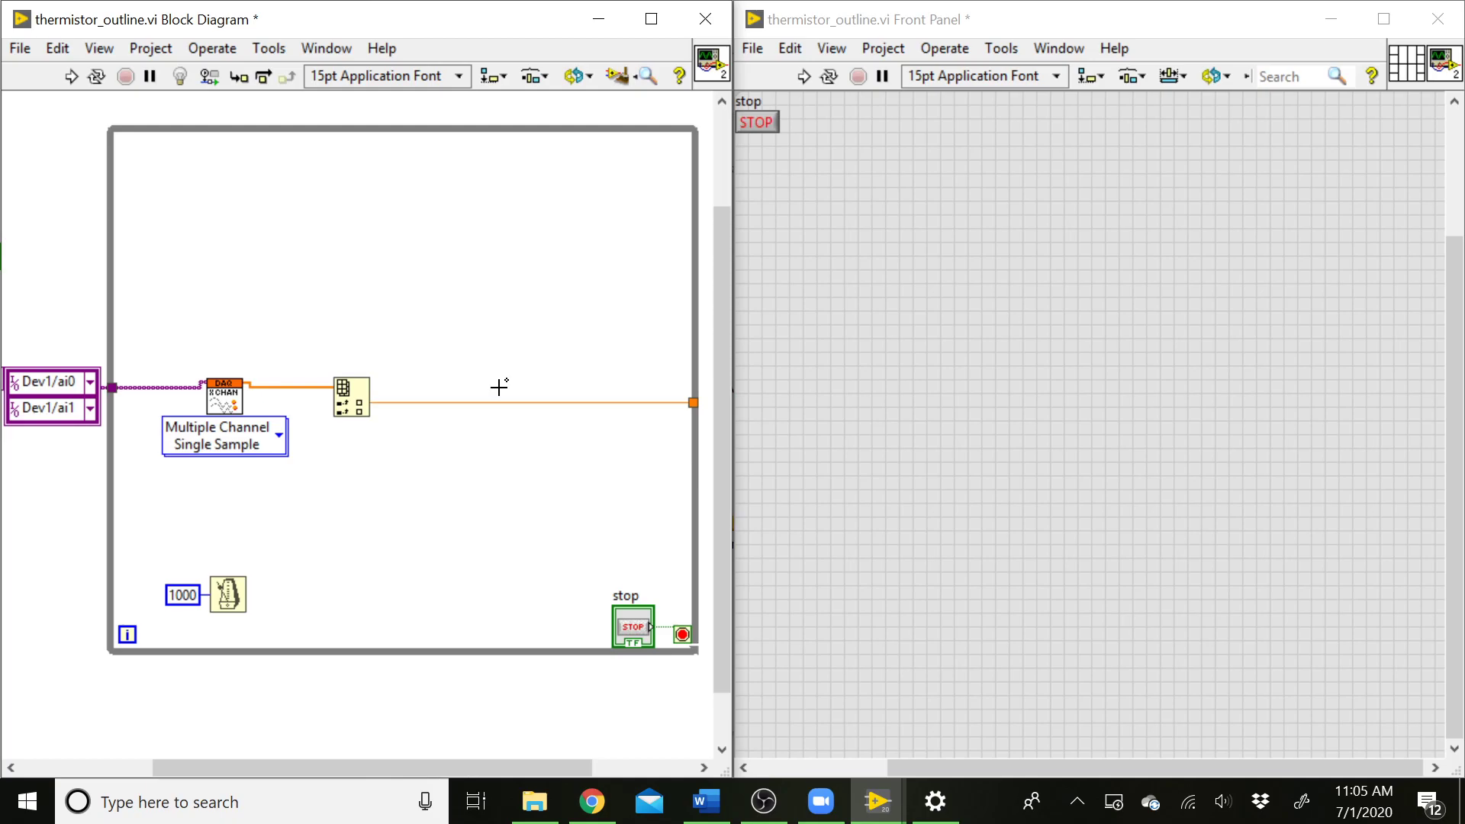
{"action": "mouse_move", "coordinate": [148, 339]}
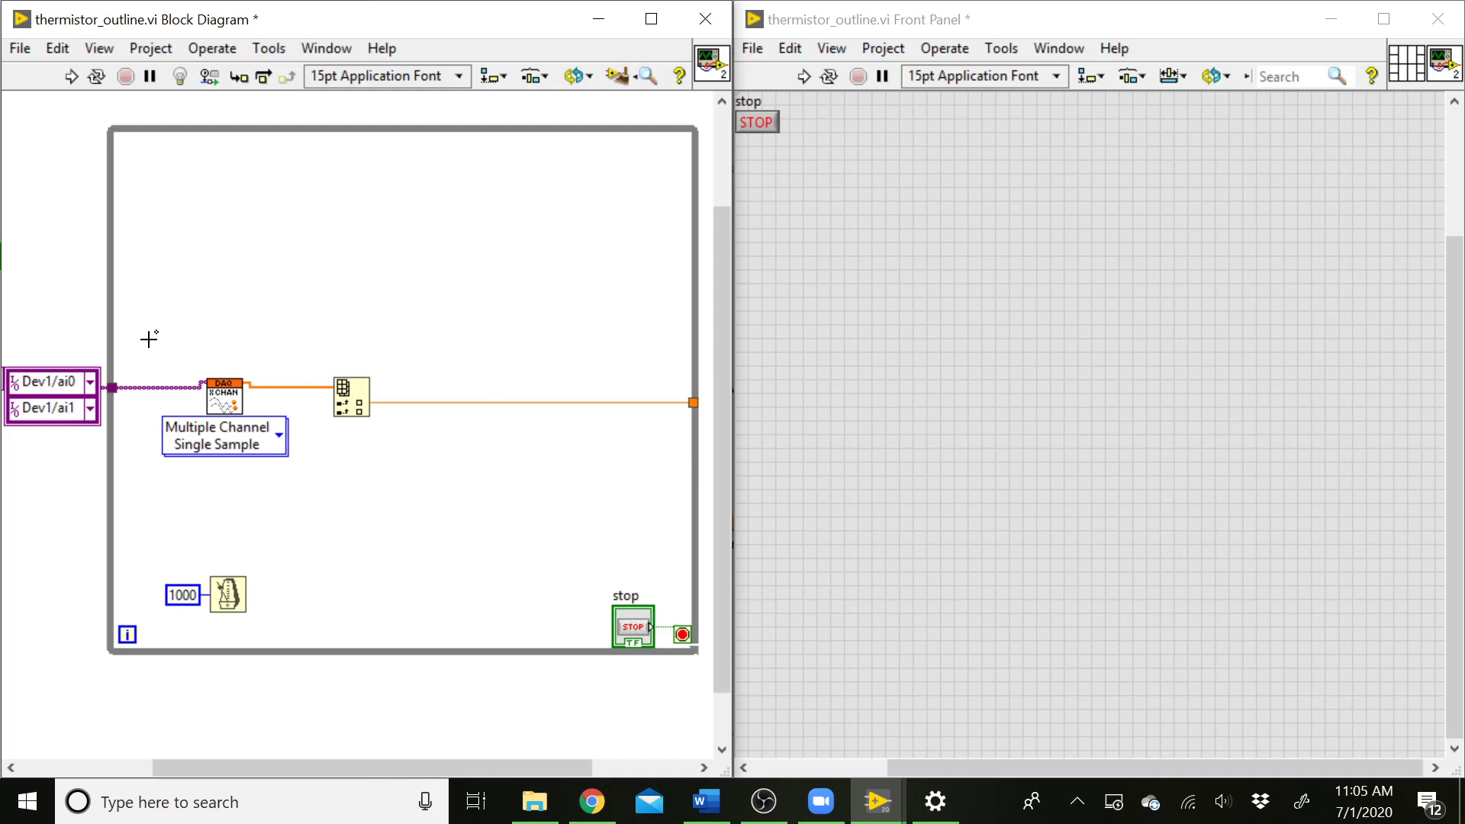
{"action": "mouse_move", "coordinate": [501, 333]}
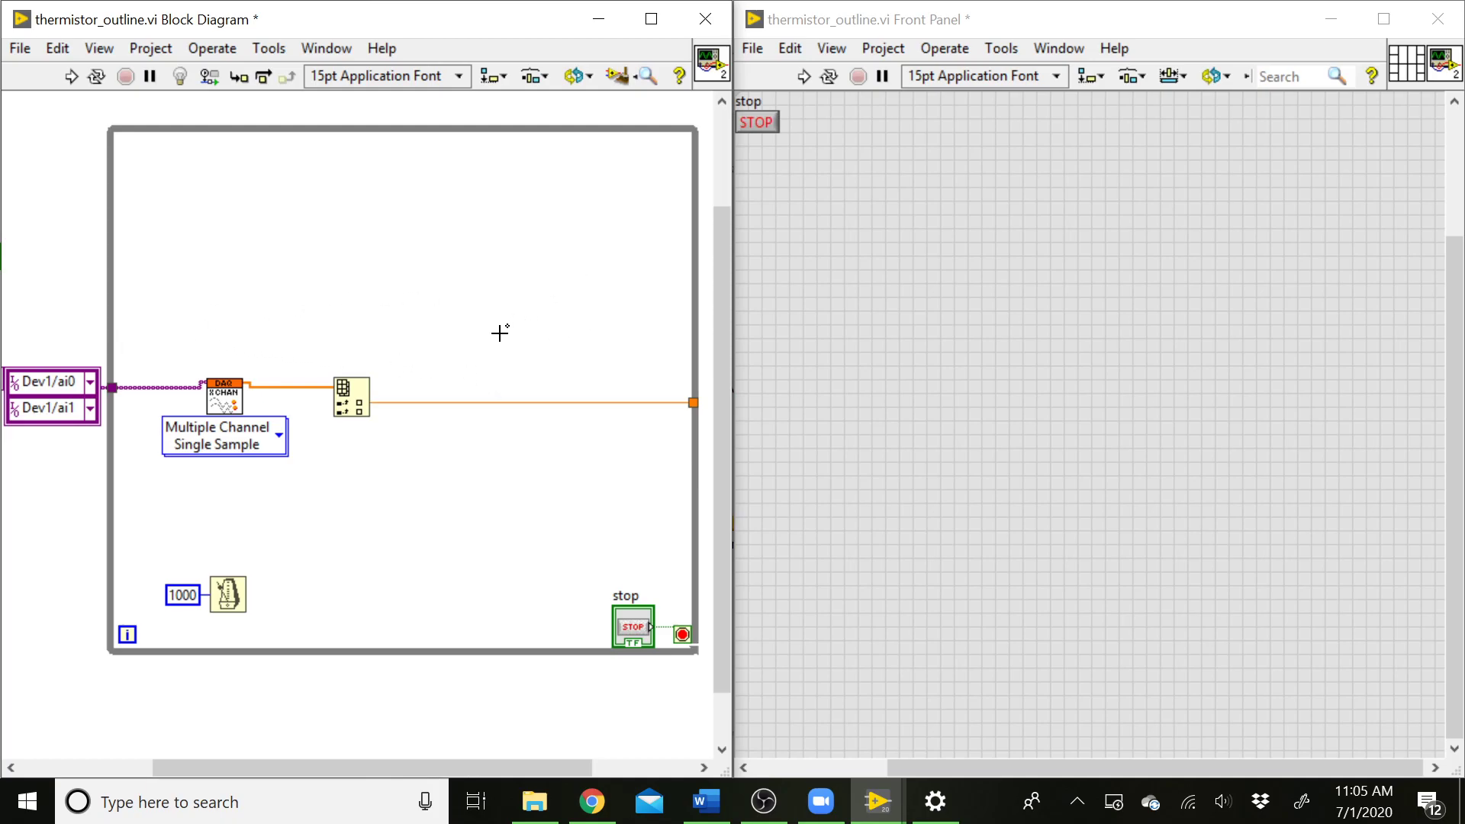
{"action": "mouse_move", "coordinate": [531, 327]}
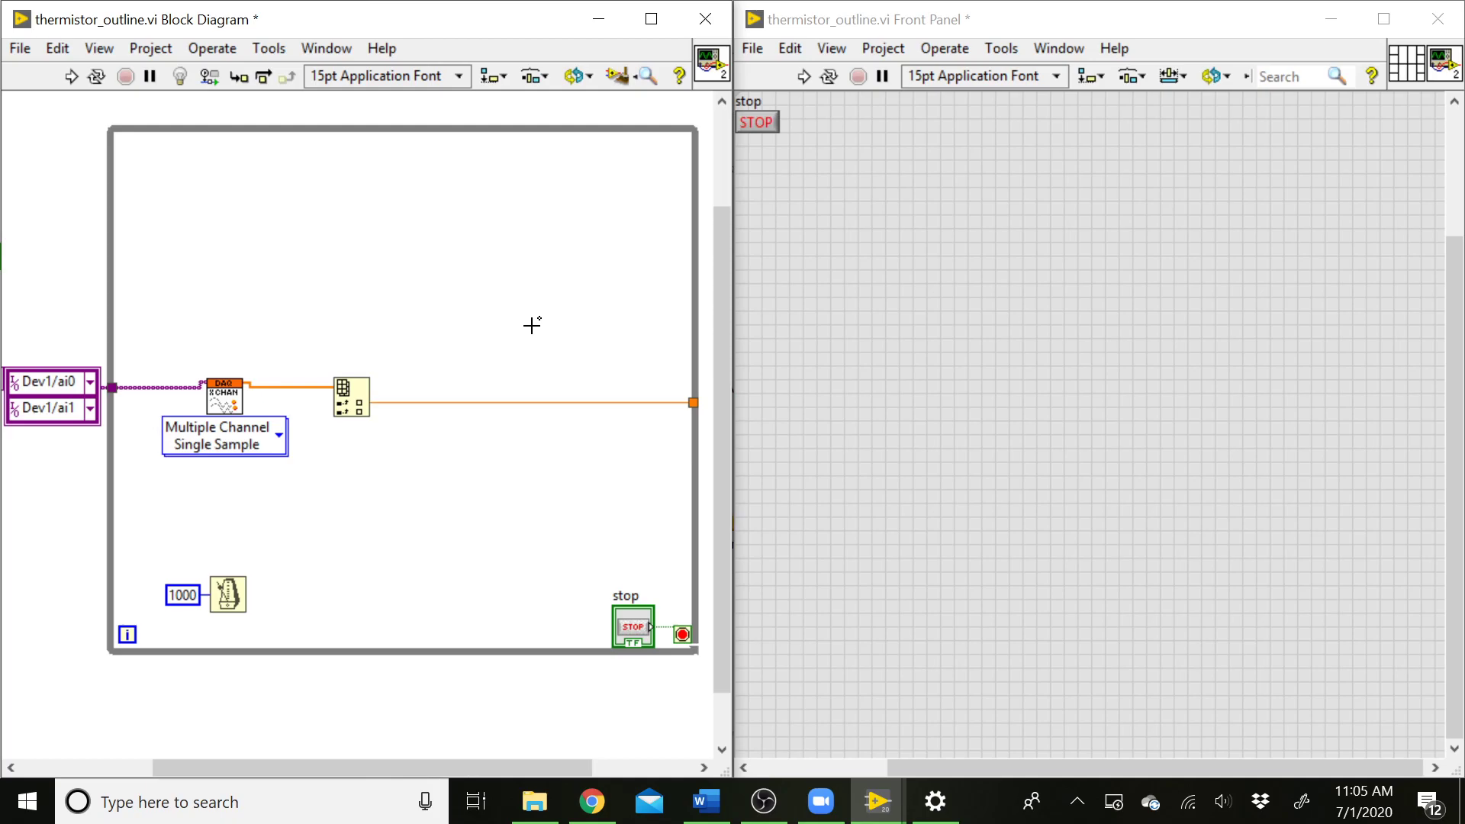
{"action": "mouse_move", "coordinate": [897, 347]}
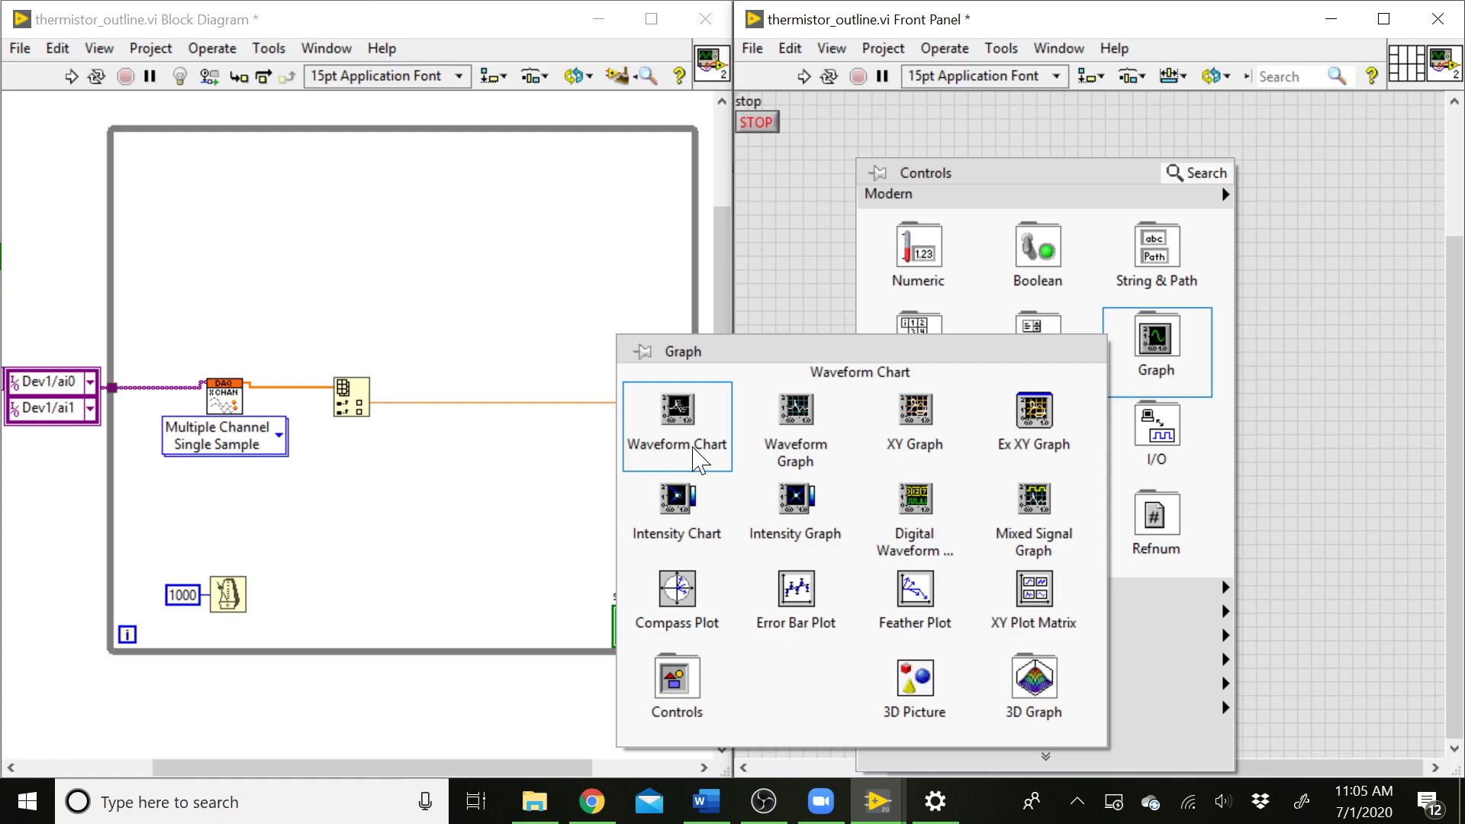
Step: Place a Waveform Chart and position its terminal above the first channel wire
{"action": "left_click", "coordinate": [676, 426]}
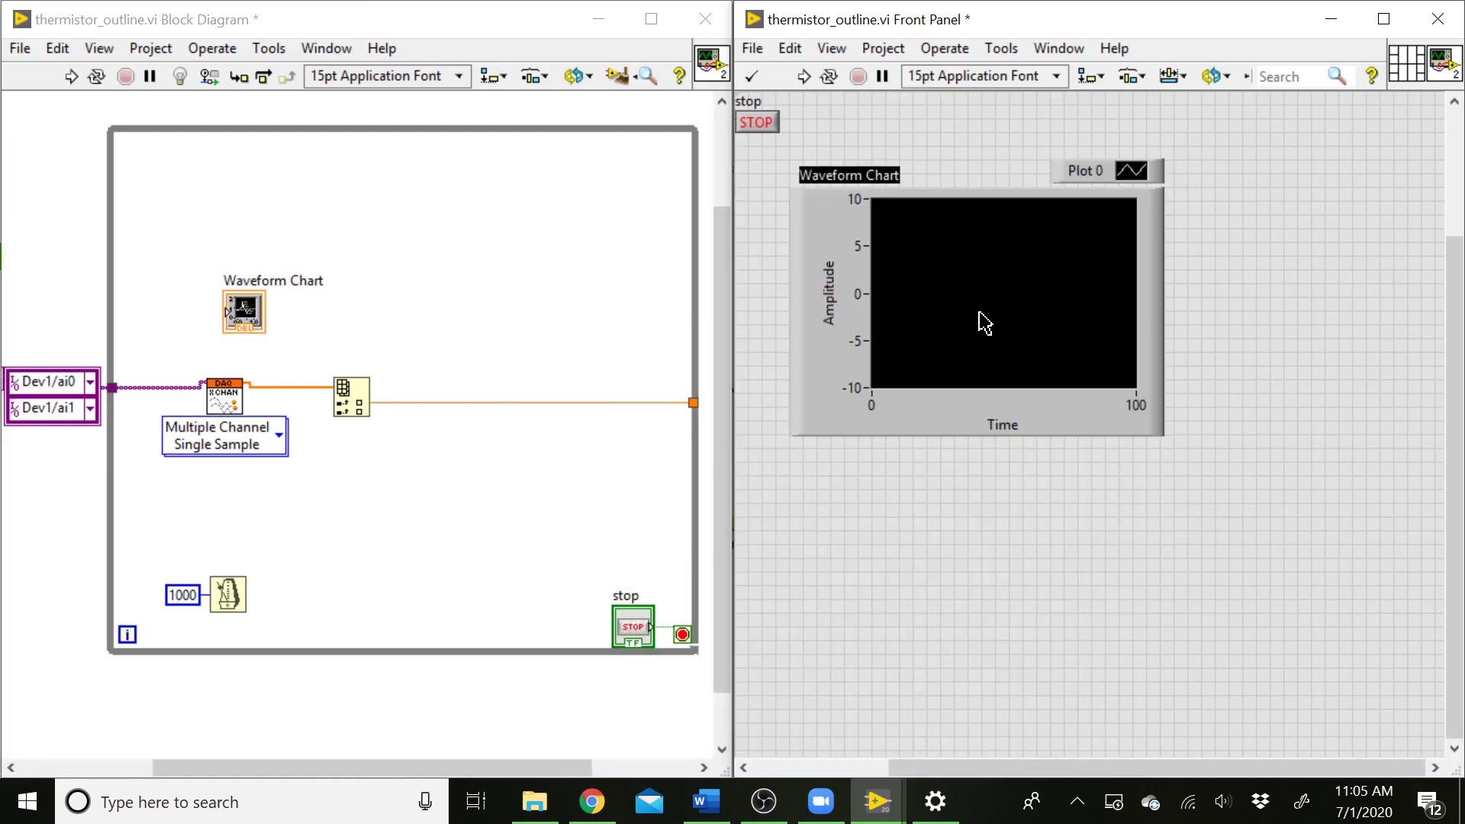
{"action": "left_click_drag", "start_coordinate": [242, 311], "coordinate": [586, 329]}
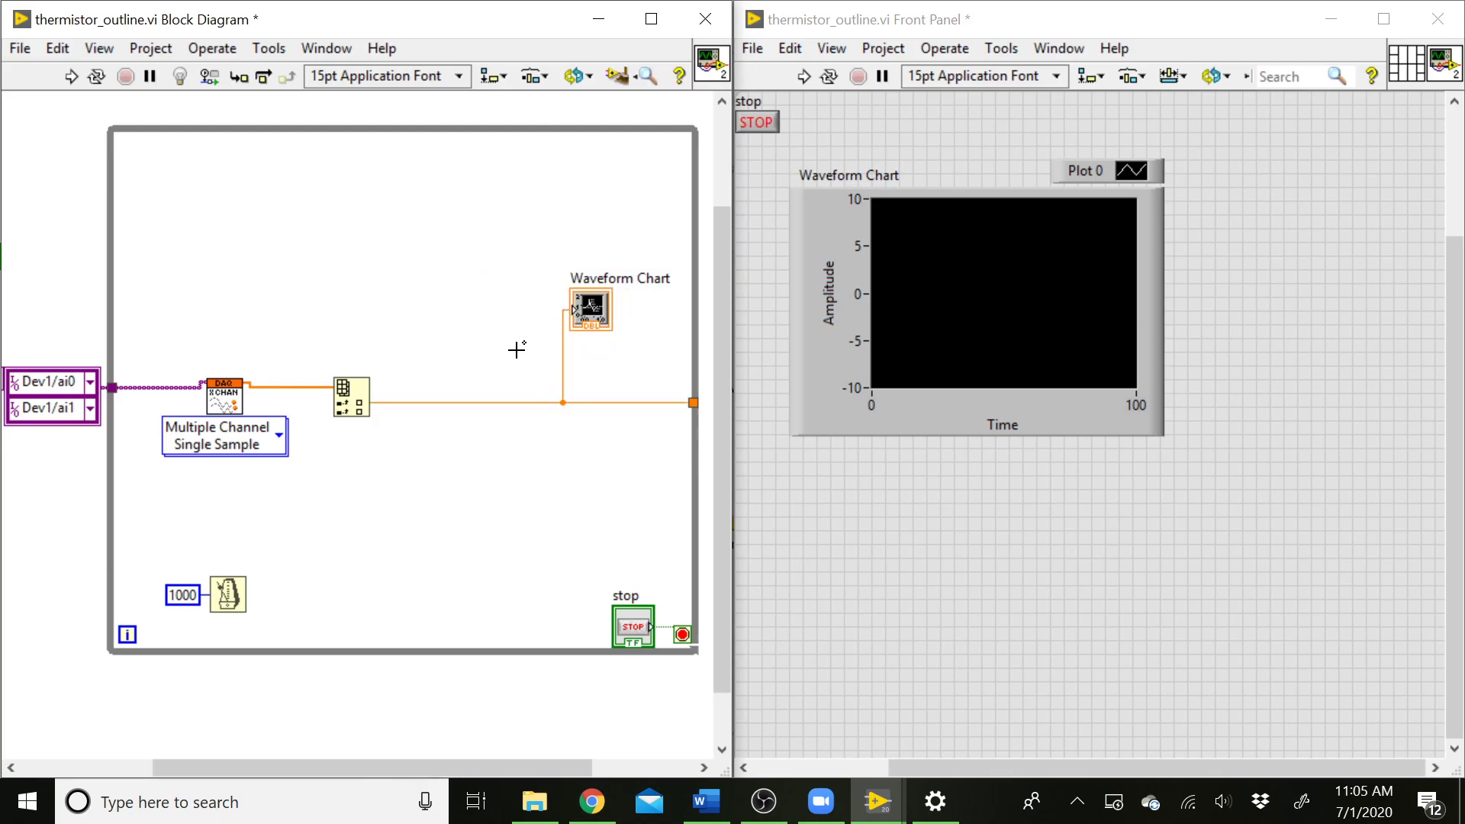
{"action": "mouse_move", "coordinate": [501, 253]}
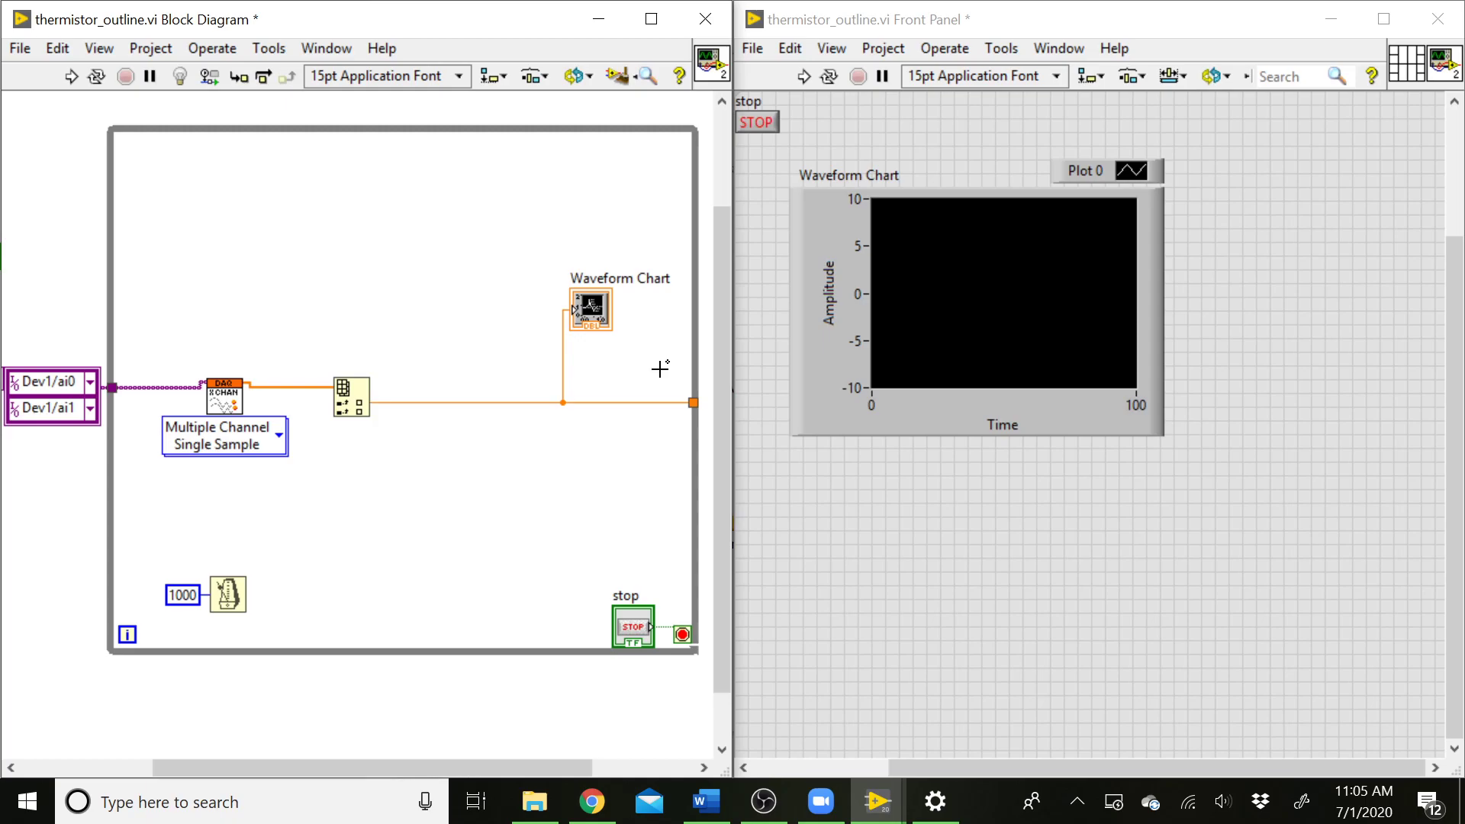
{"action": "mouse_move", "coordinate": [384, 426]}
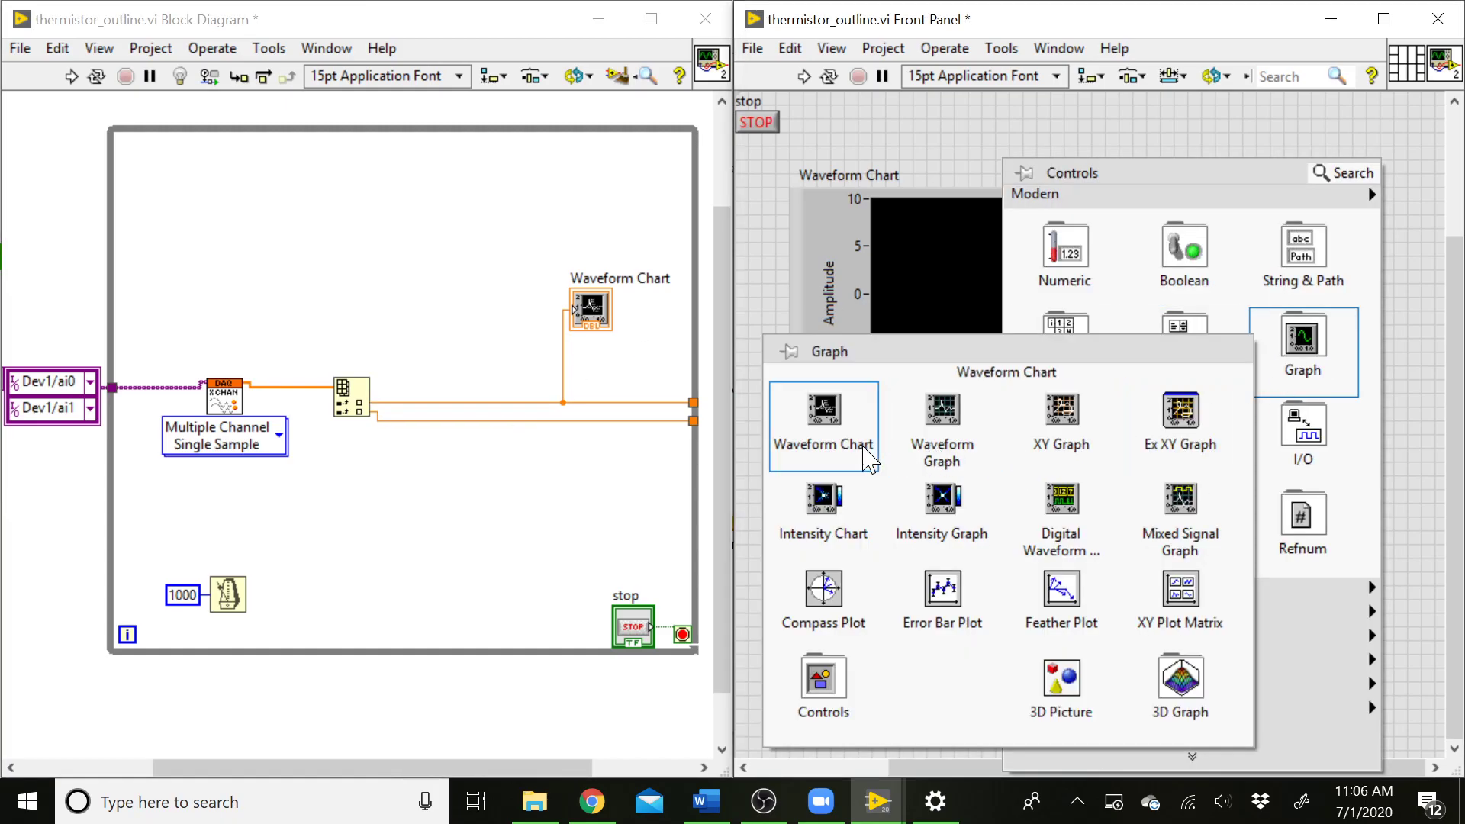
Step: Place a second Waveform Chart and position its terminal below the channel wires
{"action": "left_click", "coordinate": [822, 409]}
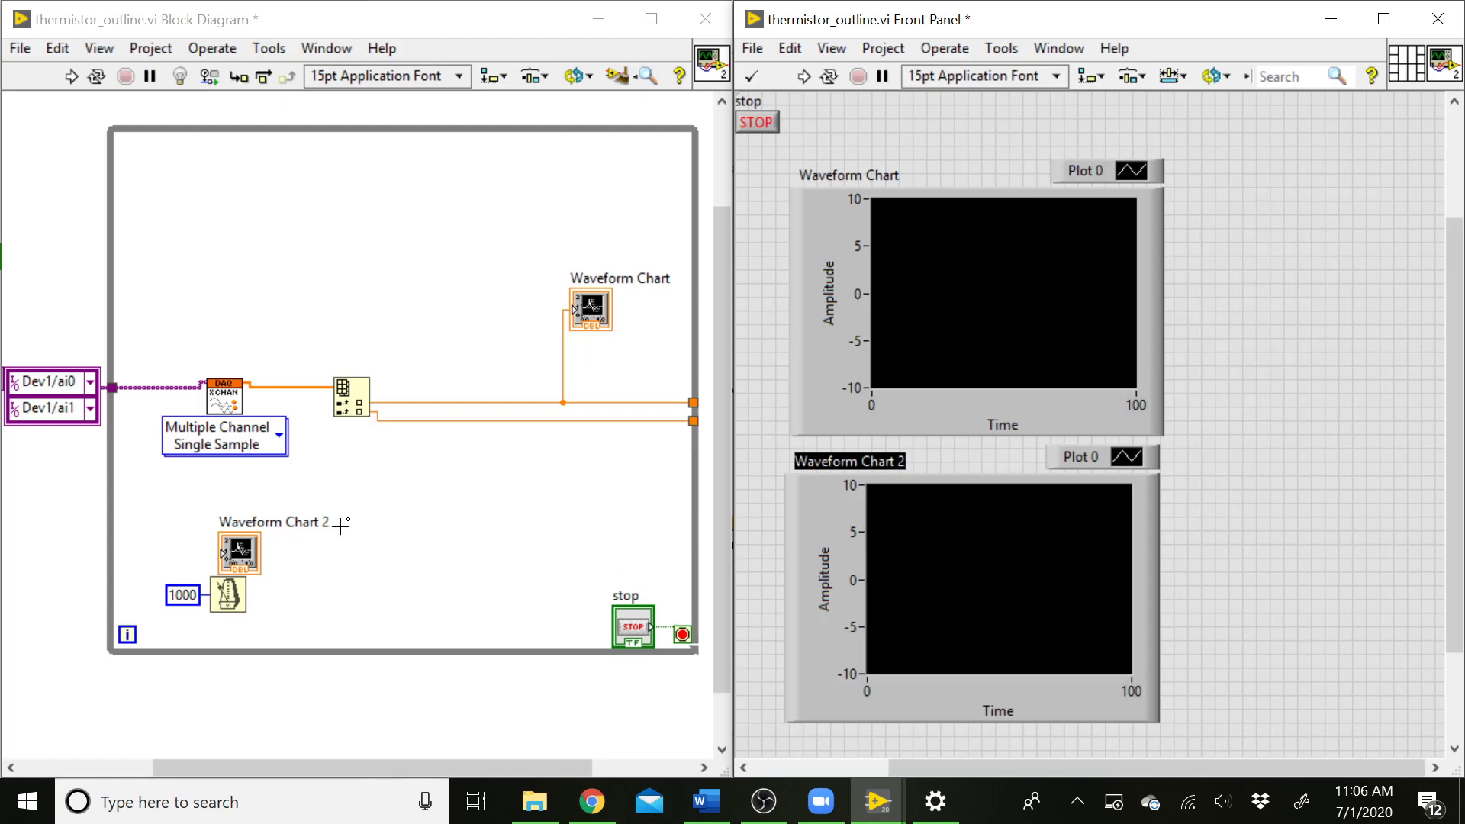
{"action": "left_click_drag", "start_coordinate": [238, 551], "coordinate": [580, 498]}
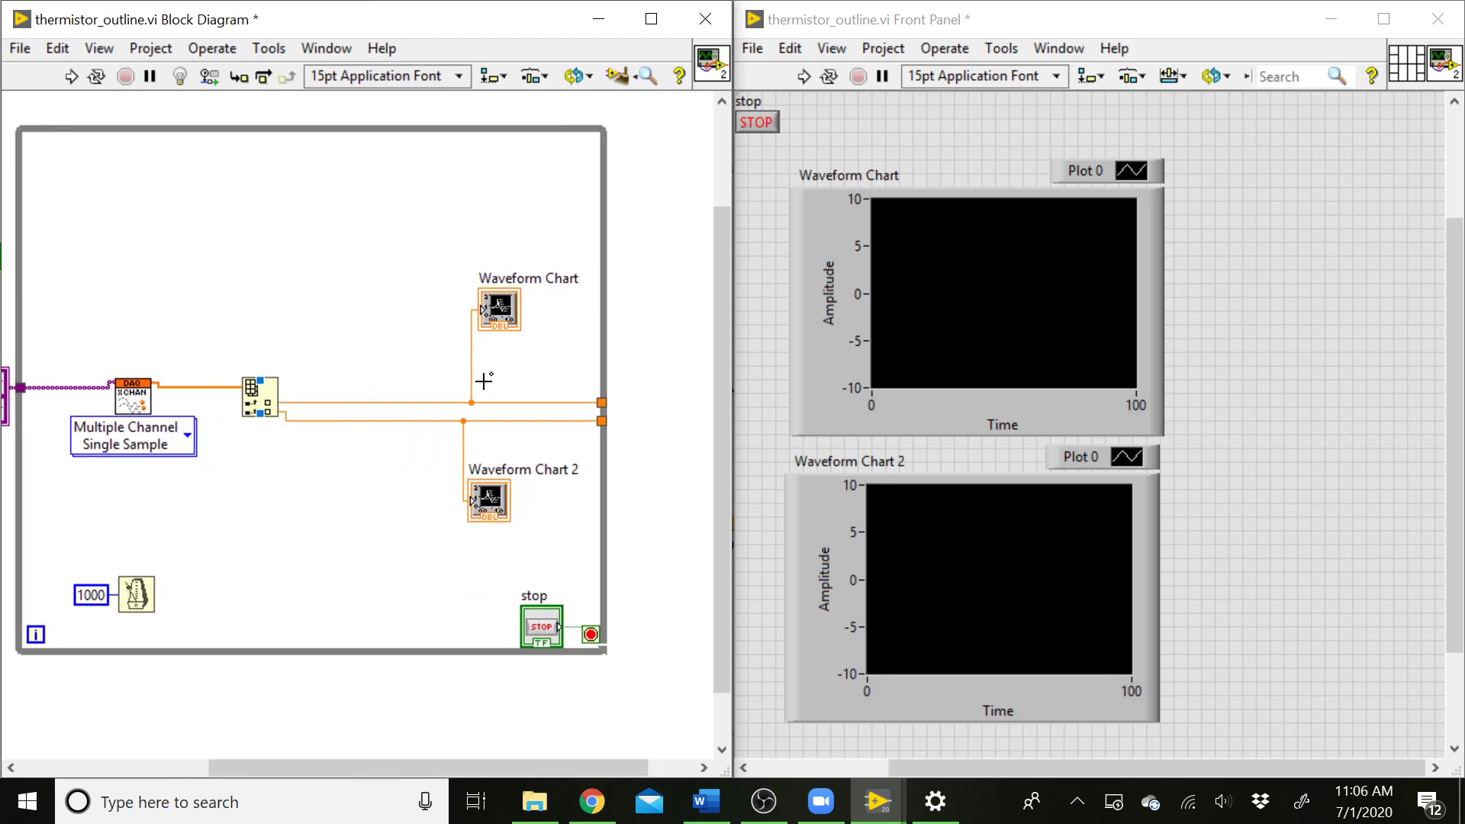
{"action": "mouse_move", "coordinate": [388, 432]}
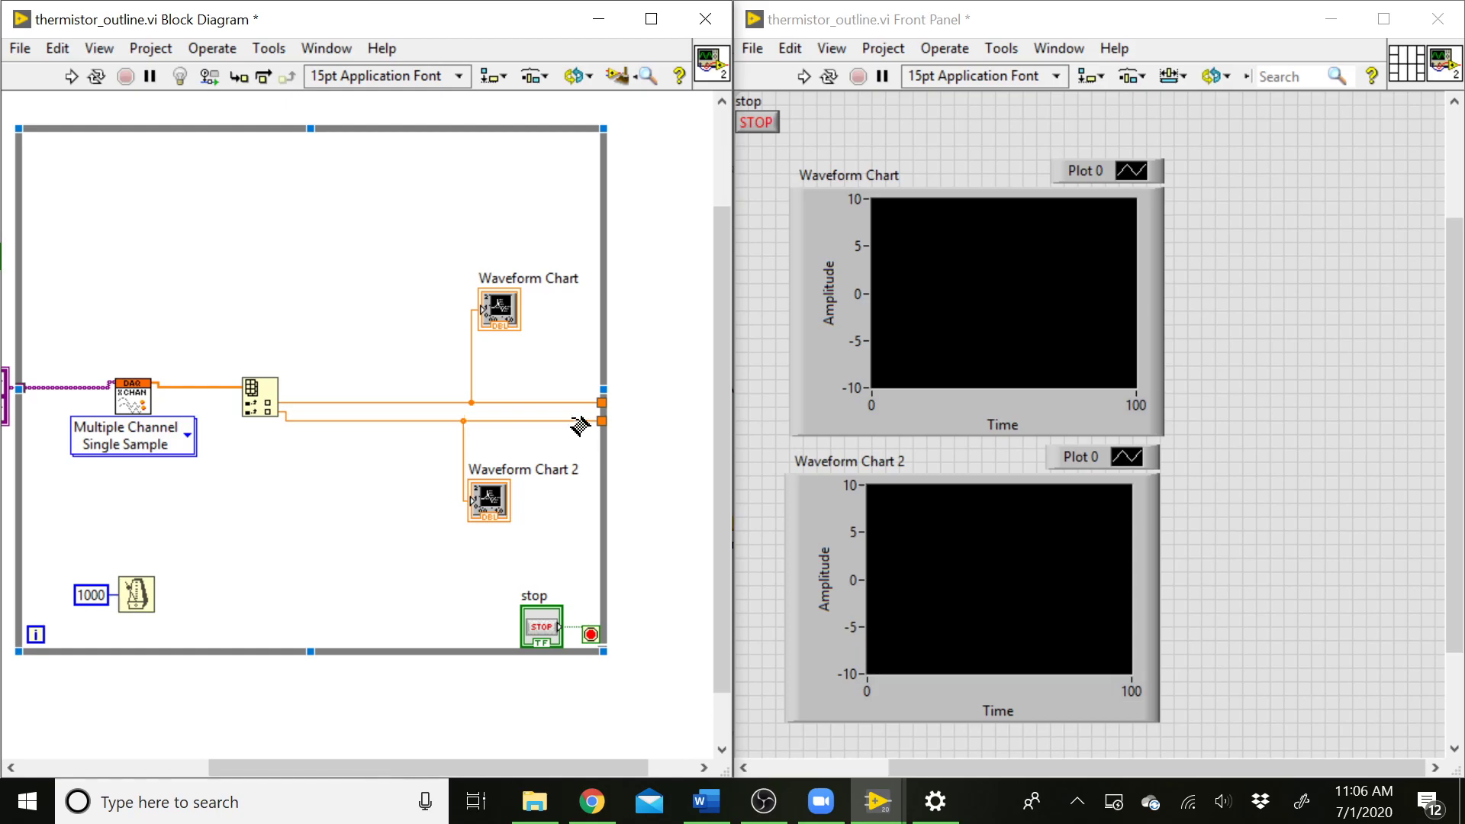
{"action": "mouse_move", "coordinate": [528, 650]}
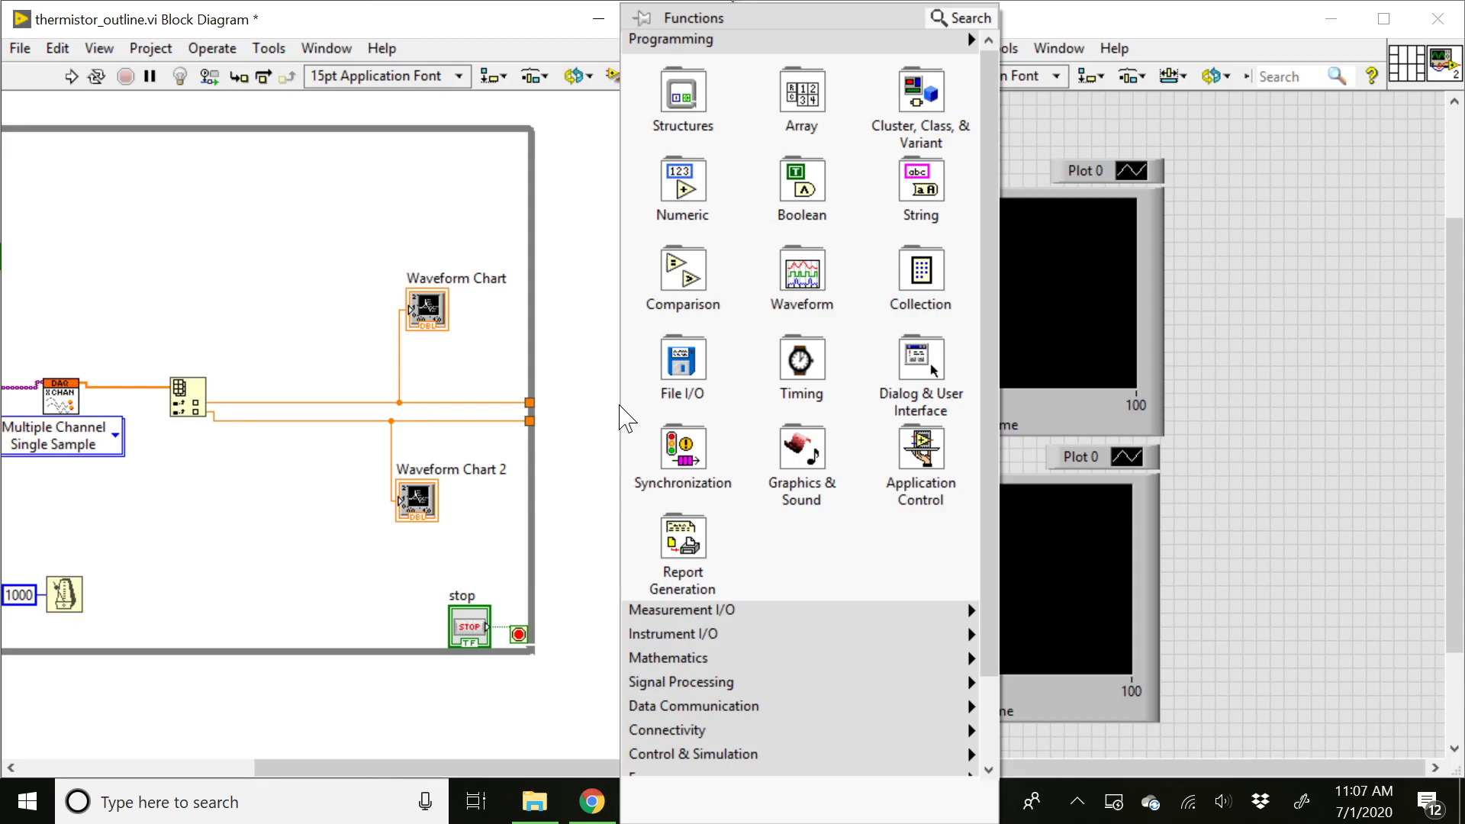
Step: Place Write To Measurement File from File I/O and bring up its configuration
{"action": "left_click", "coordinate": [683, 365]}
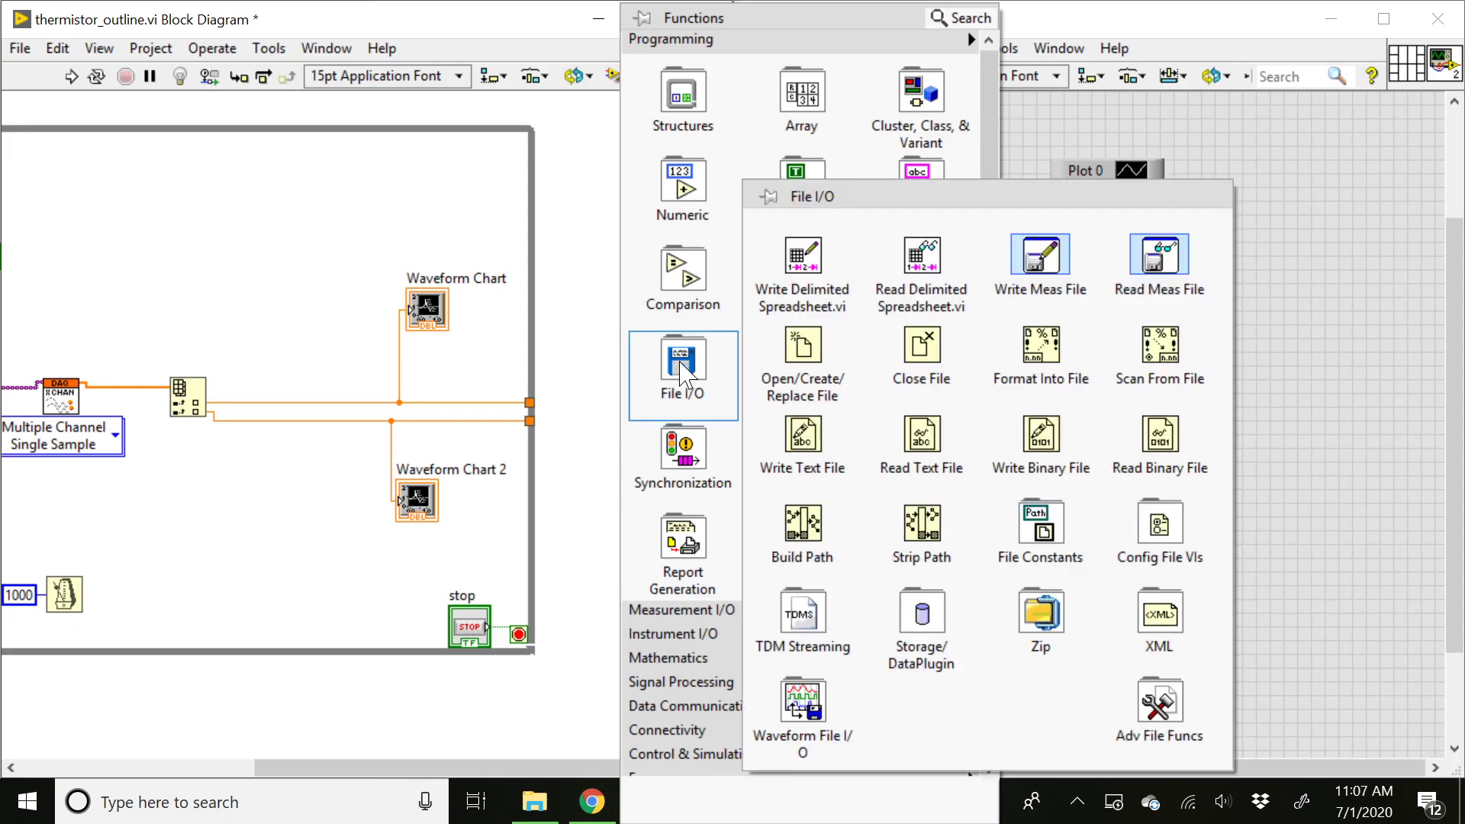
{"action": "mouse_move", "coordinate": [1039, 290]}
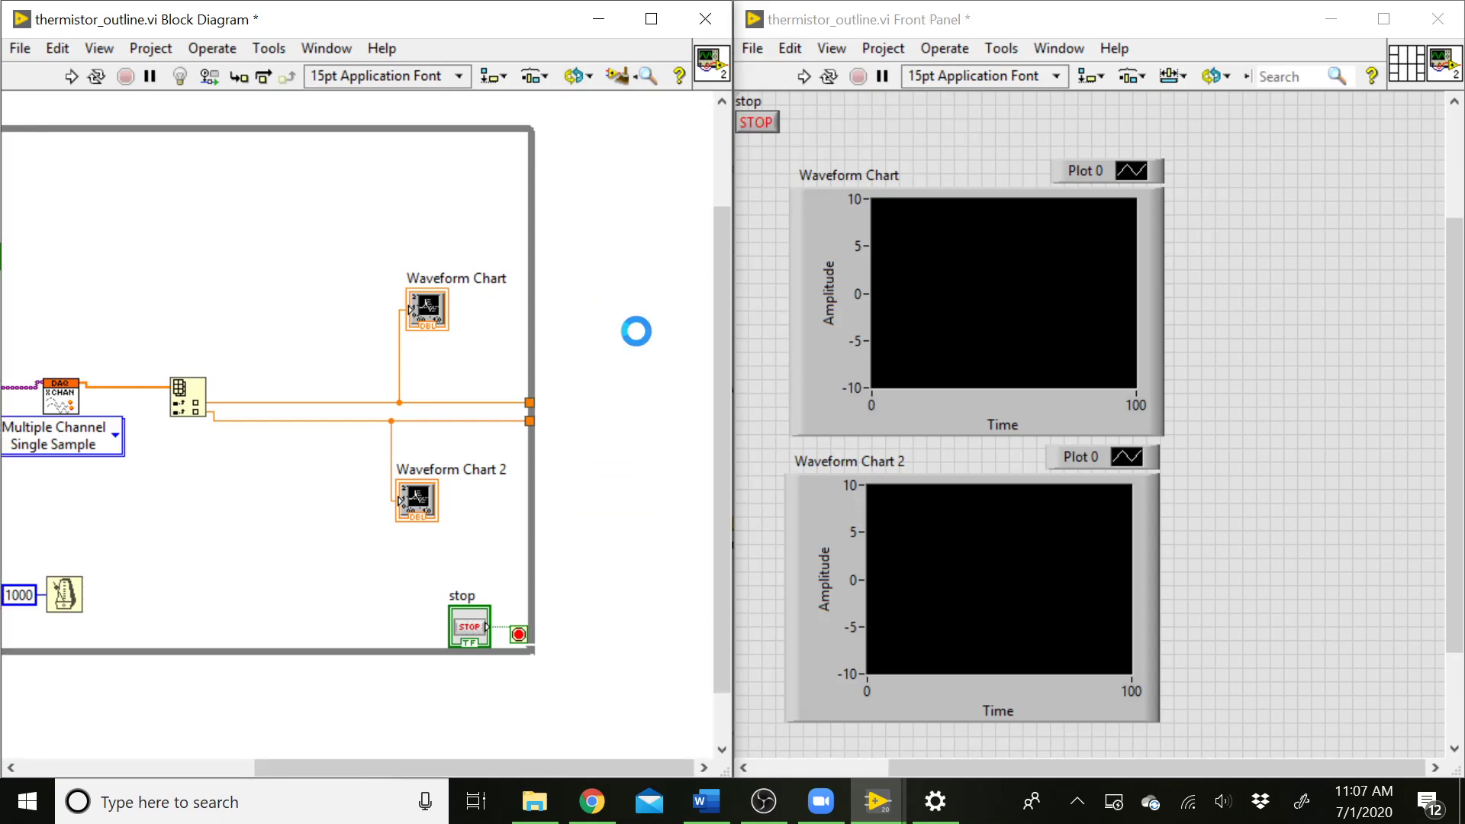
{"action": "double_click", "coordinate": [186, 396]}
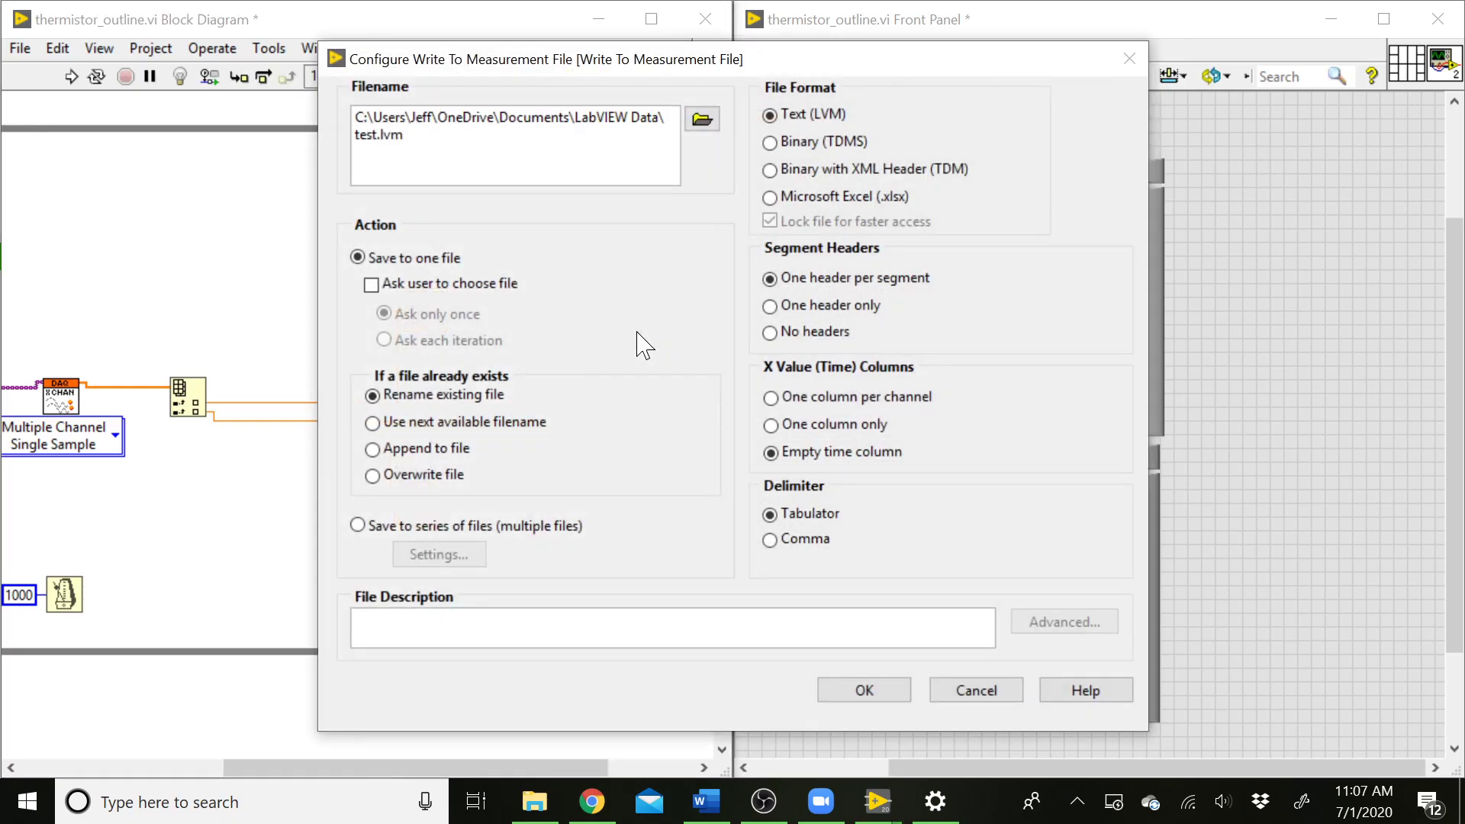
{"action": "mouse_move", "coordinate": [423, 198]}
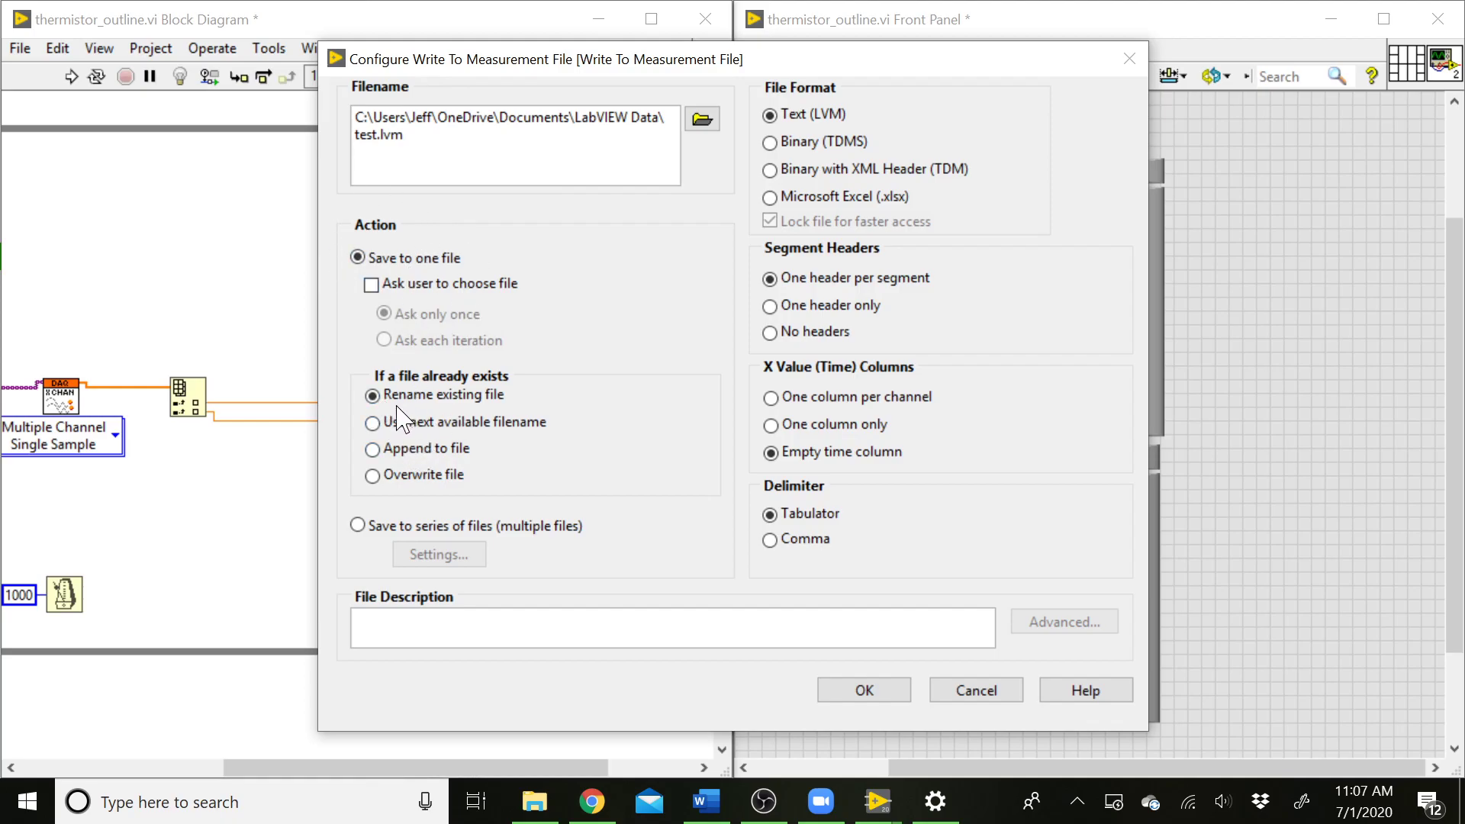
{"action": "mouse_move", "coordinate": [523, 409]}
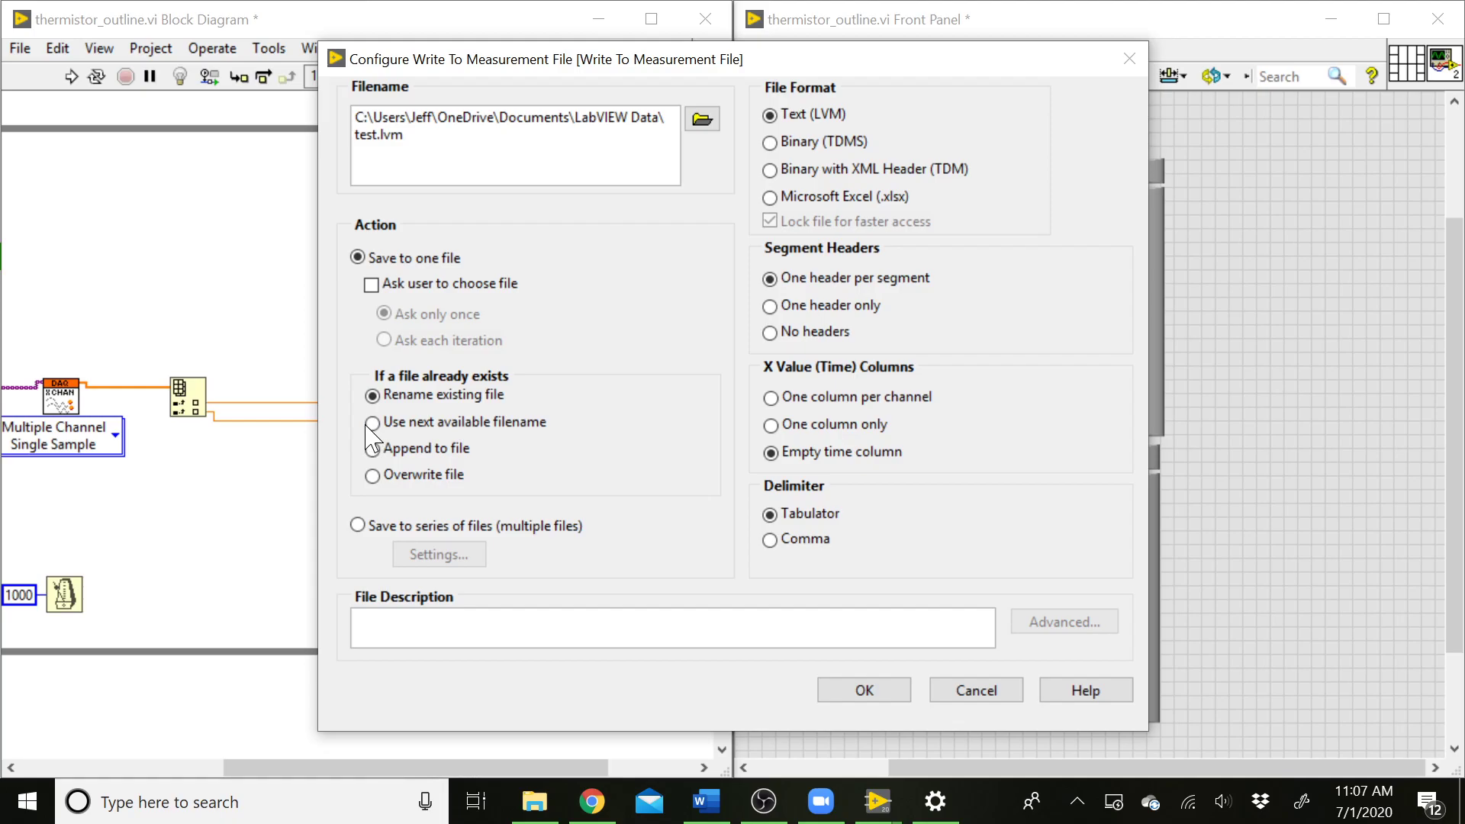
Step: Set next-available filename, Text (LVM) format and no segment headers, then accept
{"action": "left_click", "coordinate": [372, 421]}
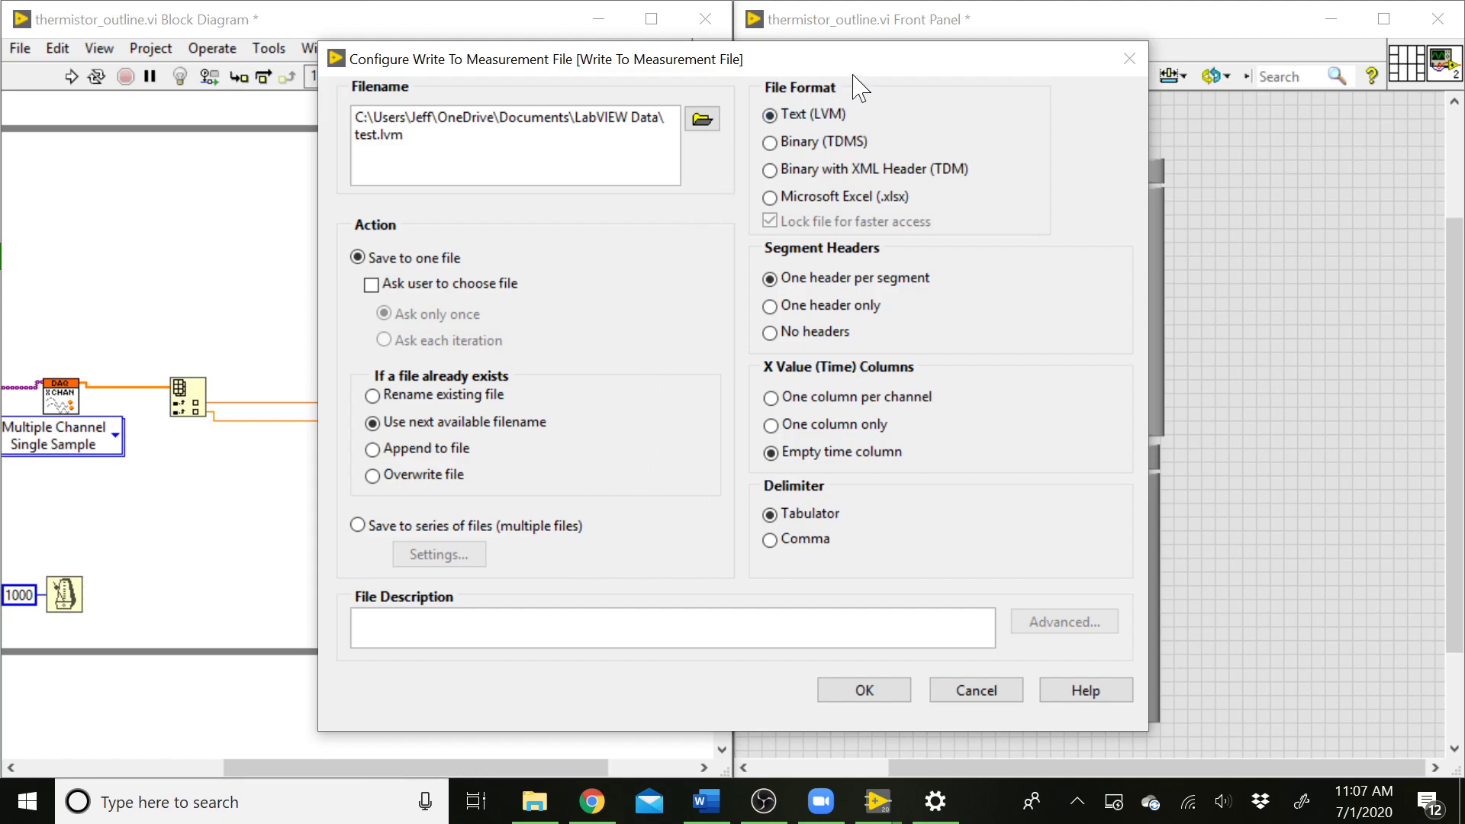
{"action": "mouse_move", "coordinate": [768, 140]}
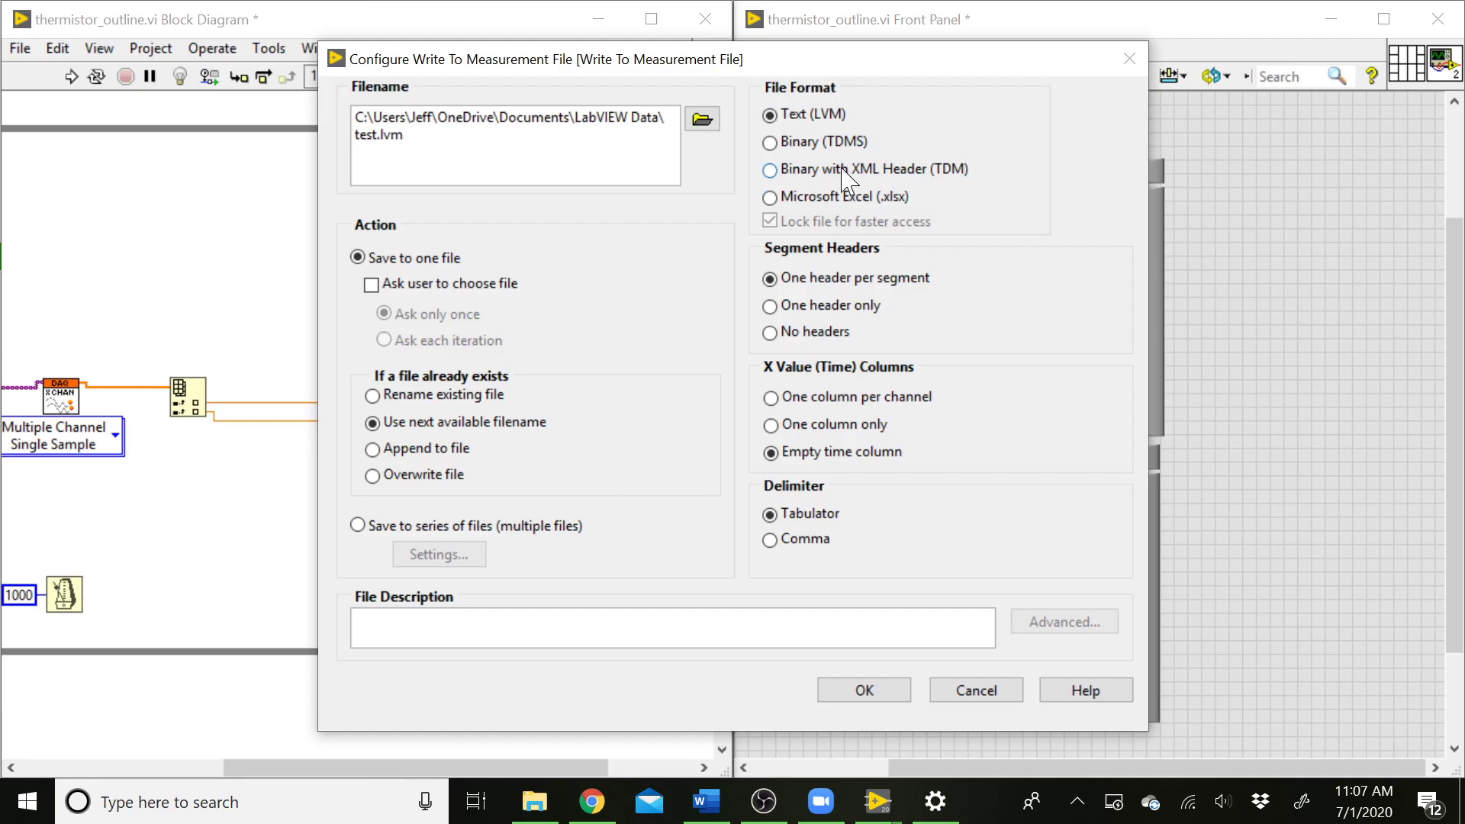
{"action": "left_click", "coordinate": [769, 114]}
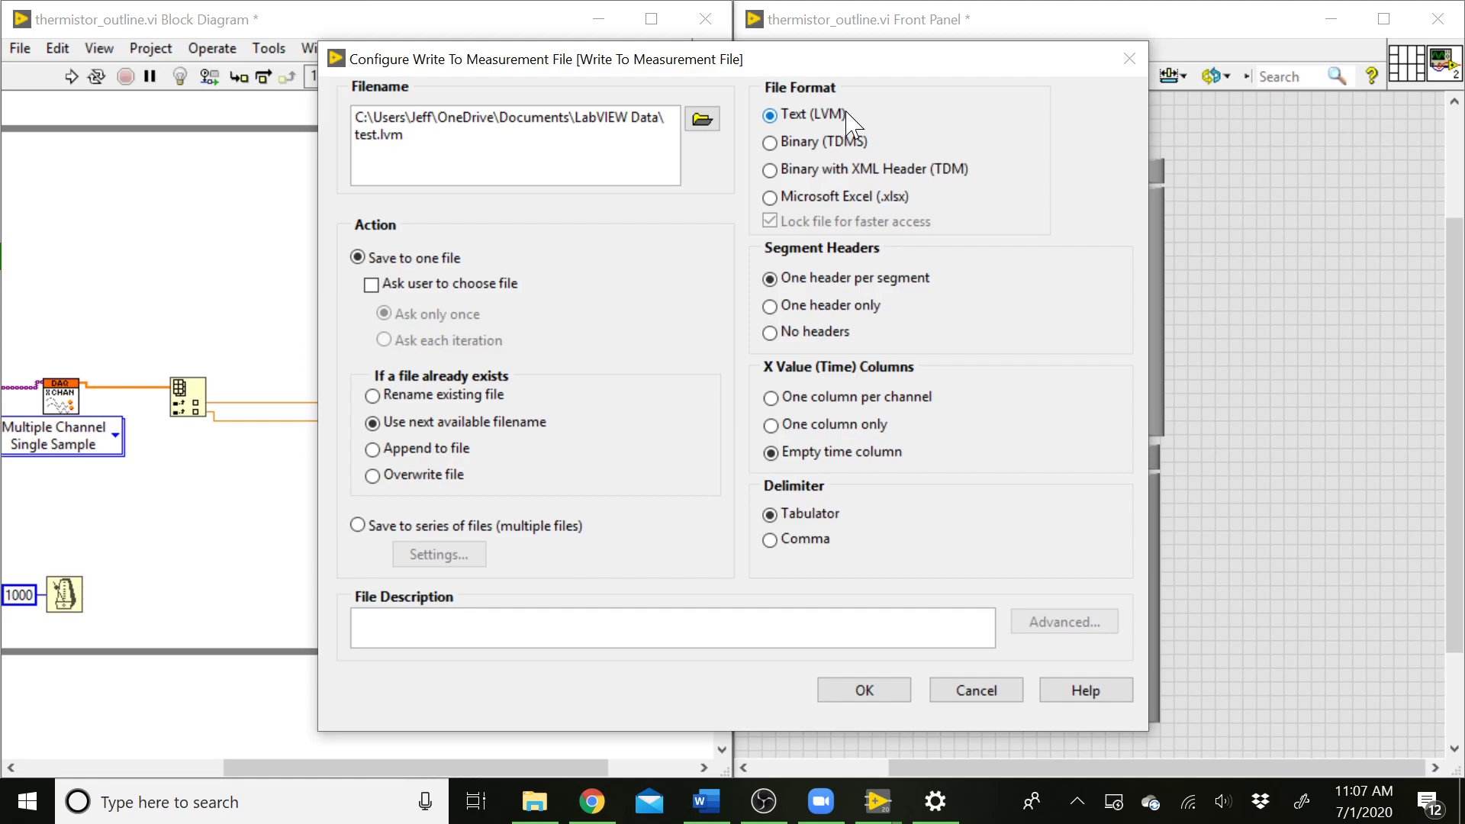
{"action": "mouse_move", "coordinate": [738, 215]}
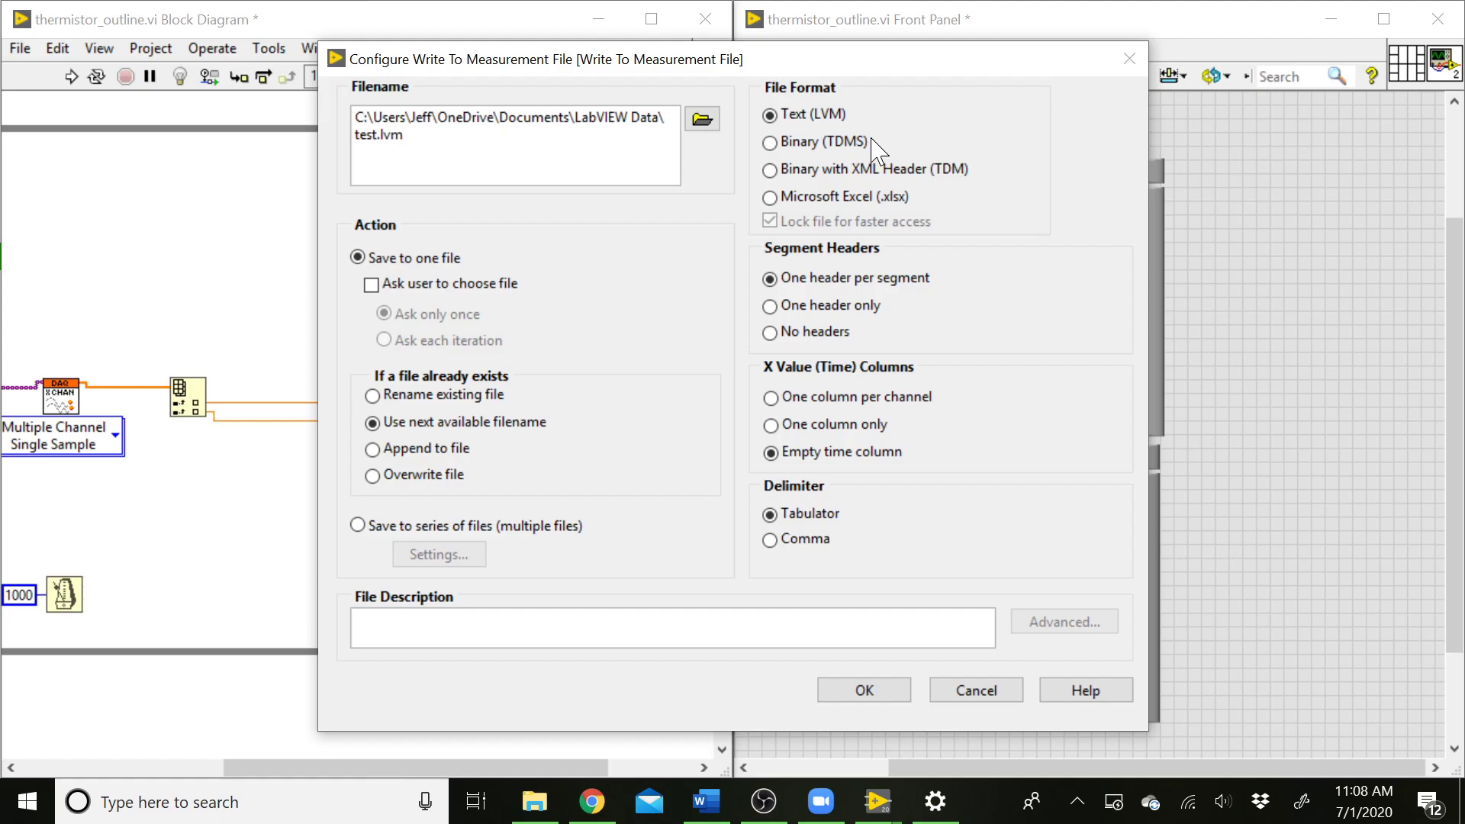
{"action": "left_click", "coordinate": [769, 115]}
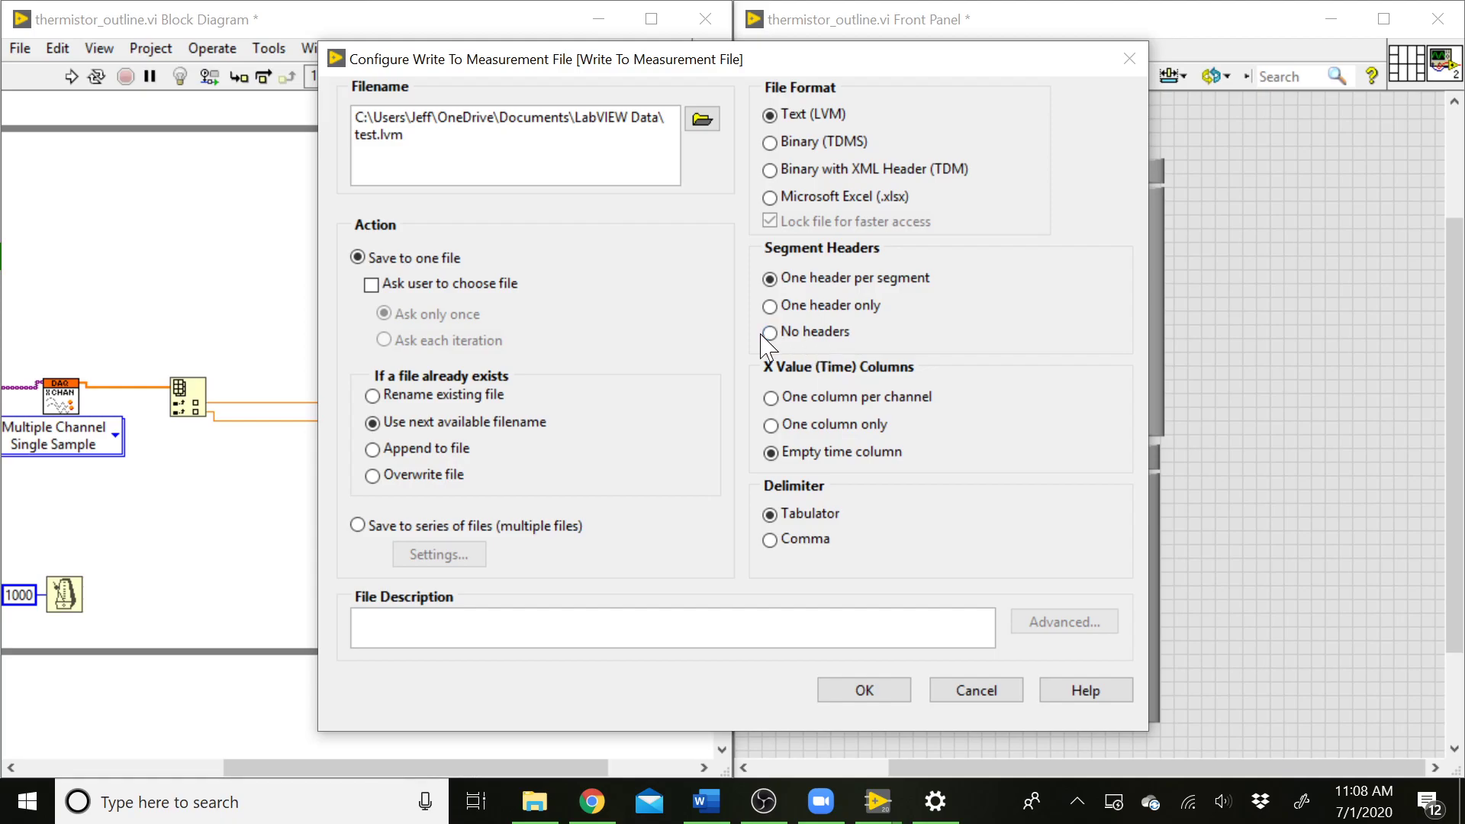
{"action": "left_click", "coordinate": [769, 331]}
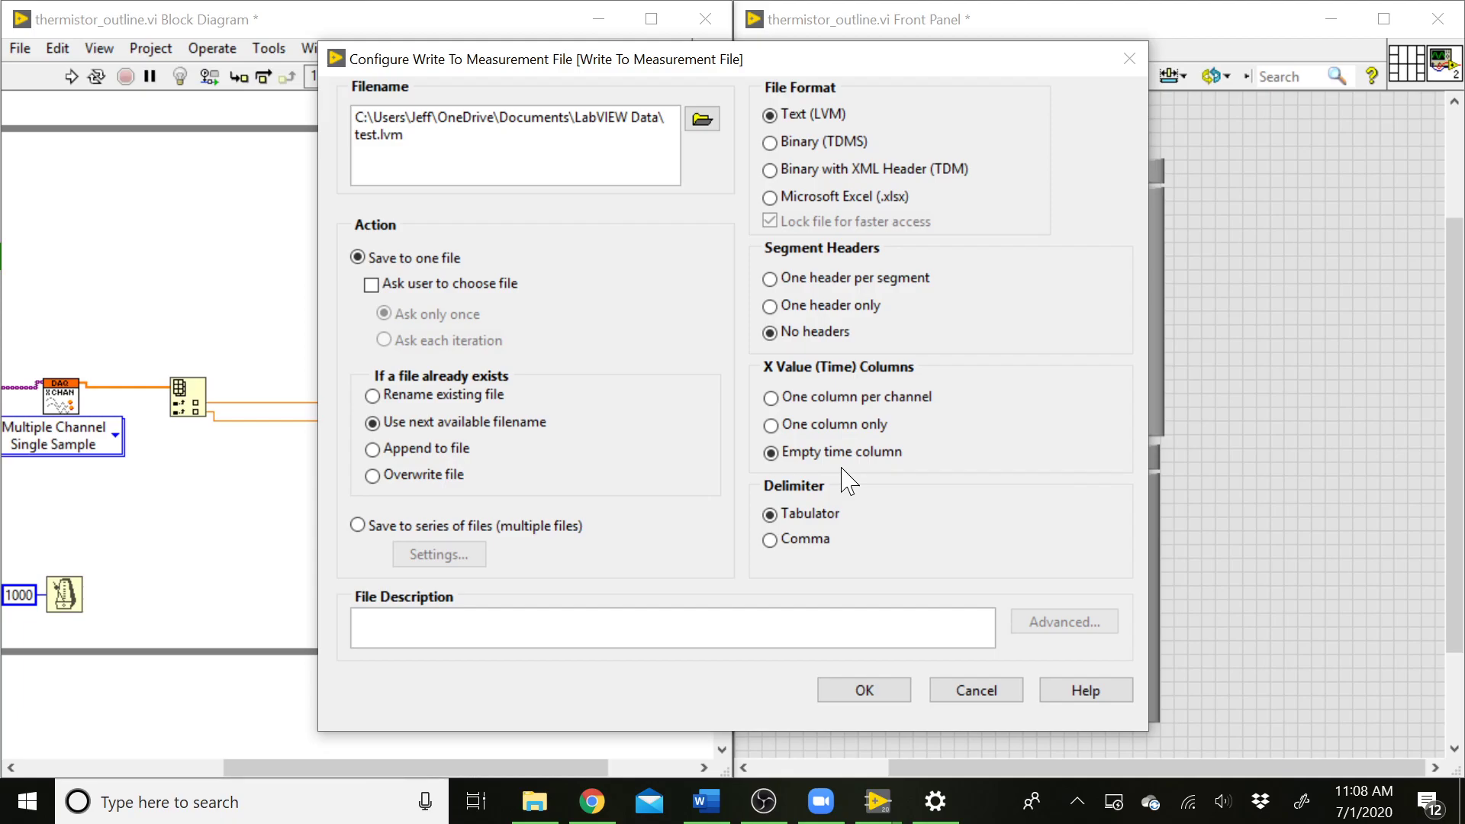
{"action": "mouse_move", "coordinate": [817, 472]}
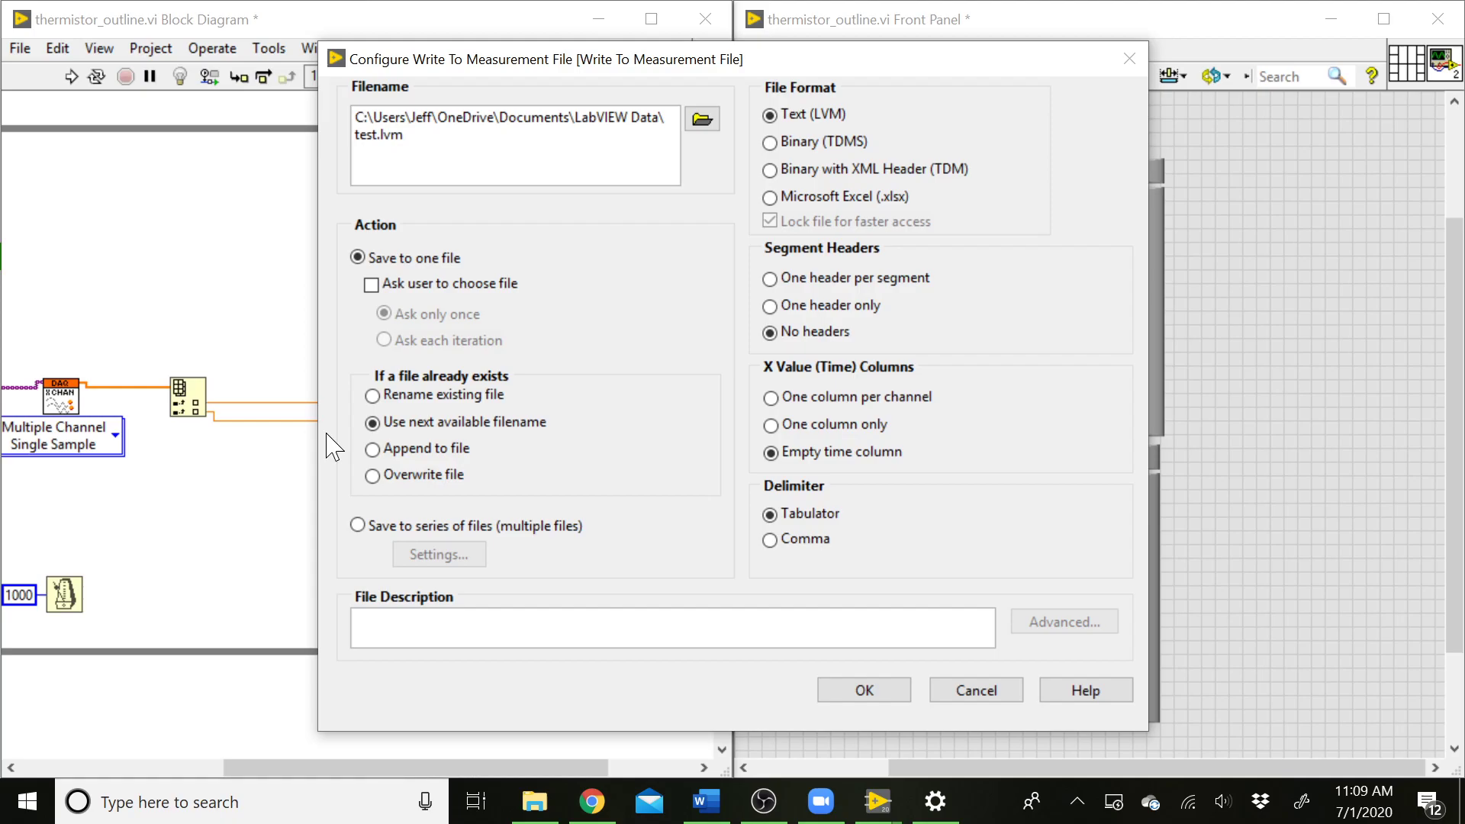
{"action": "mouse_move", "coordinate": [920, 446]}
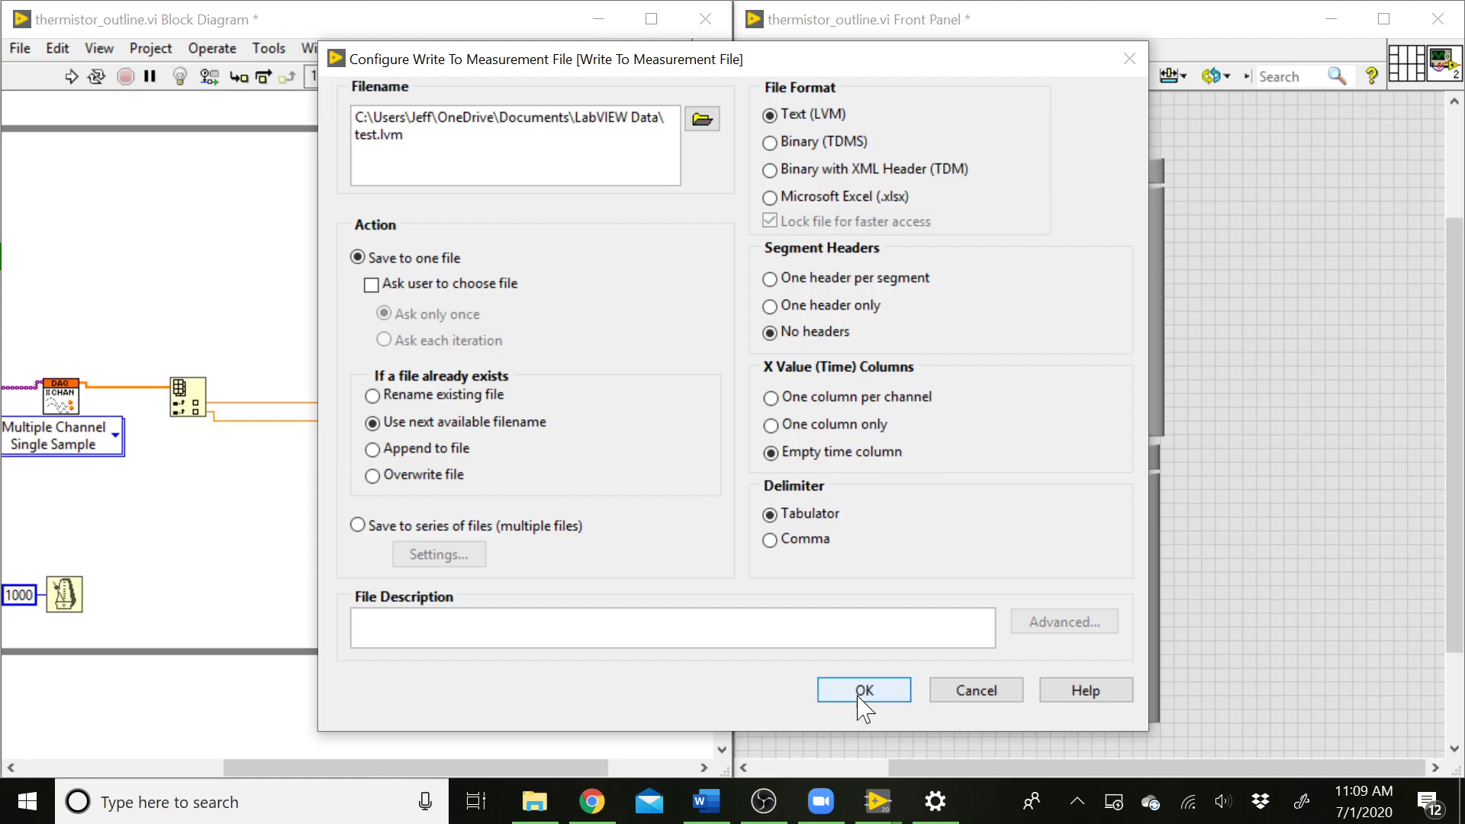
{"action": "left_click", "coordinate": [863, 690]}
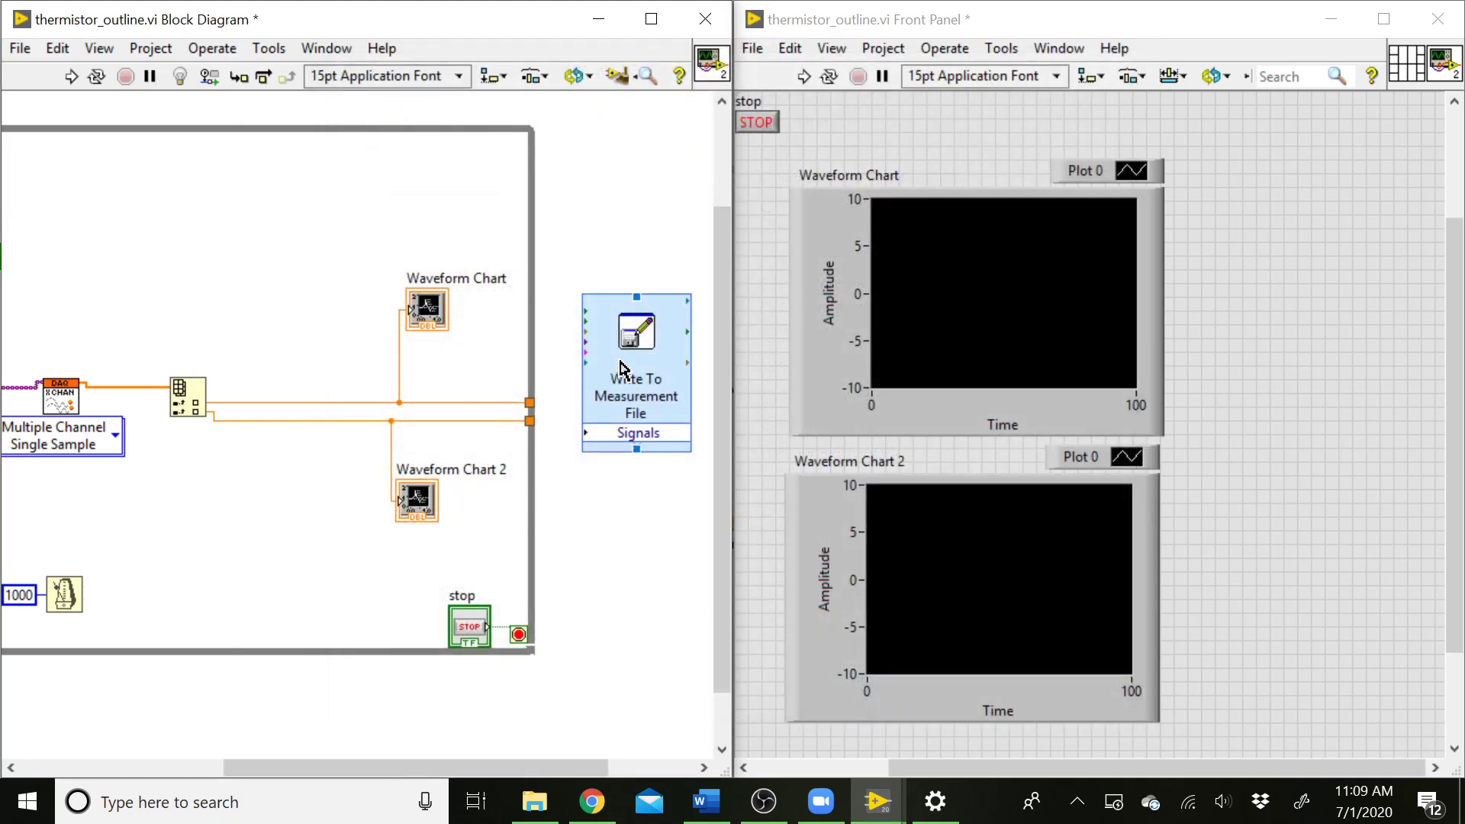
Step: Drag the Write To Measurement File node rightward away from the loop edge
{"action": "left_click_drag", "start_coordinate": [635, 356], "coordinate": [652, 334]}
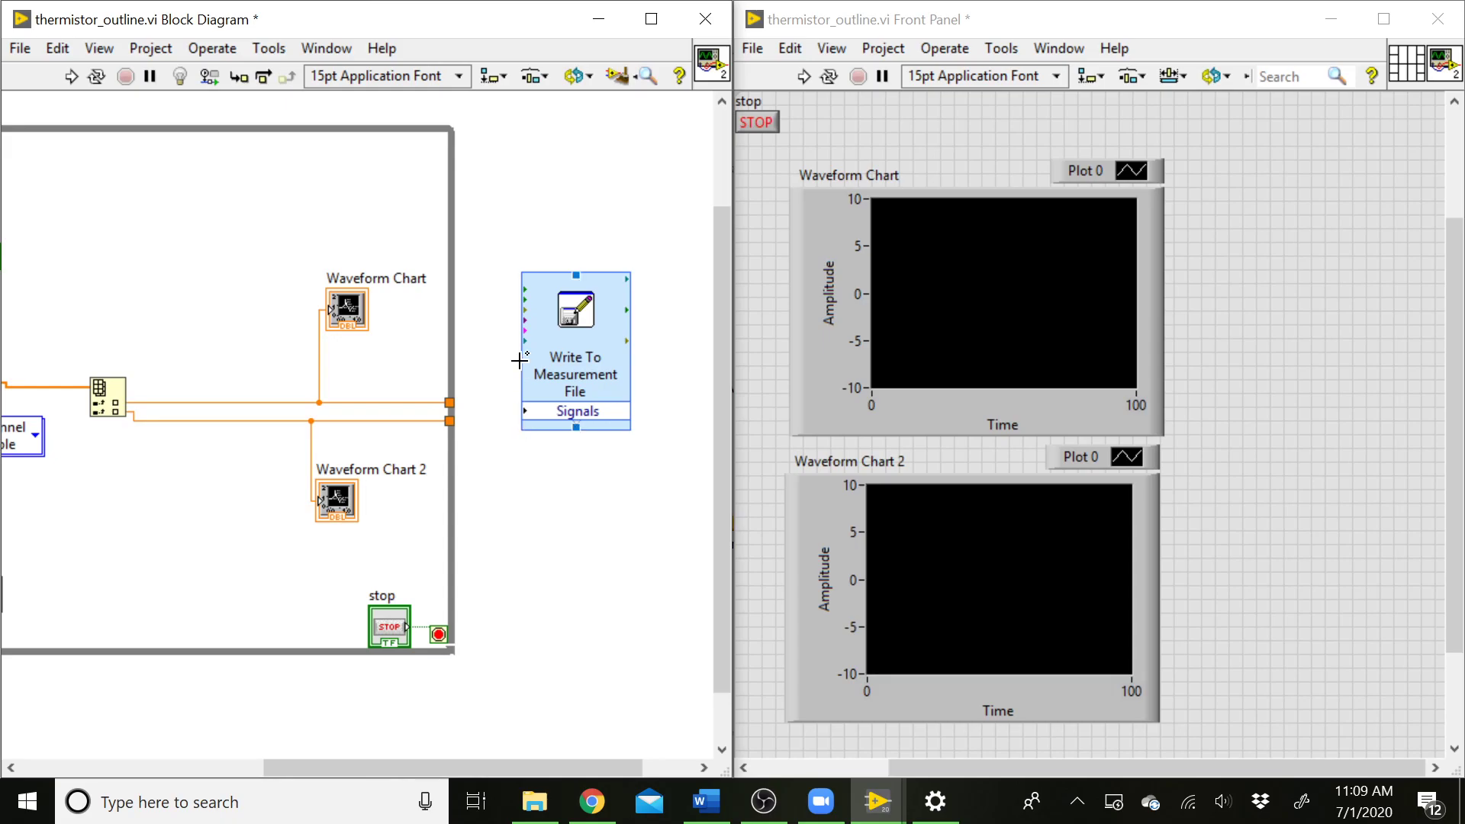
{"action": "mouse_move", "coordinate": [580, 353]}
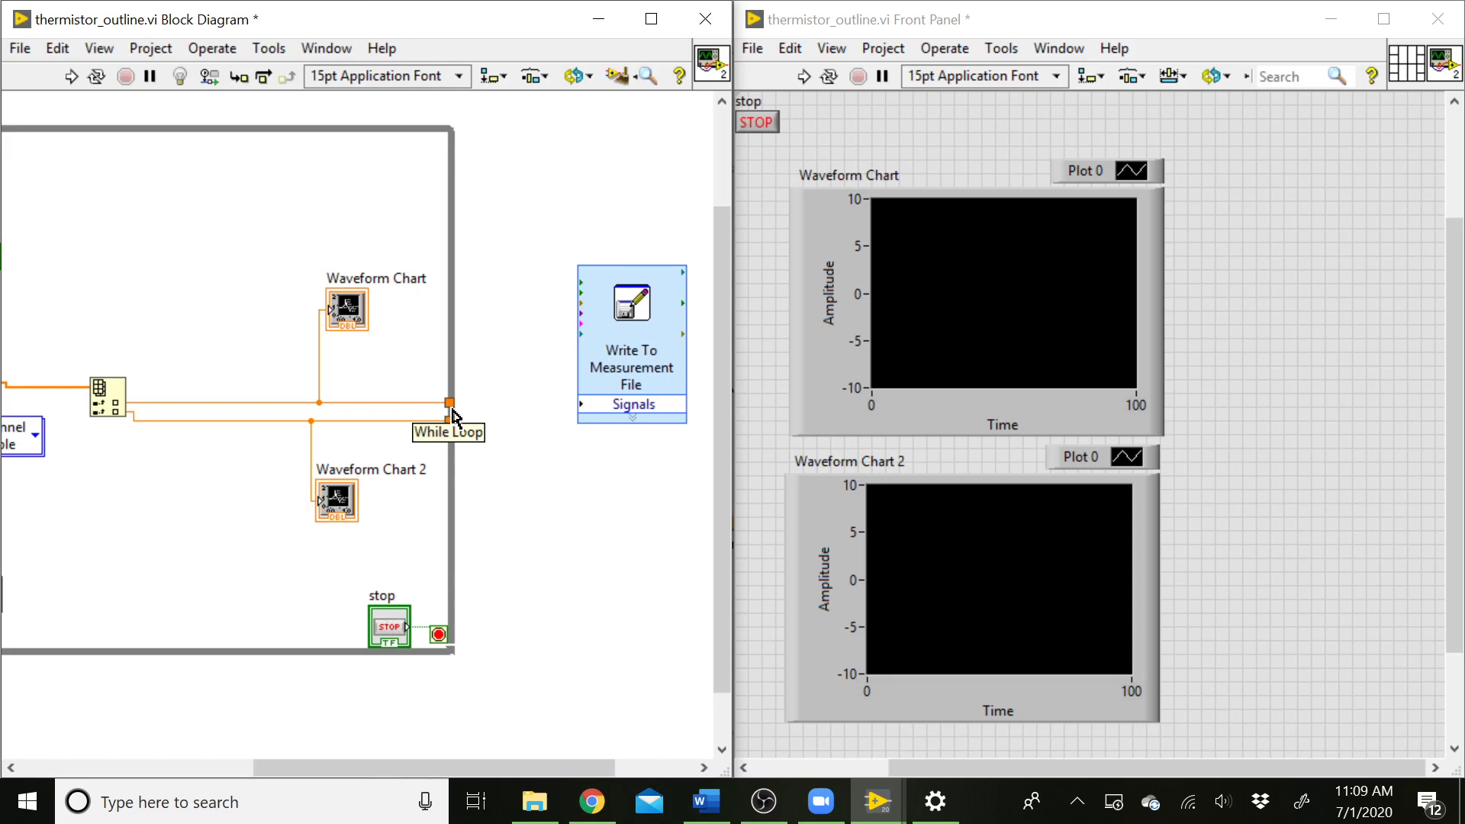
{"action": "mouse_move", "coordinate": [452, 411]}
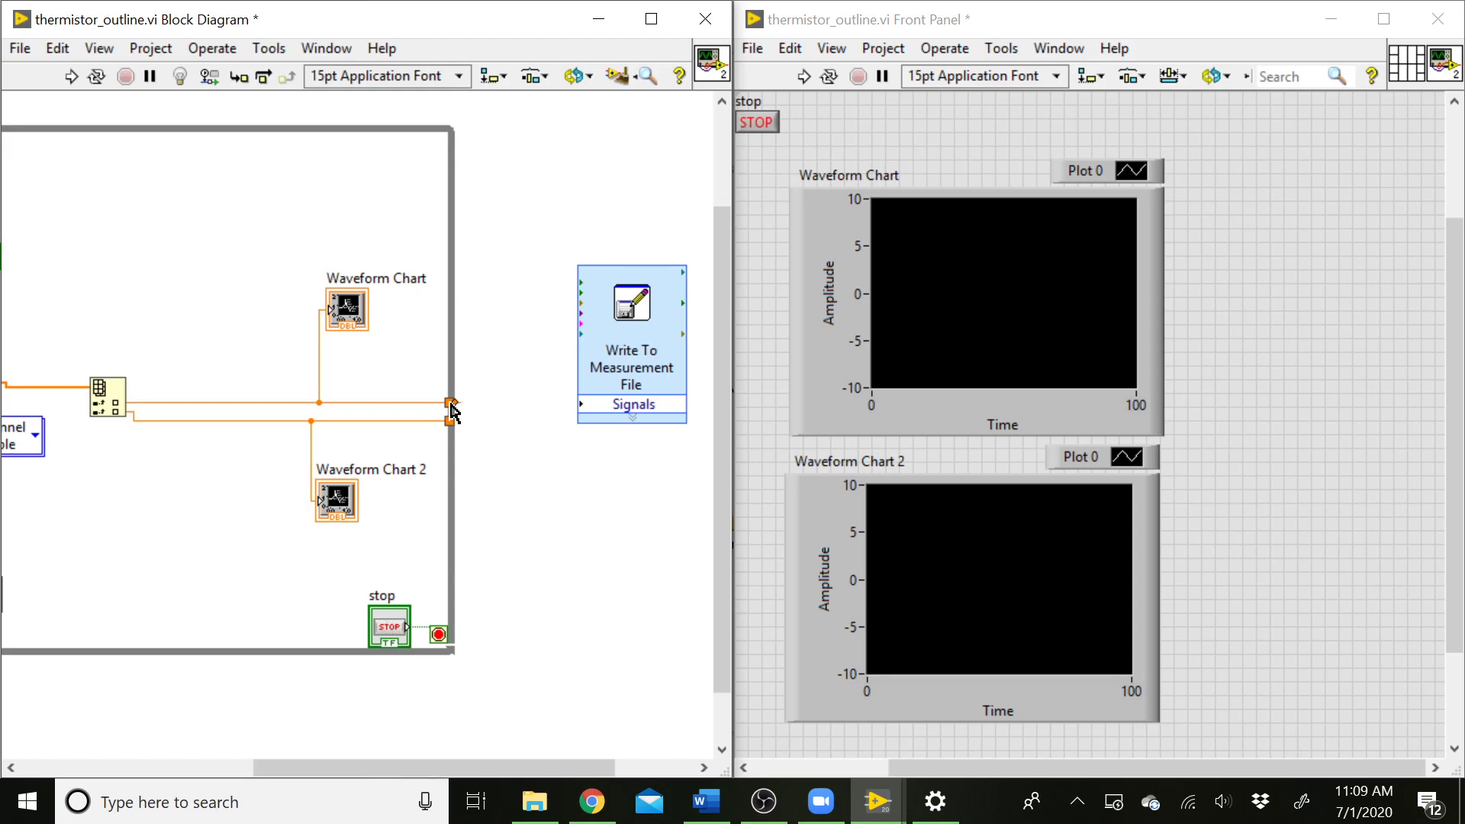
Step: Set both the upper and lower output tunnels to Indexing mode
{"action": "right_click", "coordinate": [451, 412]}
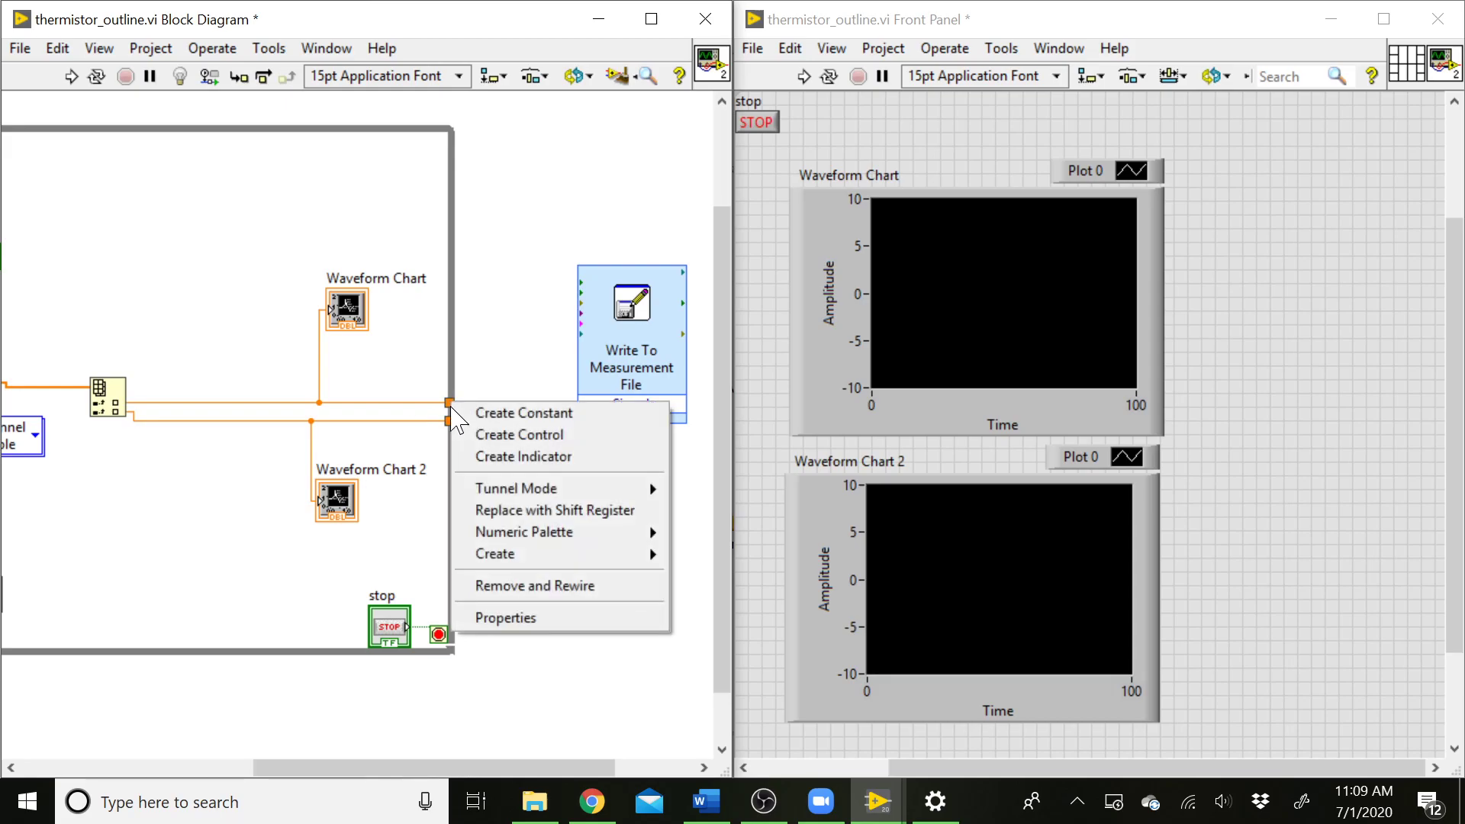
{"action": "mouse_move", "coordinate": [517, 489]}
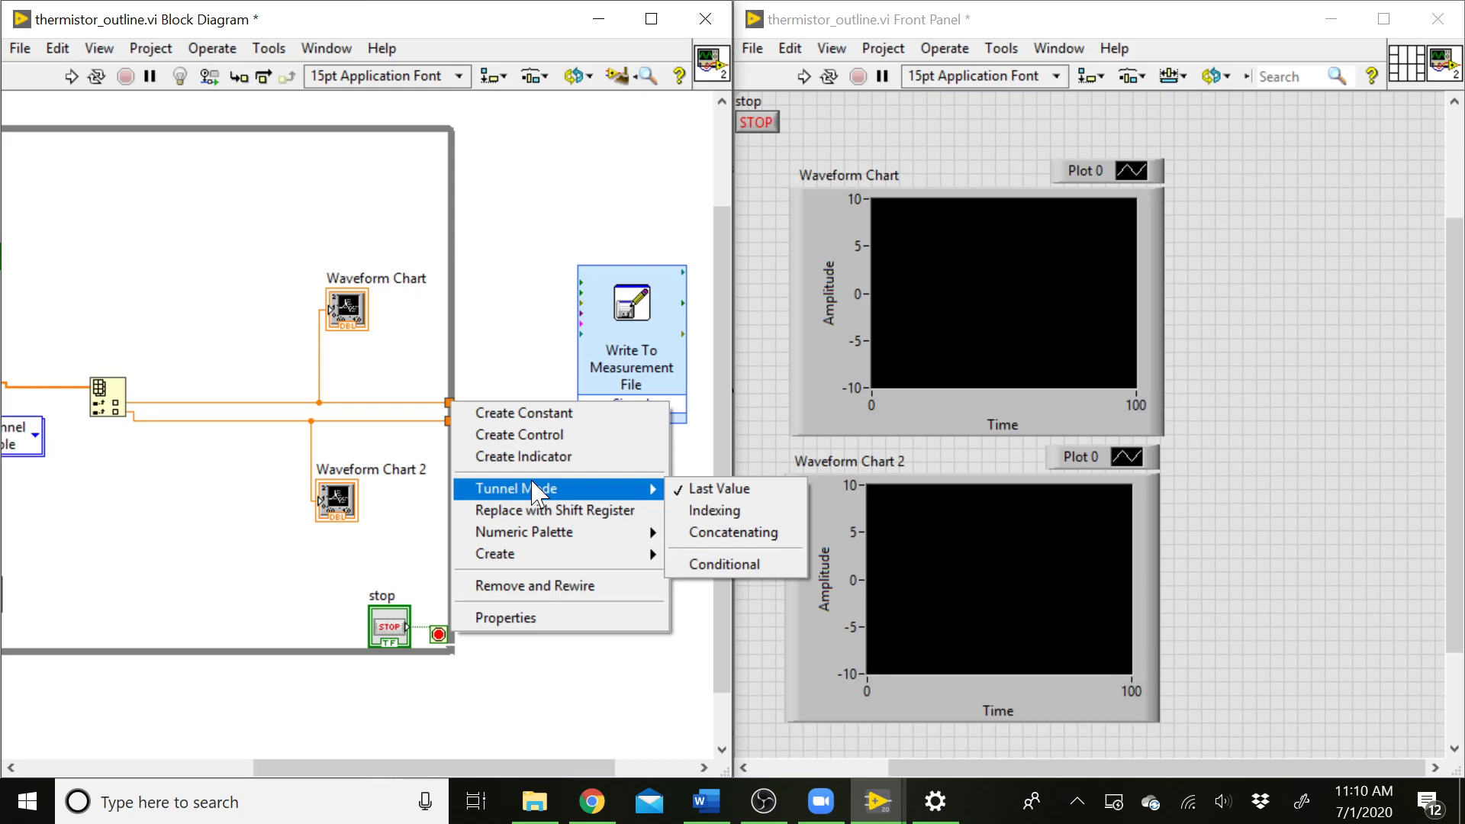
{"action": "mouse_move", "coordinate": [727, 511]}
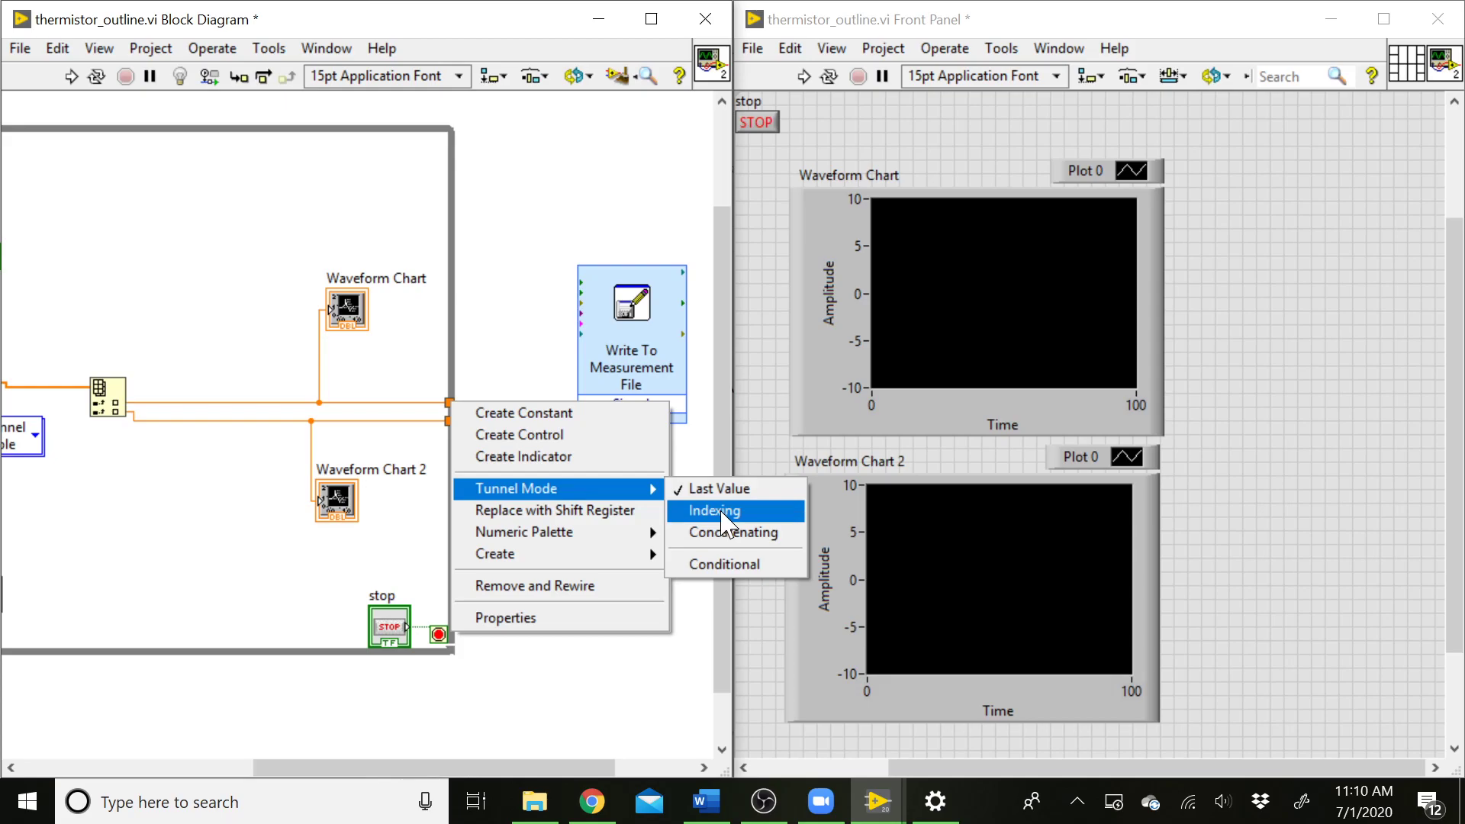
{"action": "left_click", "coordinate": [712, 509]}
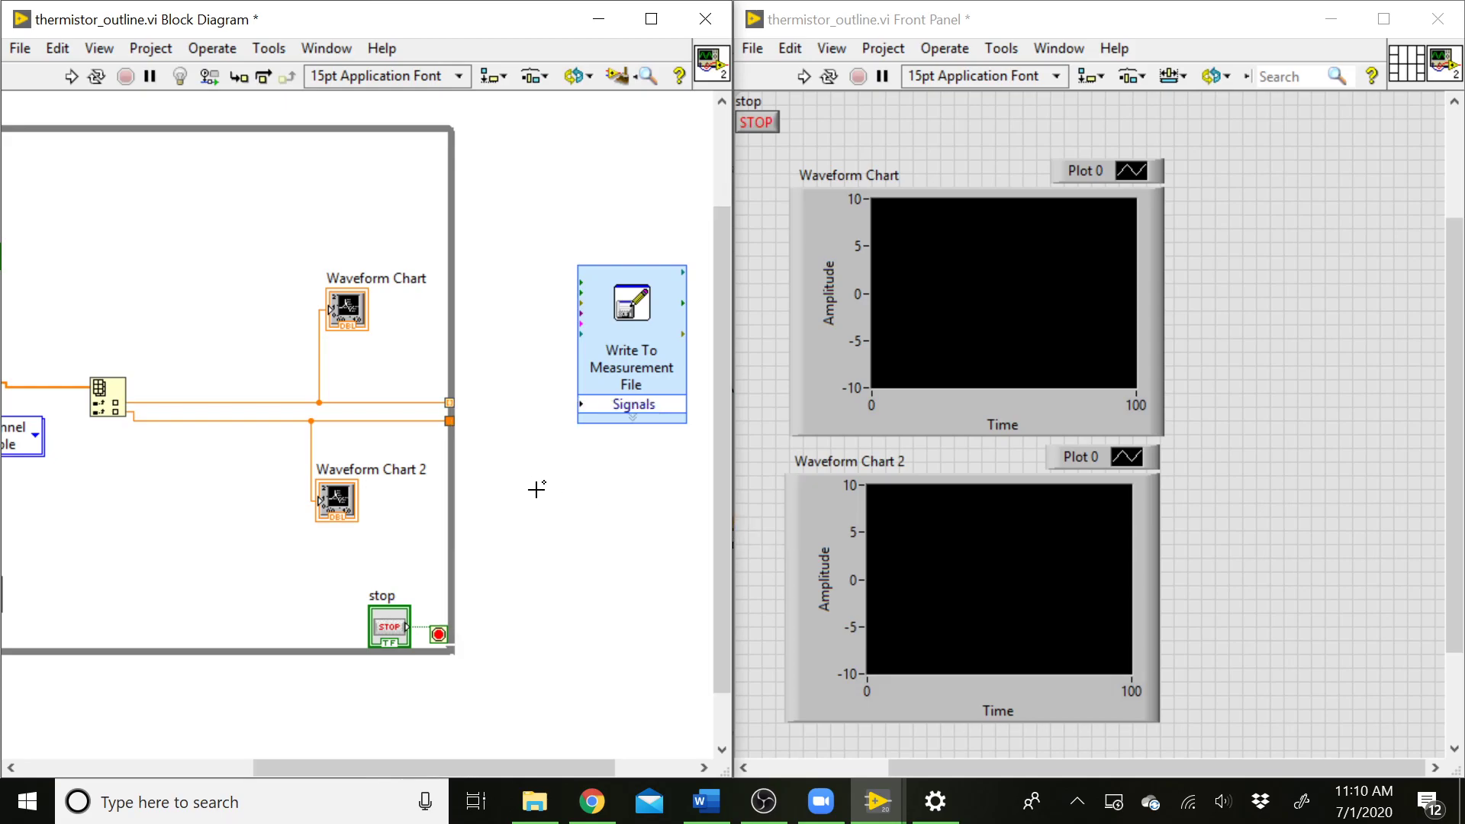
{"action": "mouse_move", "coordinate": [451, 403]}
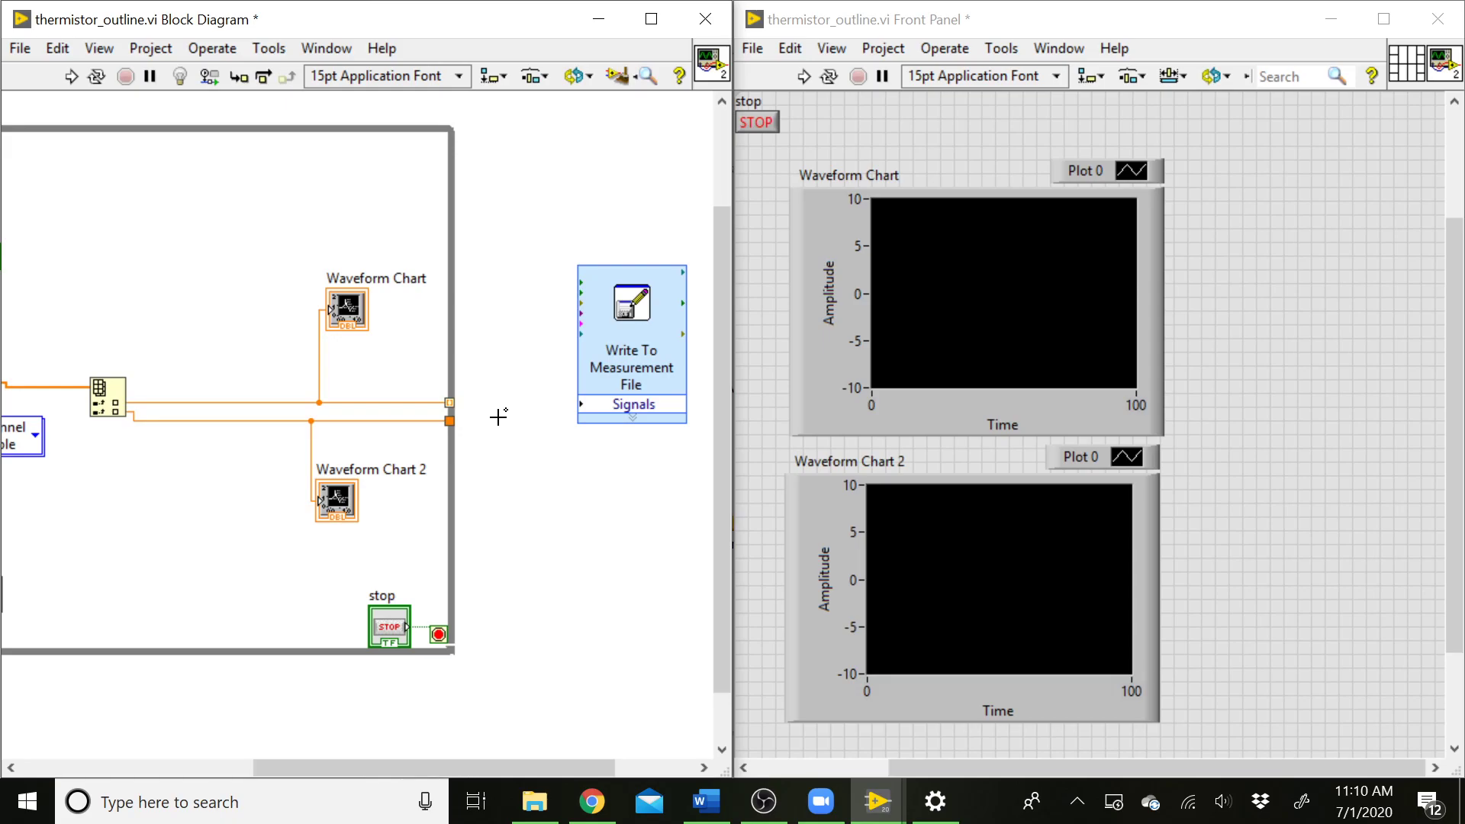
{"action": "right_click", "coordinate": [449, 421]}
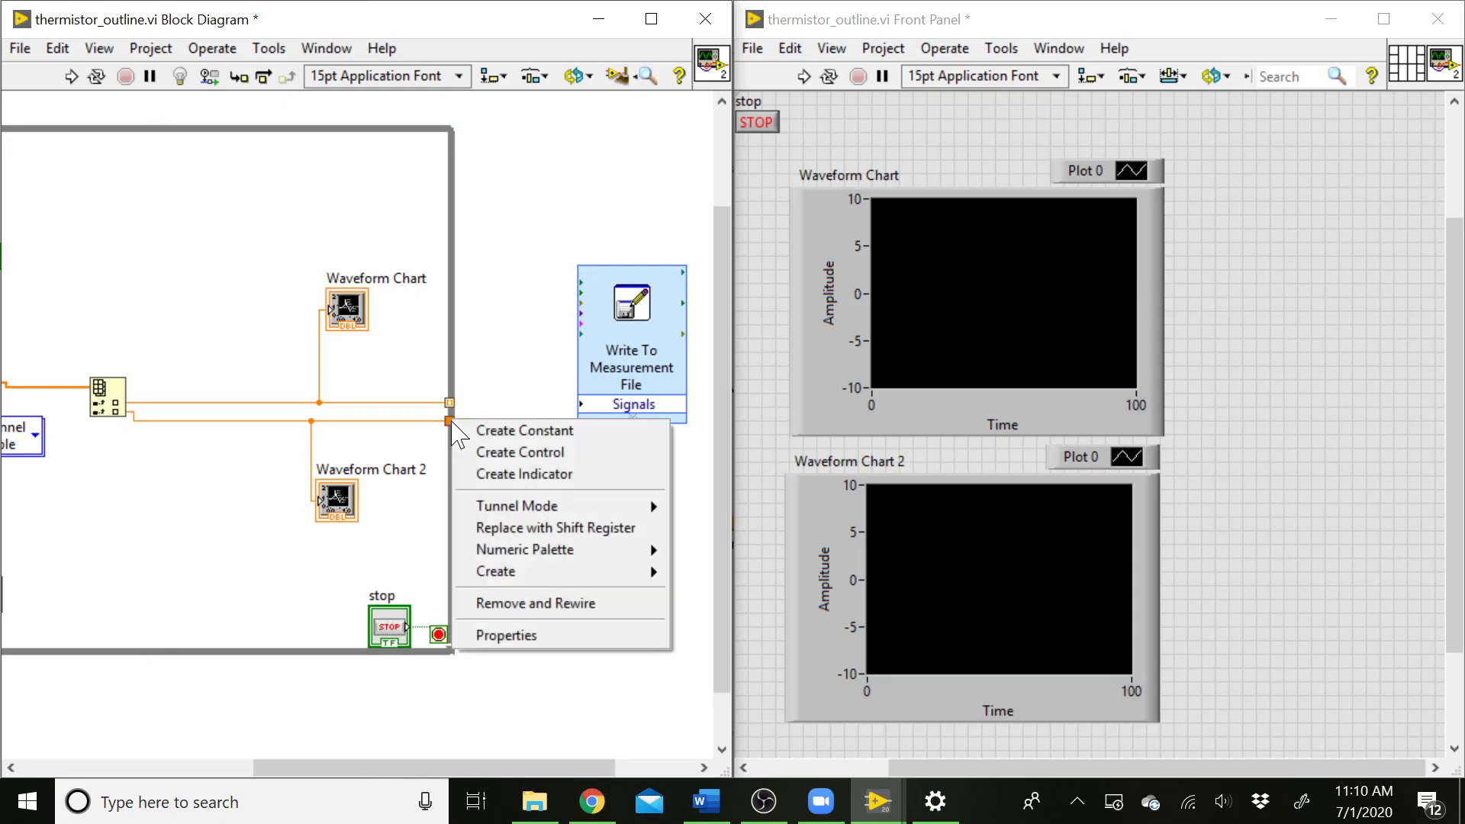
{"action": "mouse_move", "coordinate": [518, 506]}
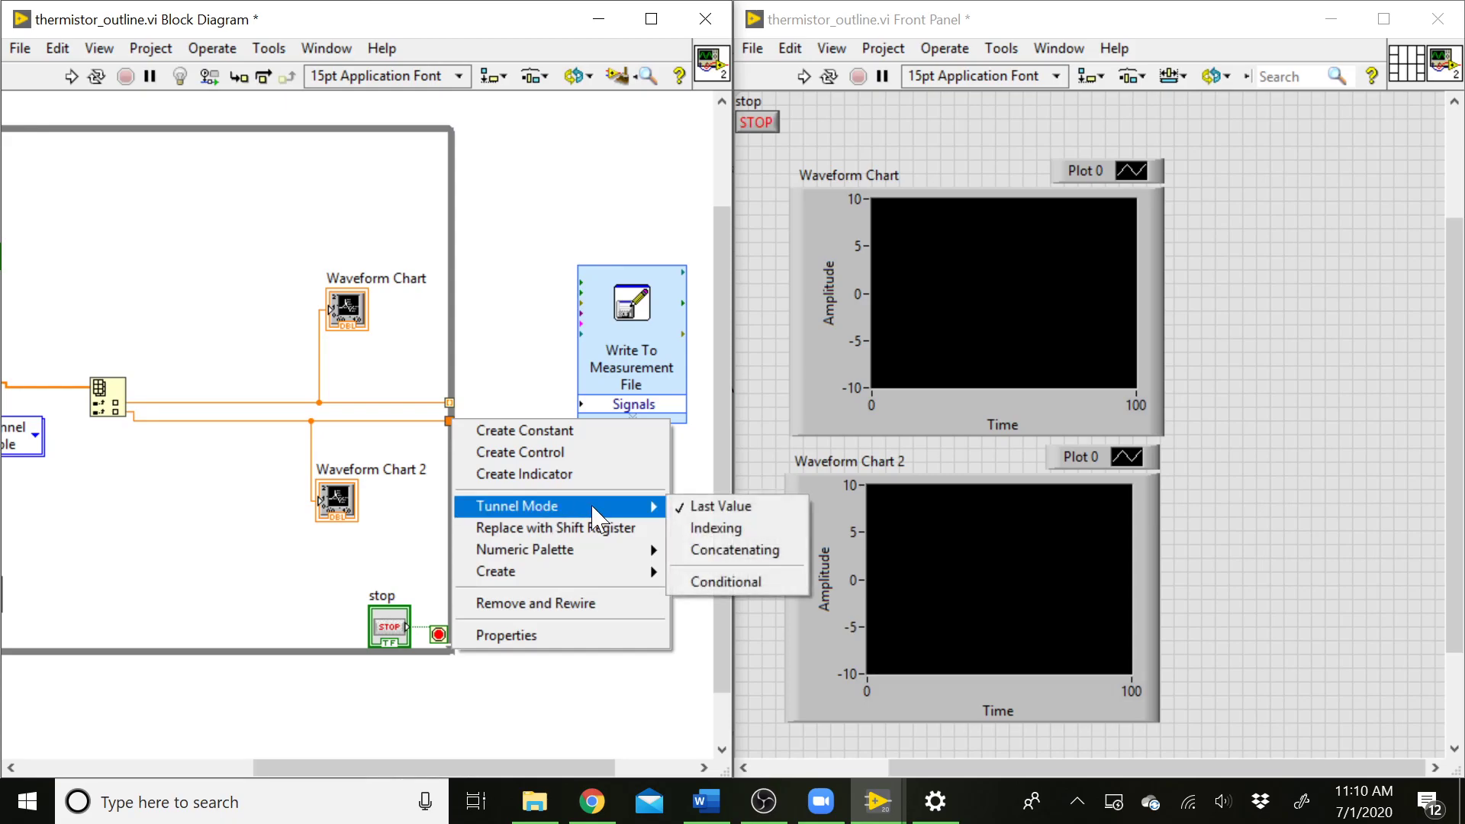
{"action": "left_click", "coordinate": [517, 485]}
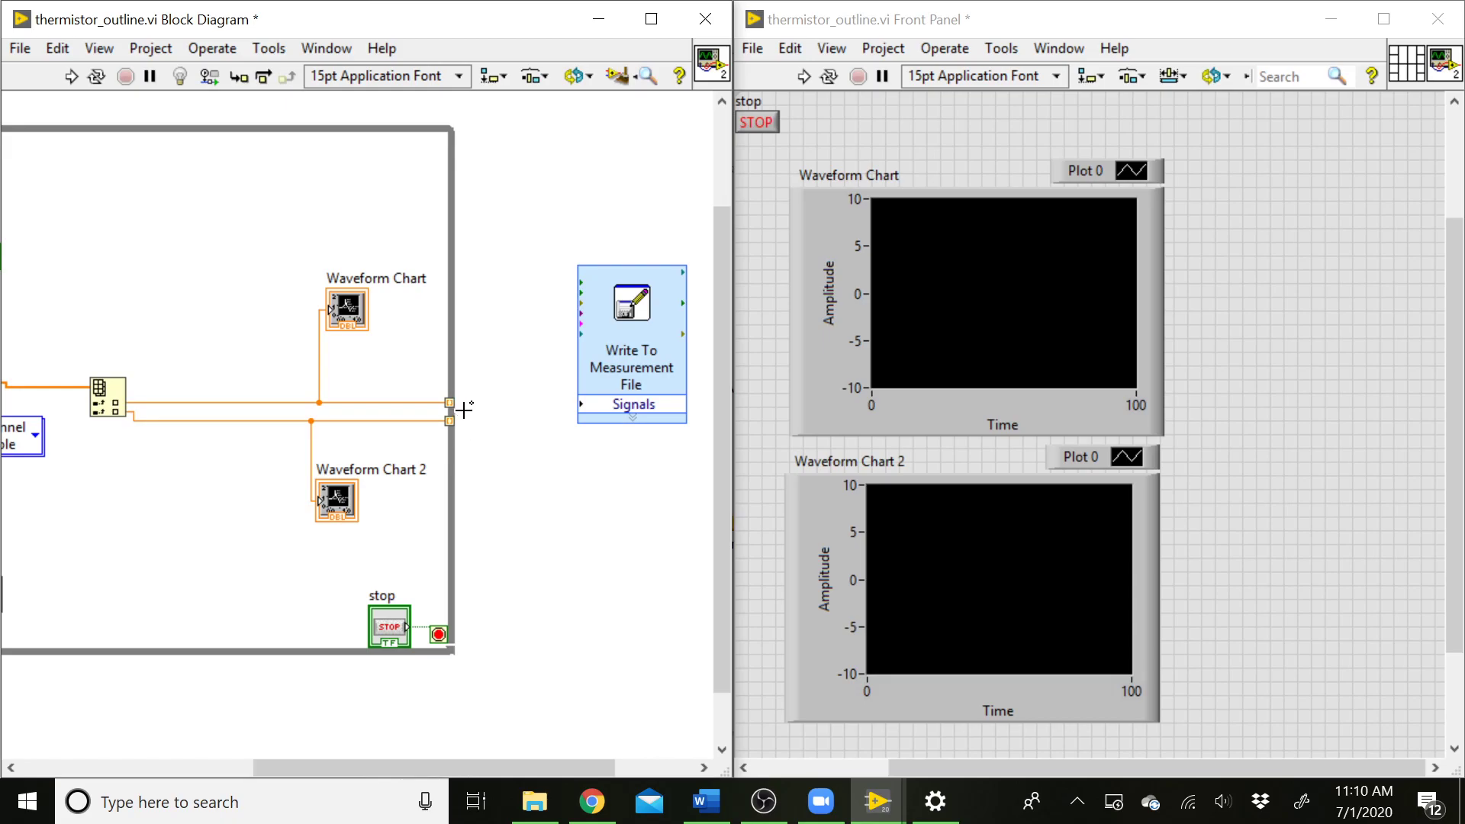
{"action": "mouse_move", "coordinate": [510, 442]}
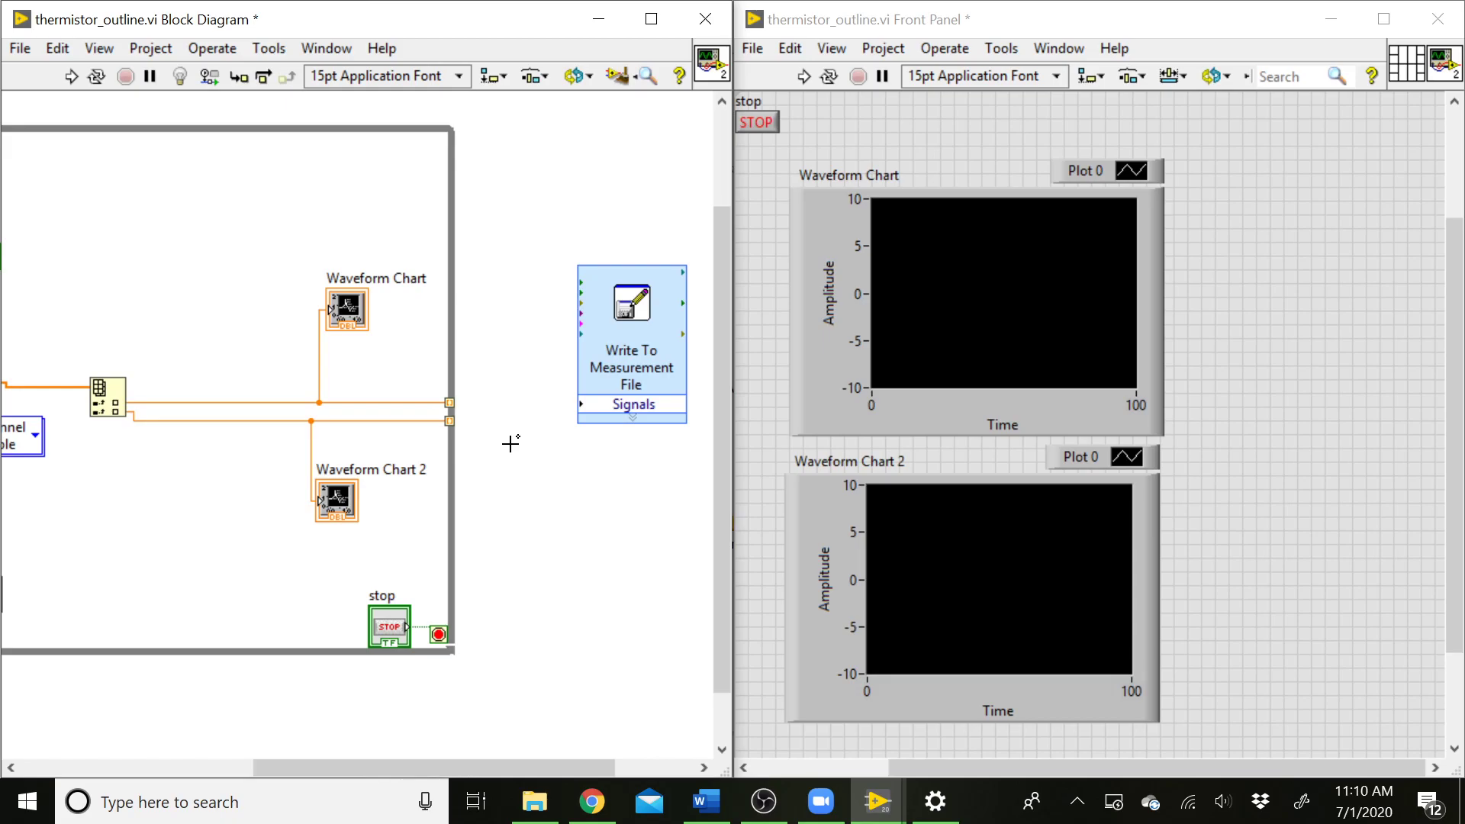
{"action": "mouse_move", "coordinate": [517, 413]}
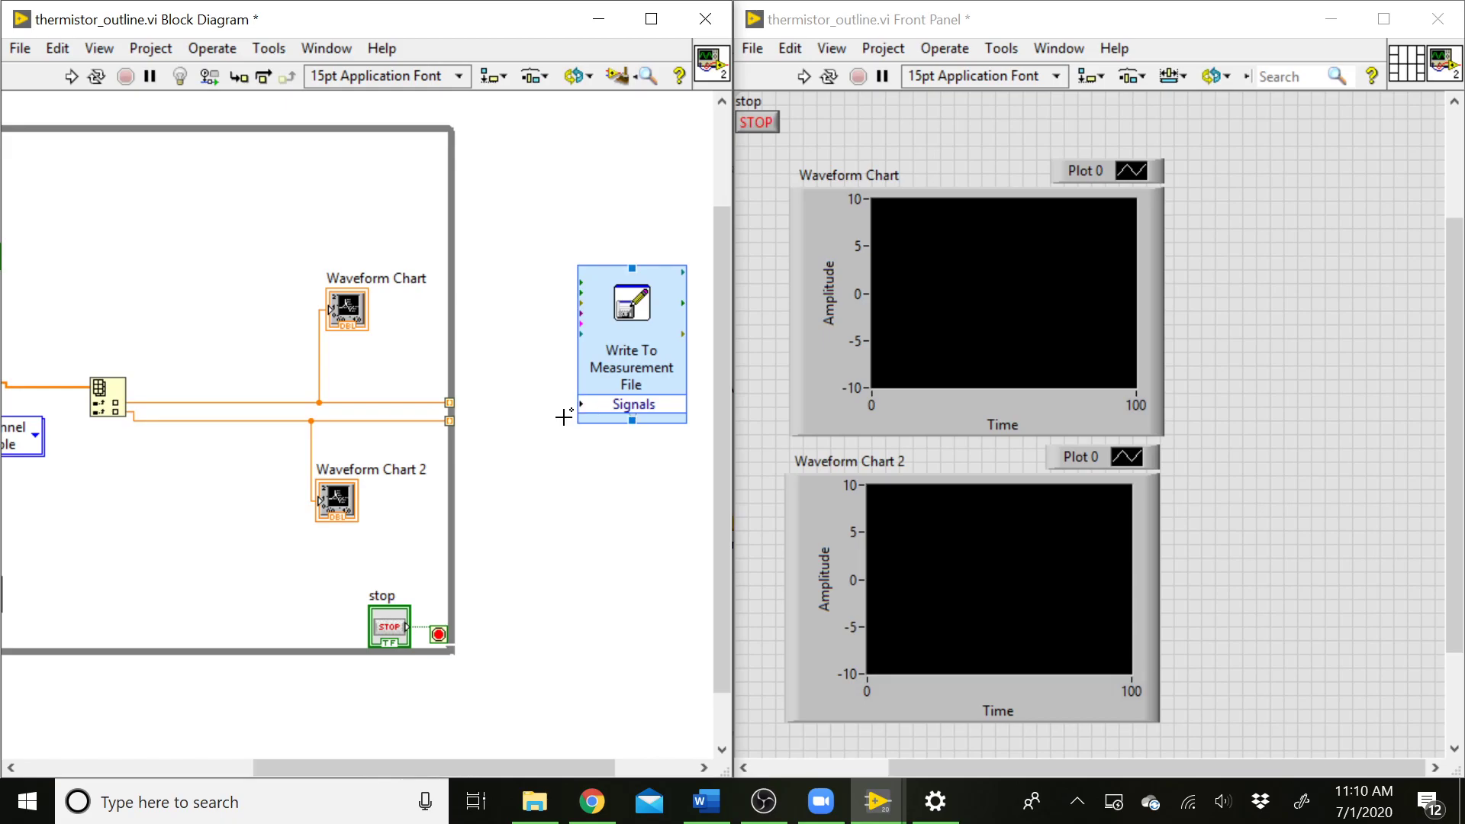
Step: Place a Build Array from the Array palette between the loop and the file writer
{"action": "right_click", "coordinate": [563, 418]}
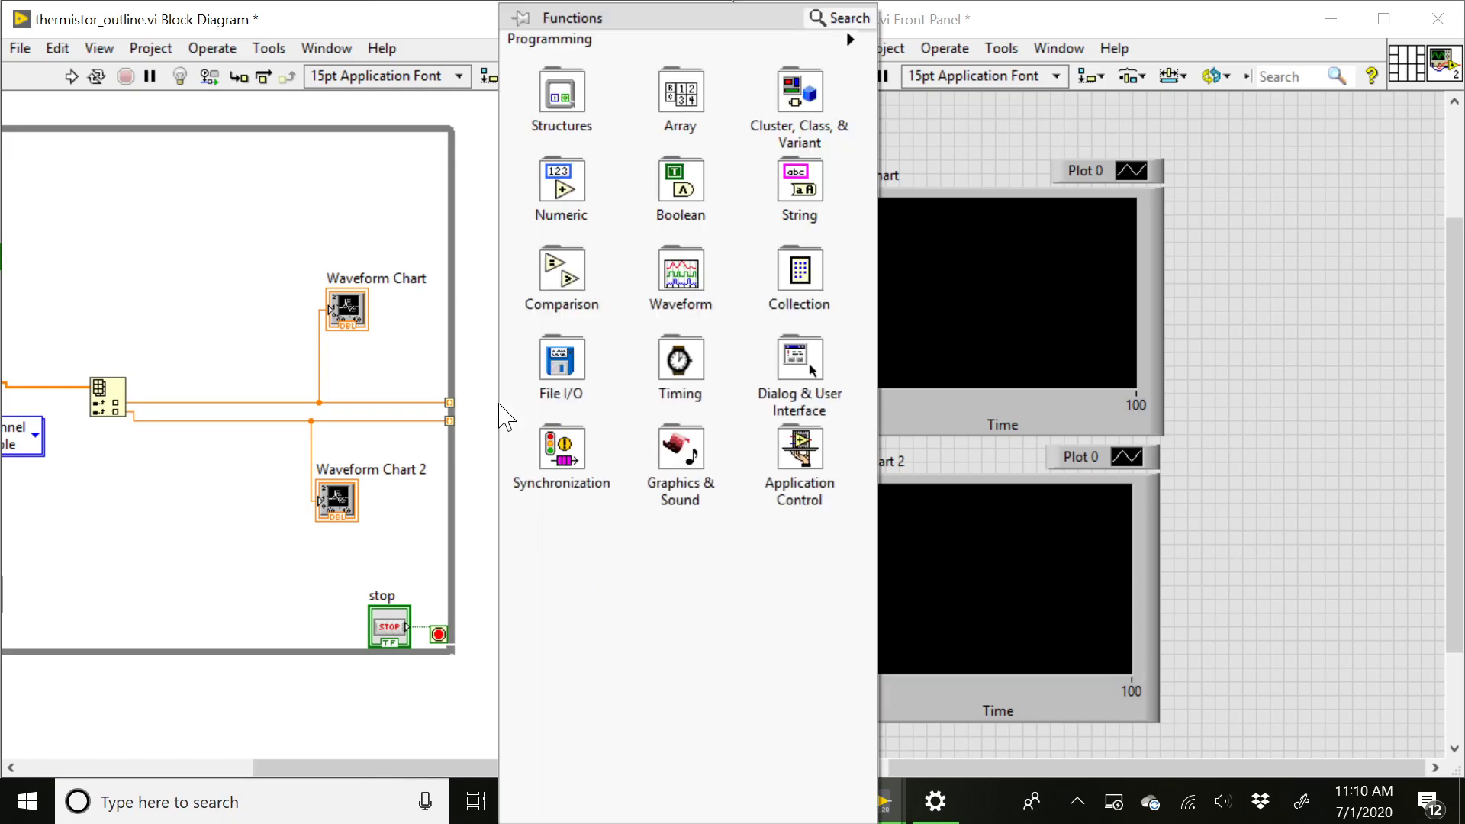
{"action": "left_click", "coordinate": [680, 93]}
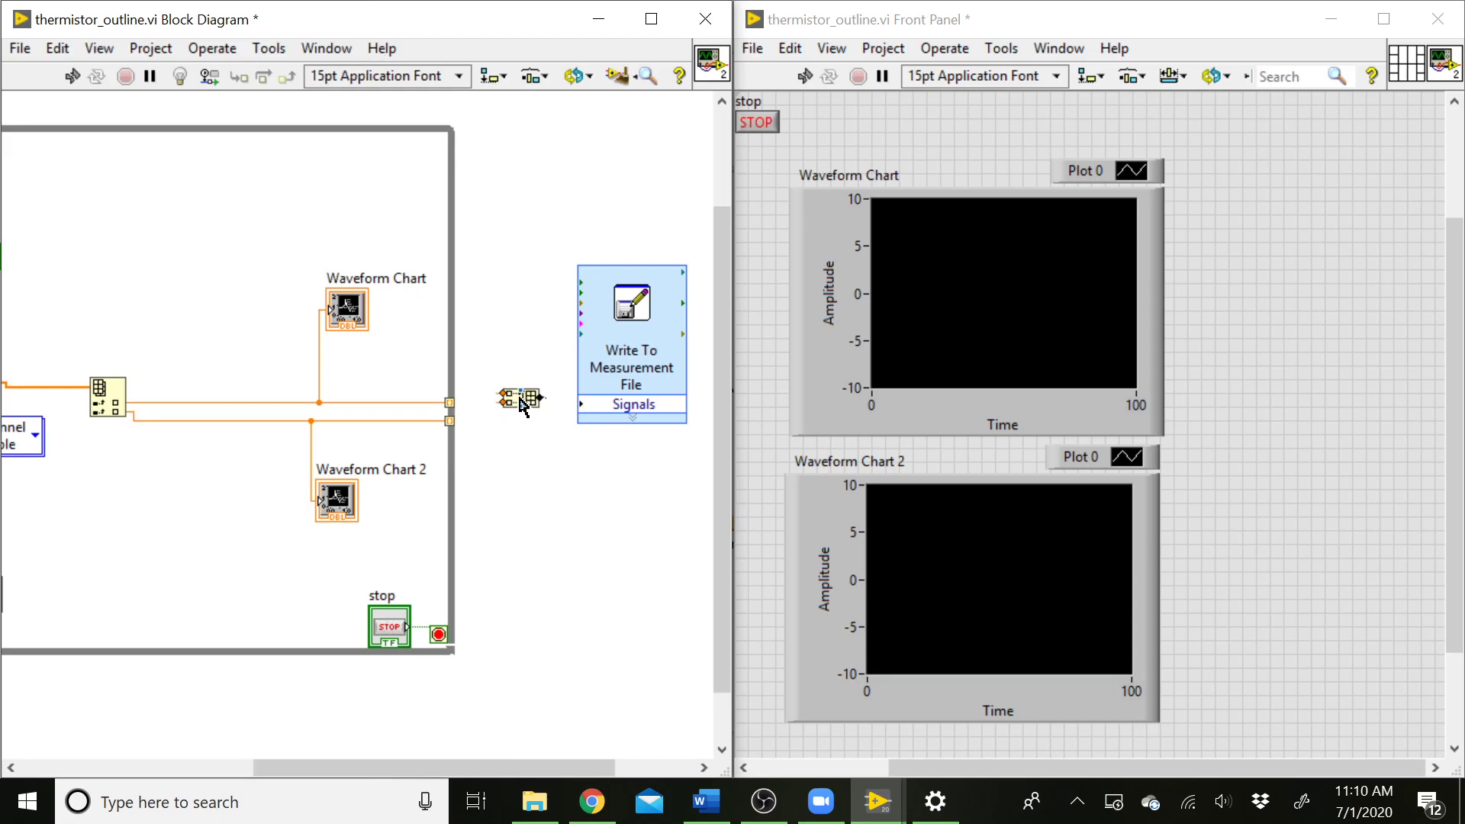
{"action": "left_click_drag", "start_coordinate": [520, 409], "coordinate": [507, 417]}
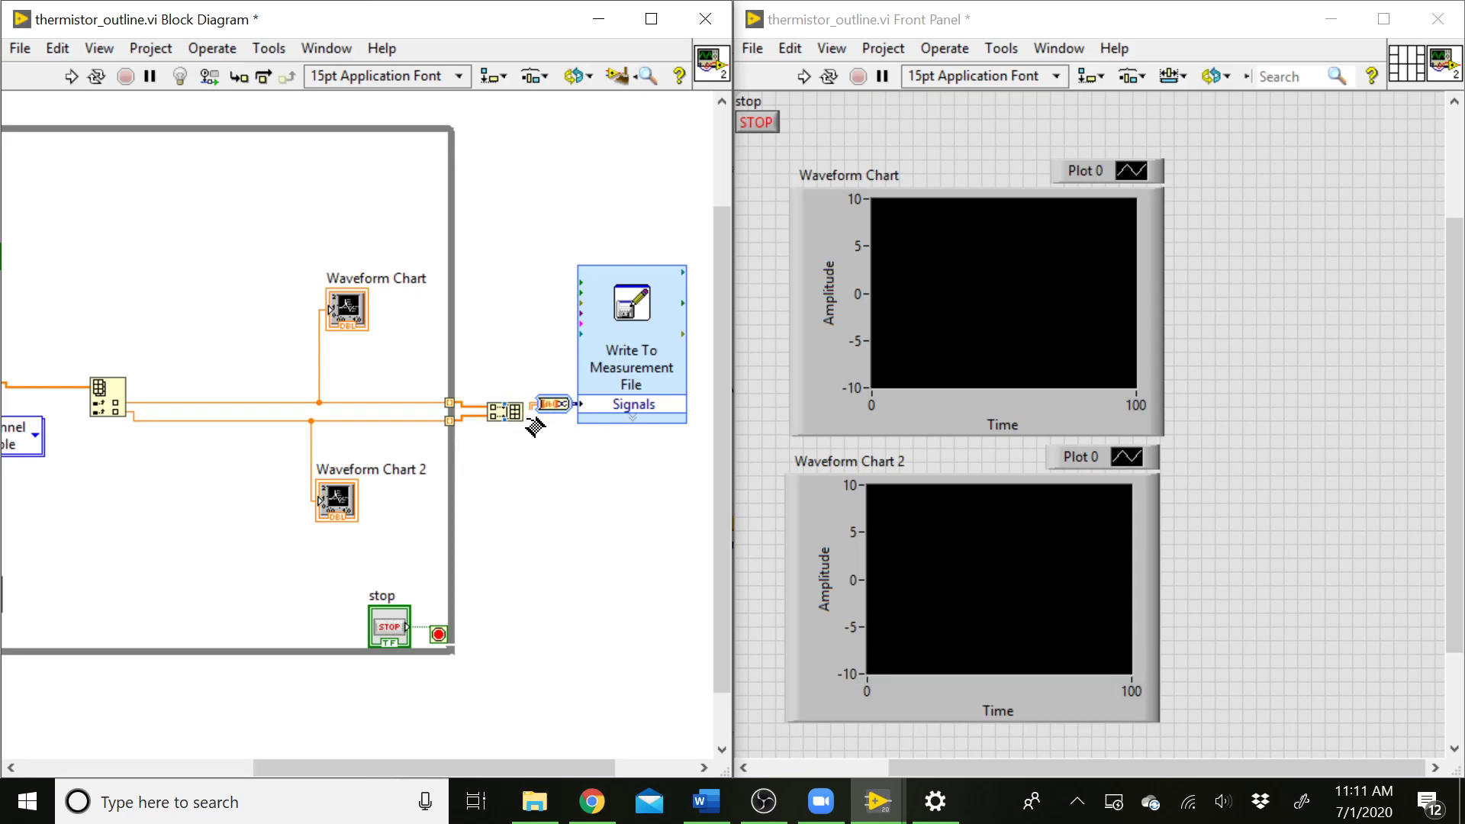
{"action": "mouse_move", "coordinate": [584, 454]}
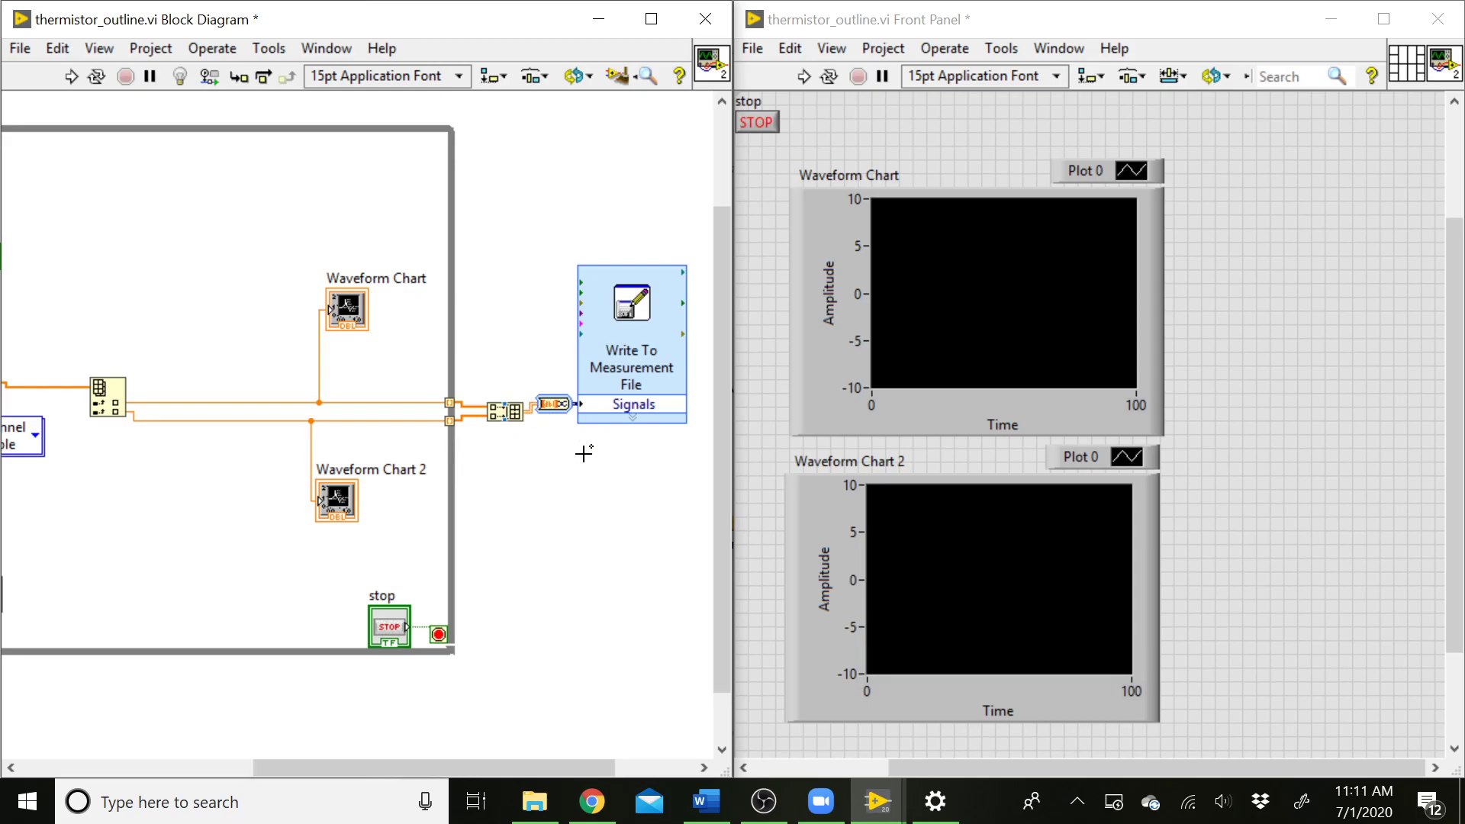
{"action": "mouse_move", "coordinate": [551, 415]}
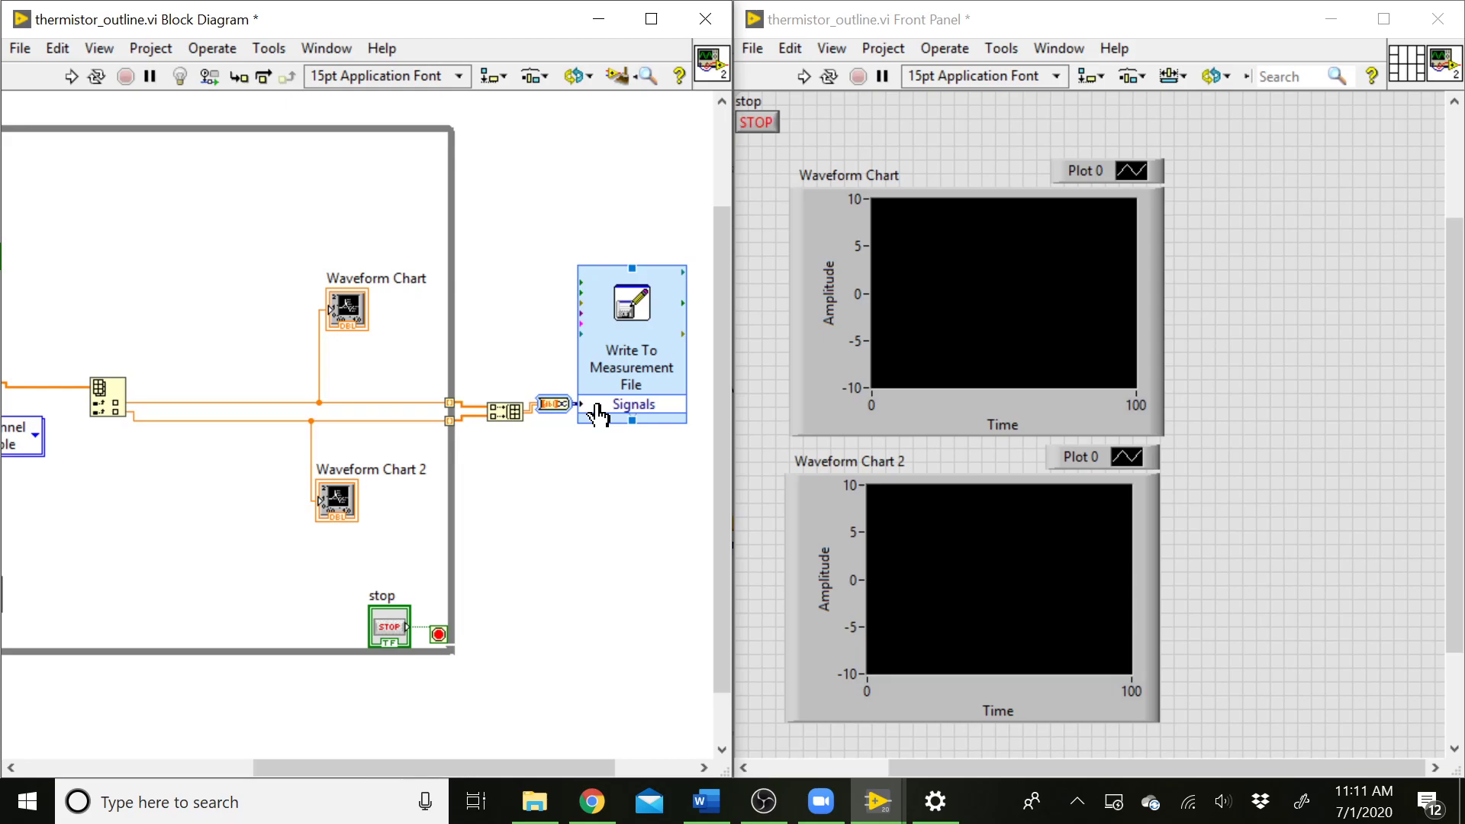
{"action": "mouse_move", "coordinate": [541, 421]}
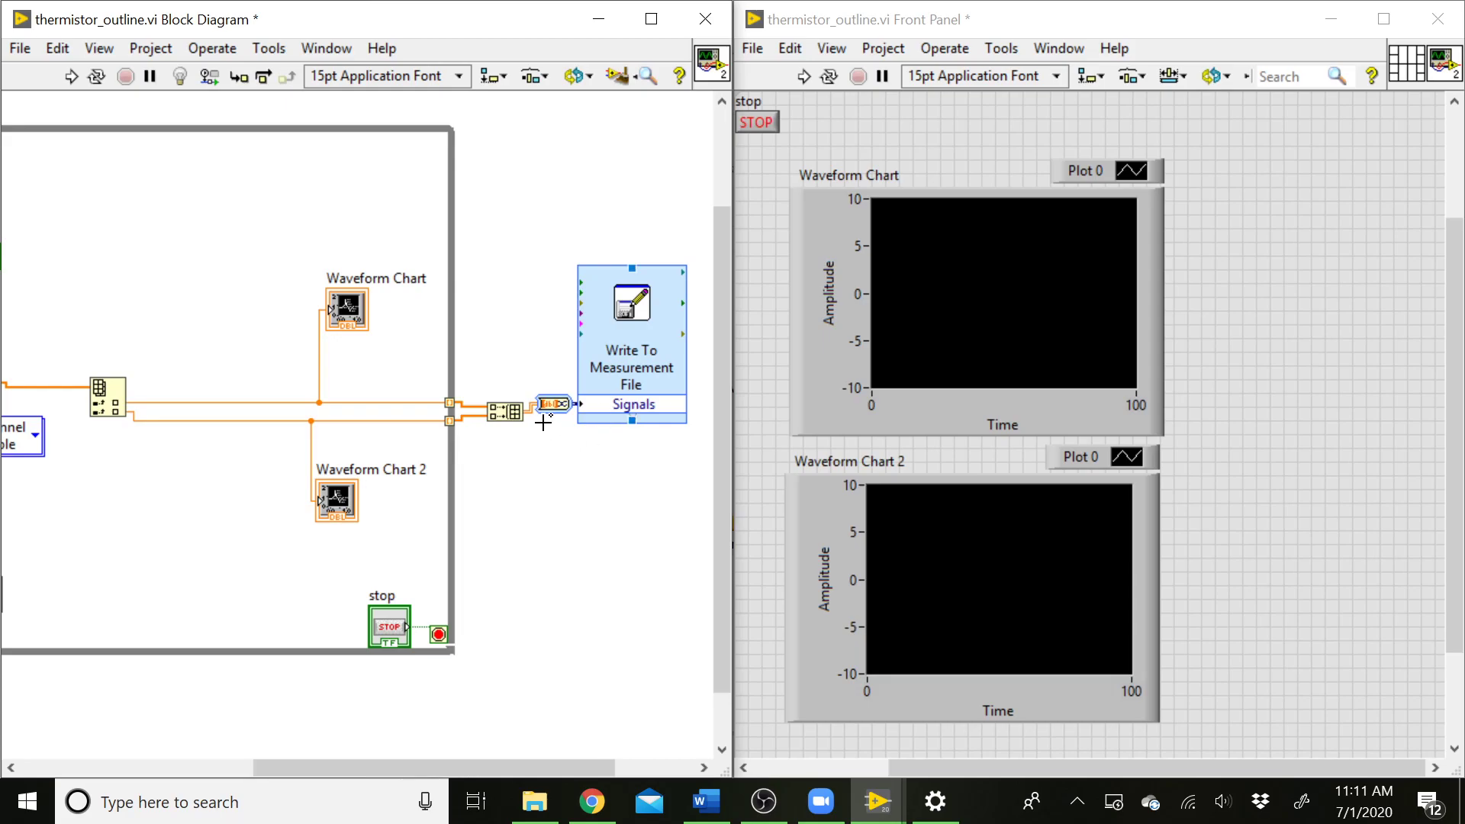
{"action": "mouse_move", "coordinate": [589, 448]}
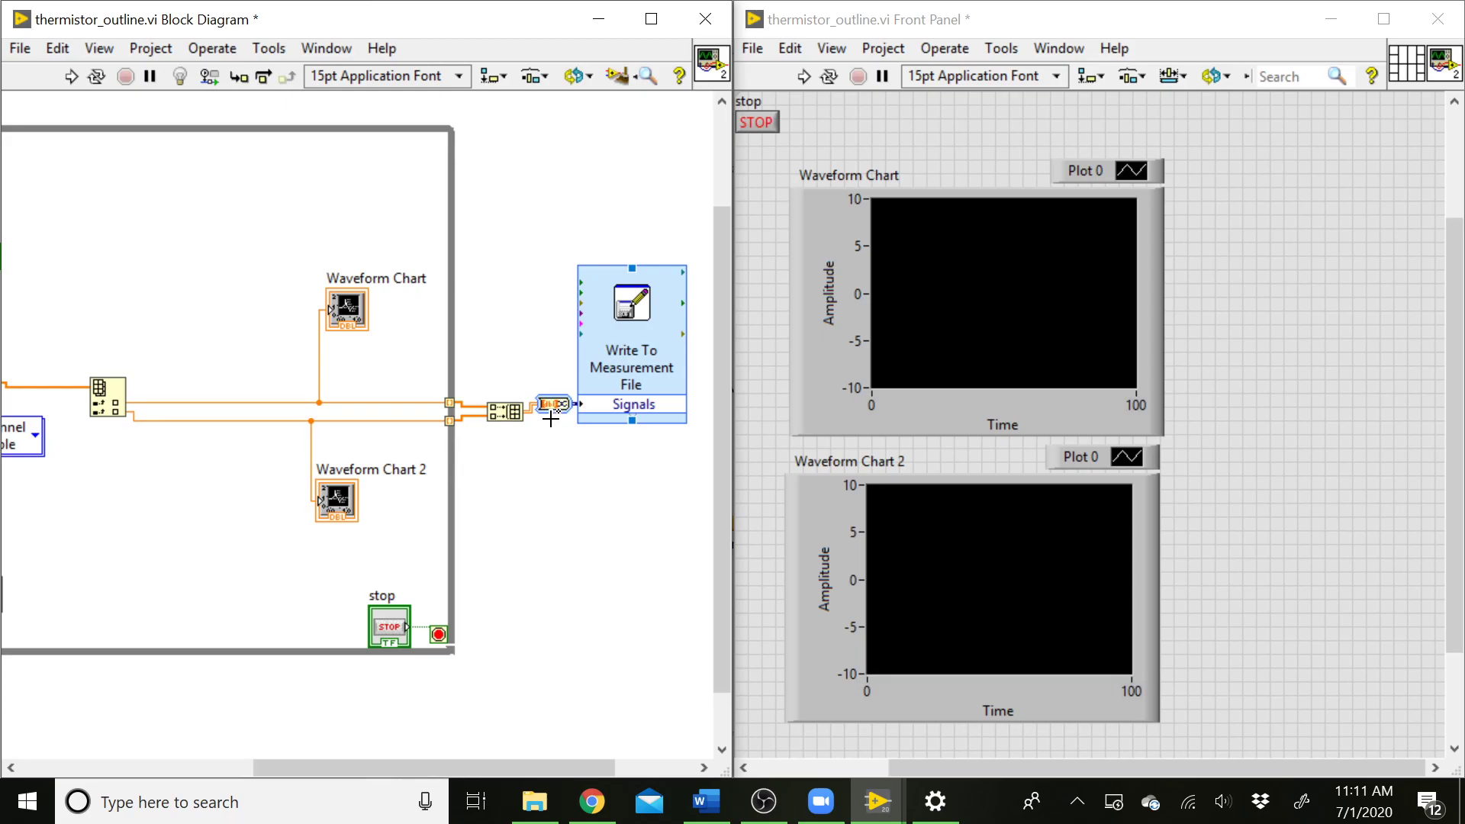
{"action": "mouse_move", "coordinate": [546, 460]}
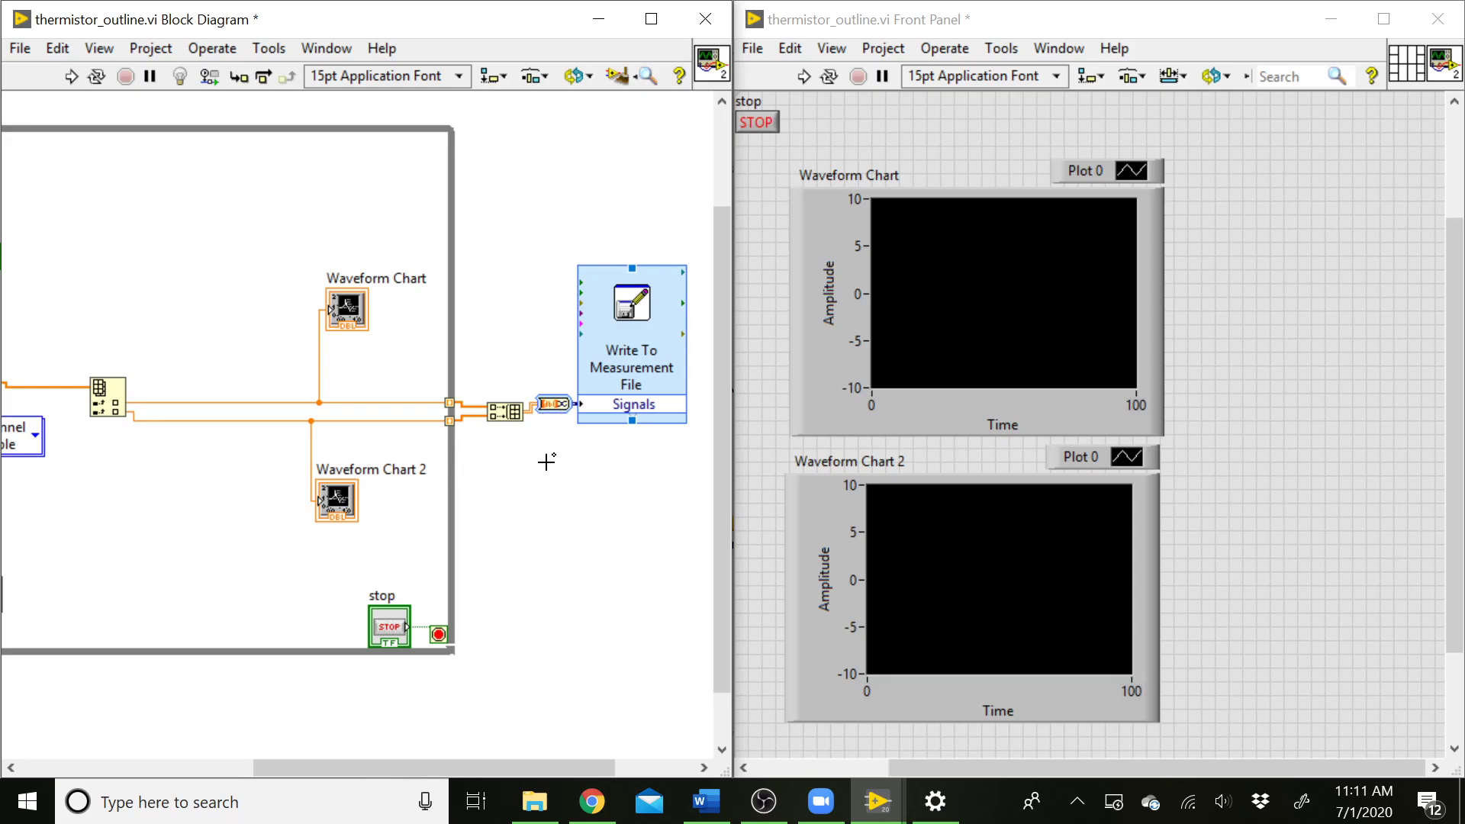
{"action": "mouse_move", "coordinate": [508, 721]}
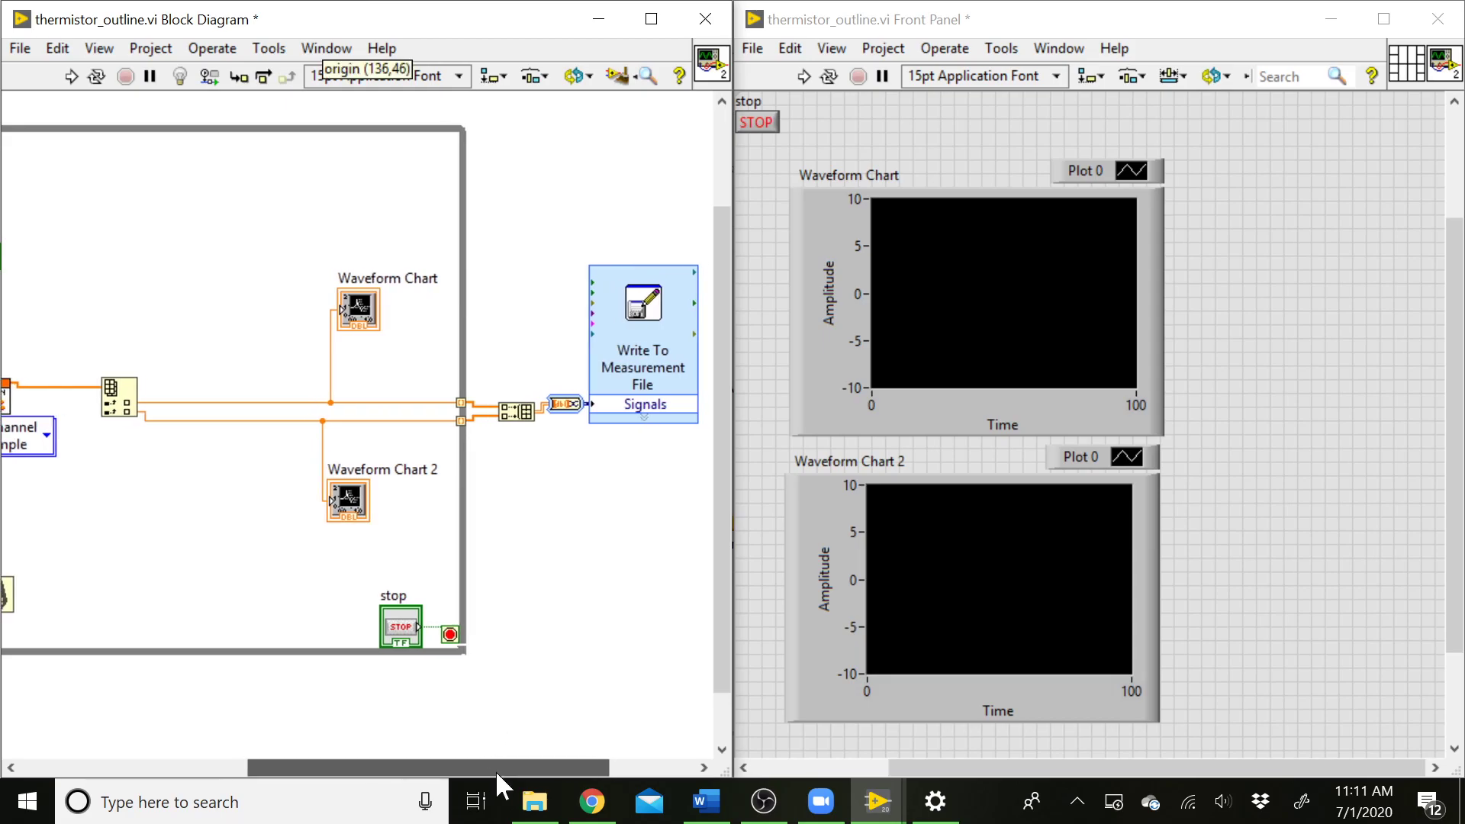
{"action": "mouse_move", "coordinate": [500, 780]}
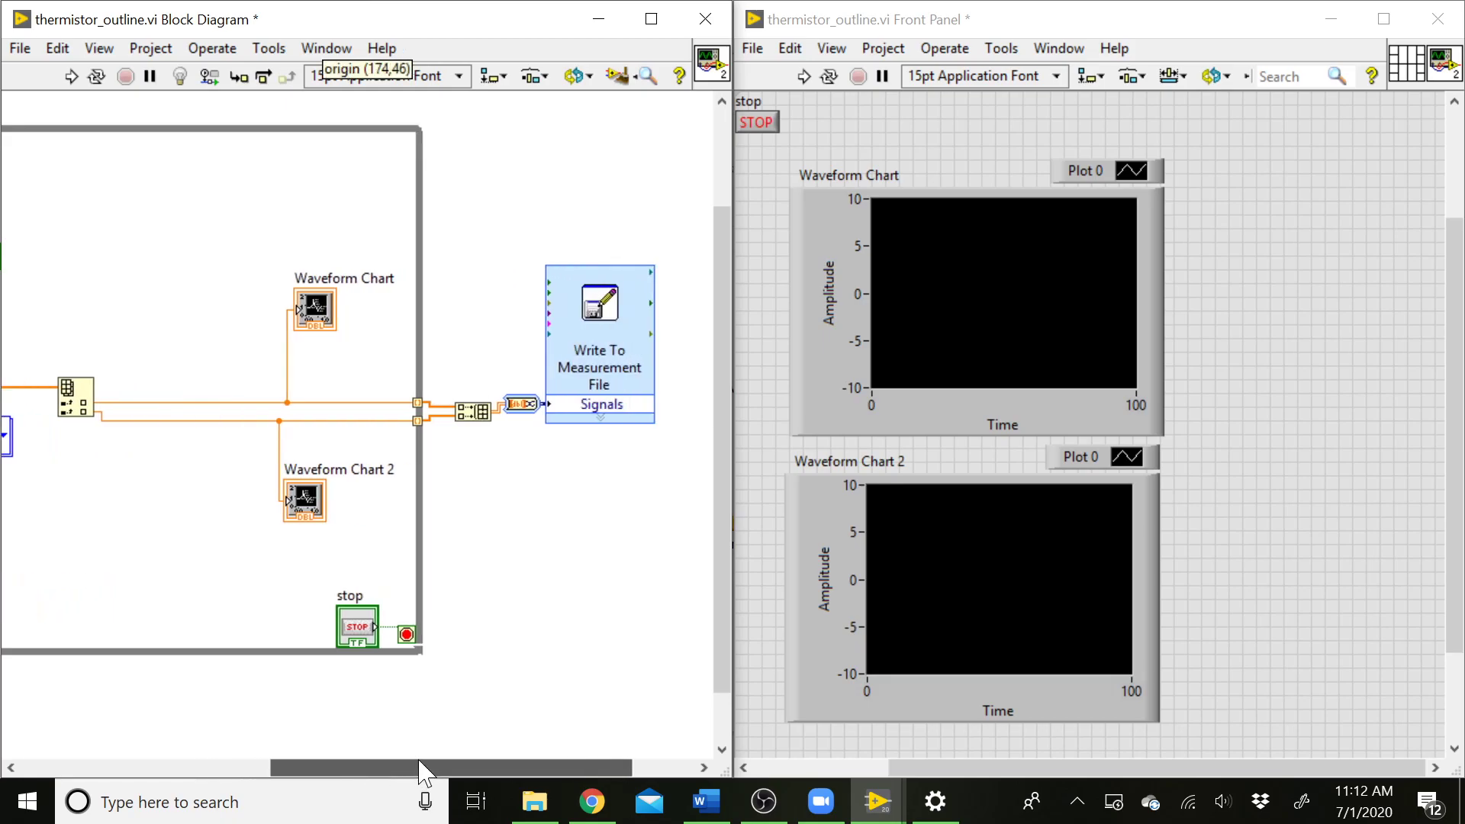
{"action": "mouse_move", "coordinate": [422, 769]}
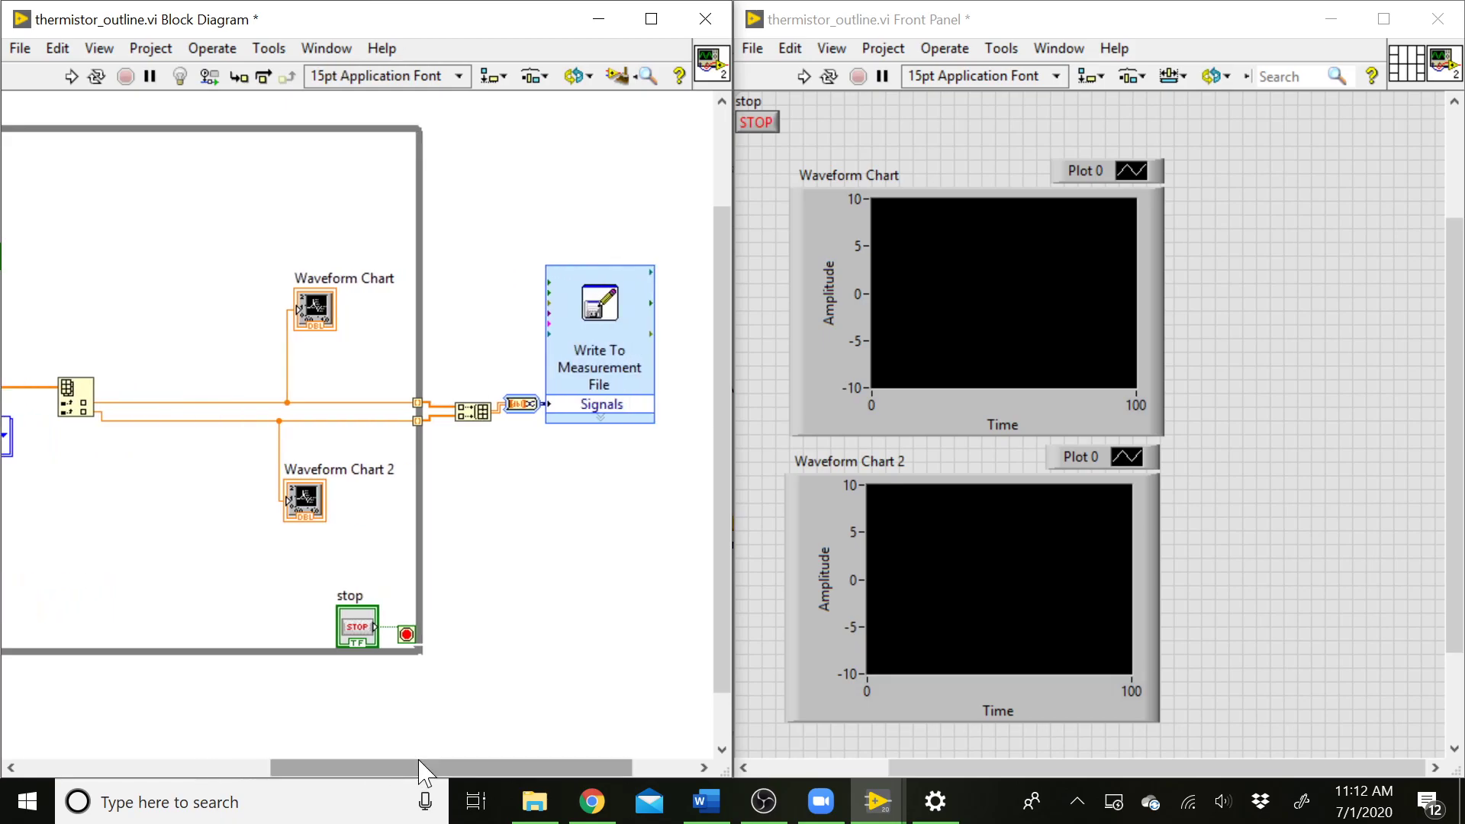